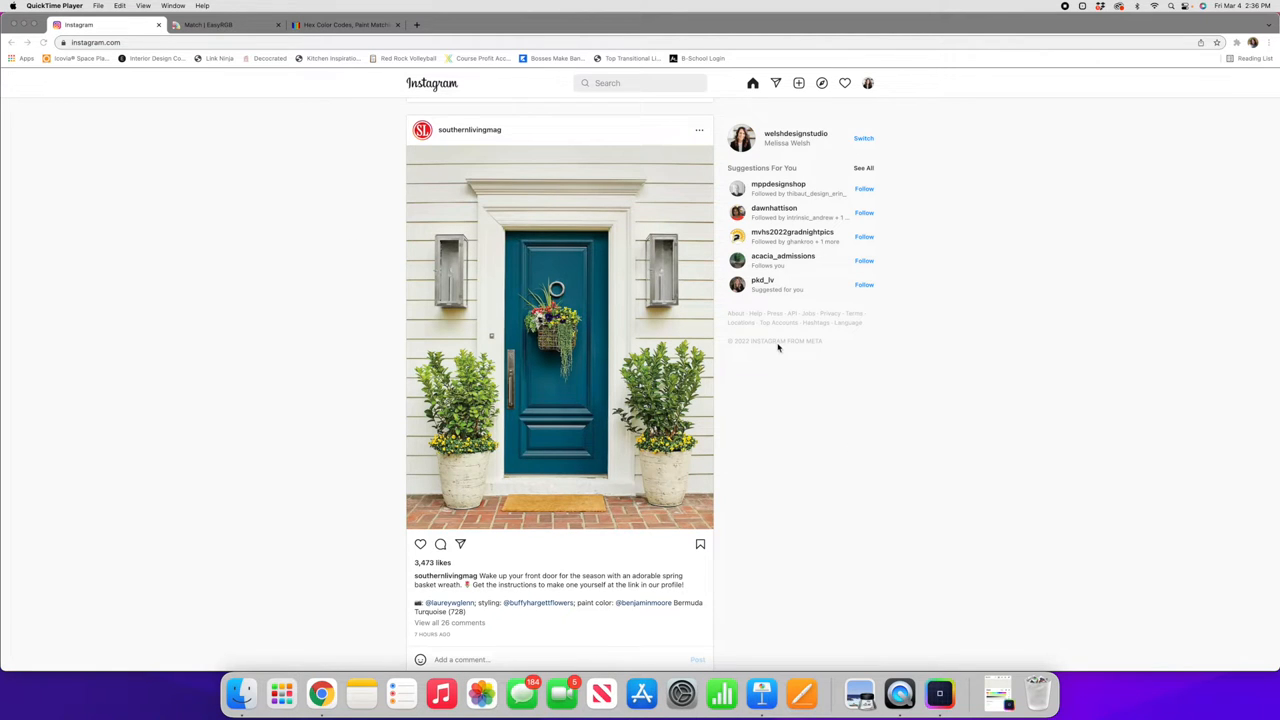
mouse_move(780, 424)
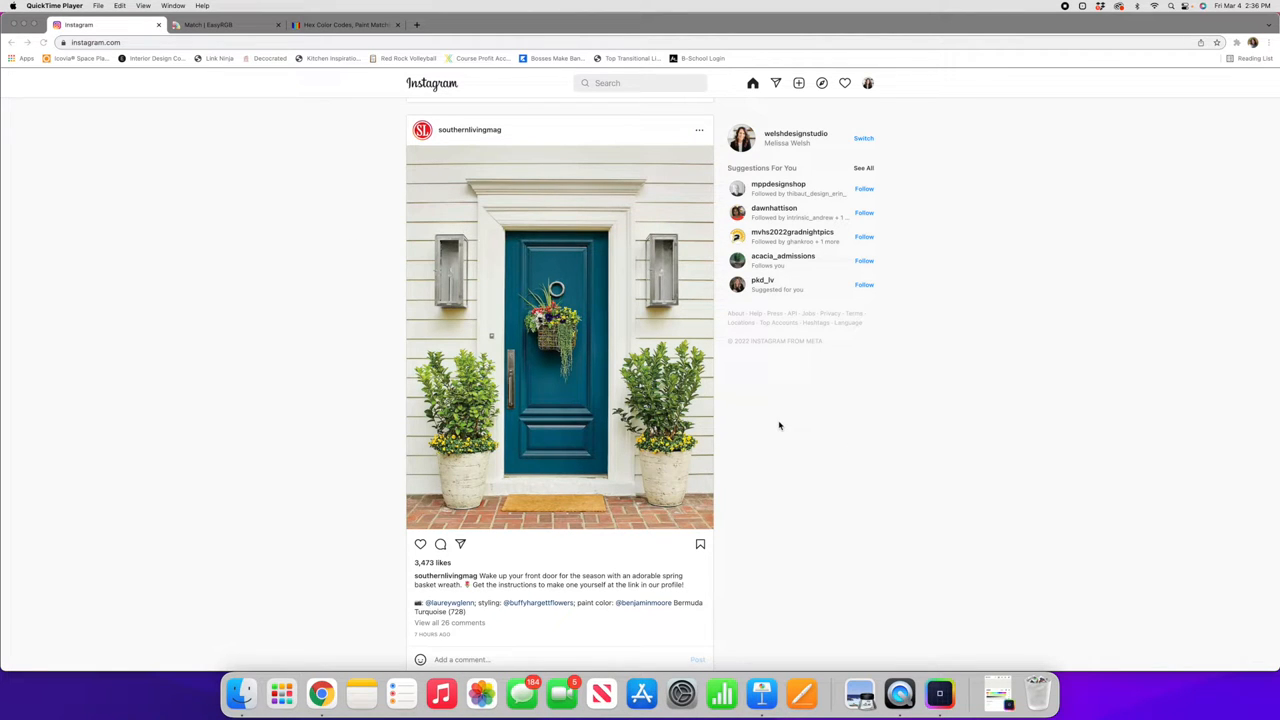
mouse_move(776, 420)
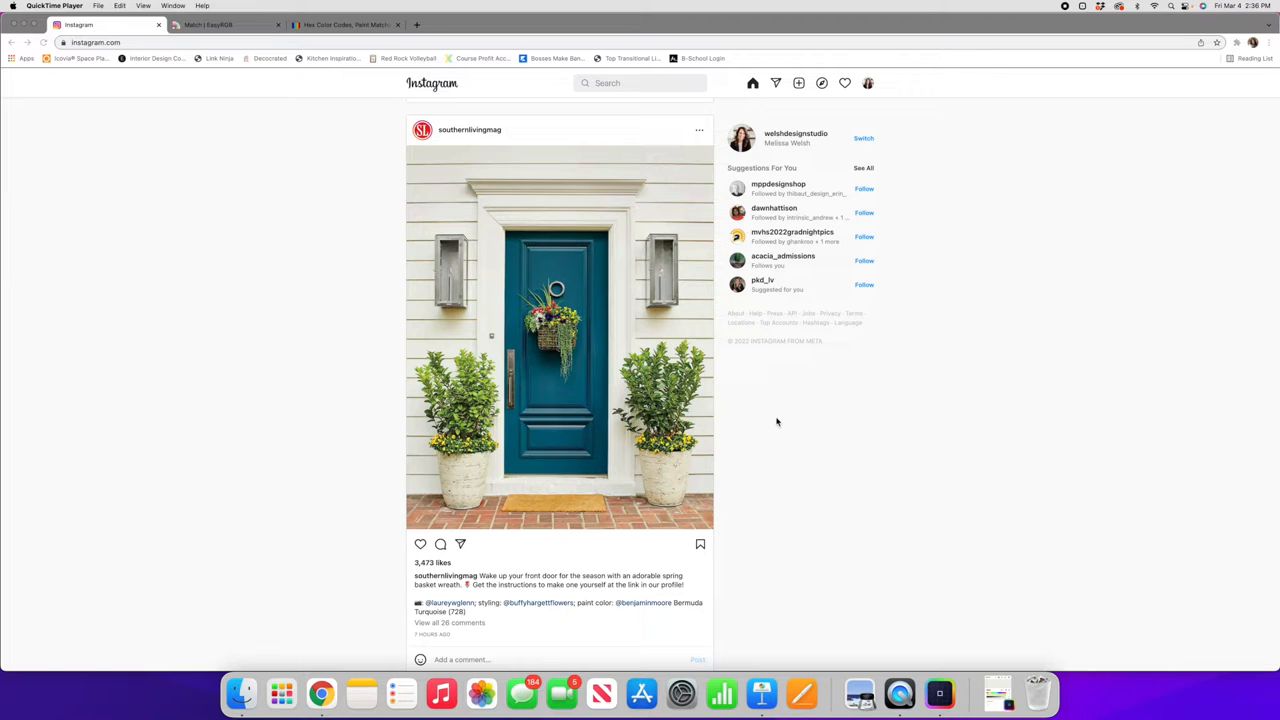
mouse_move(616, 254)
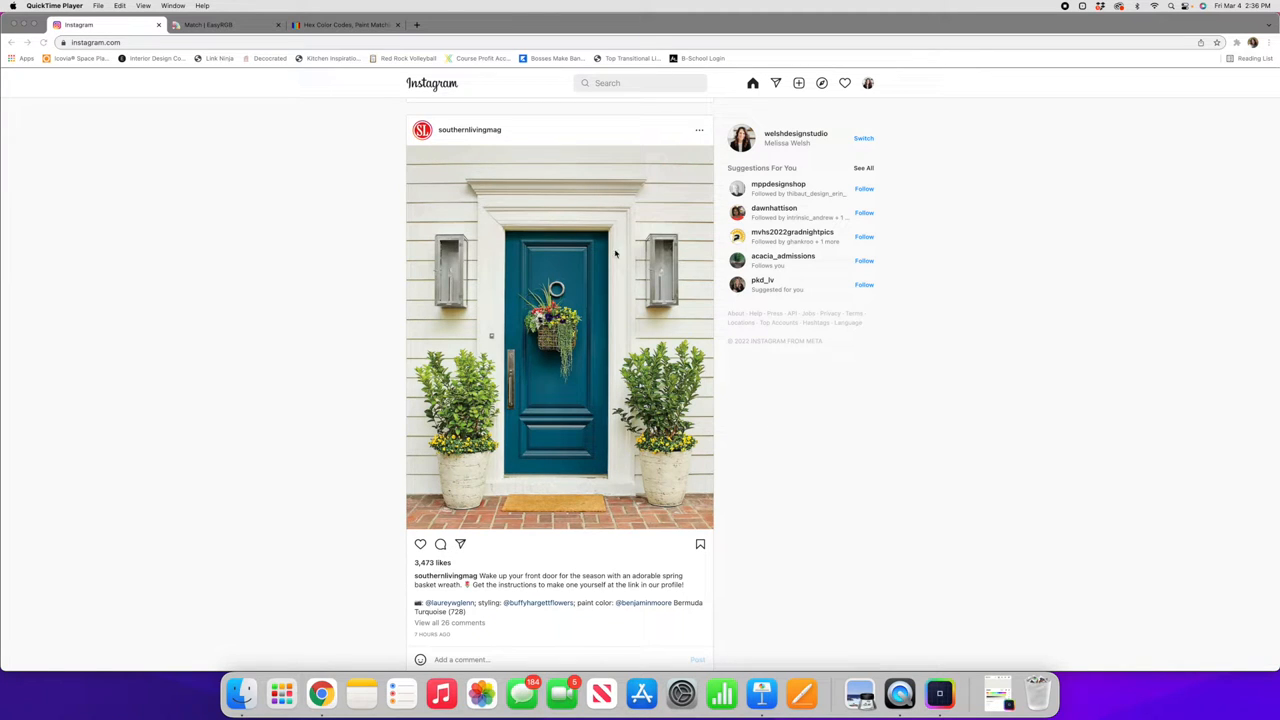
mouse_move(368, 320)
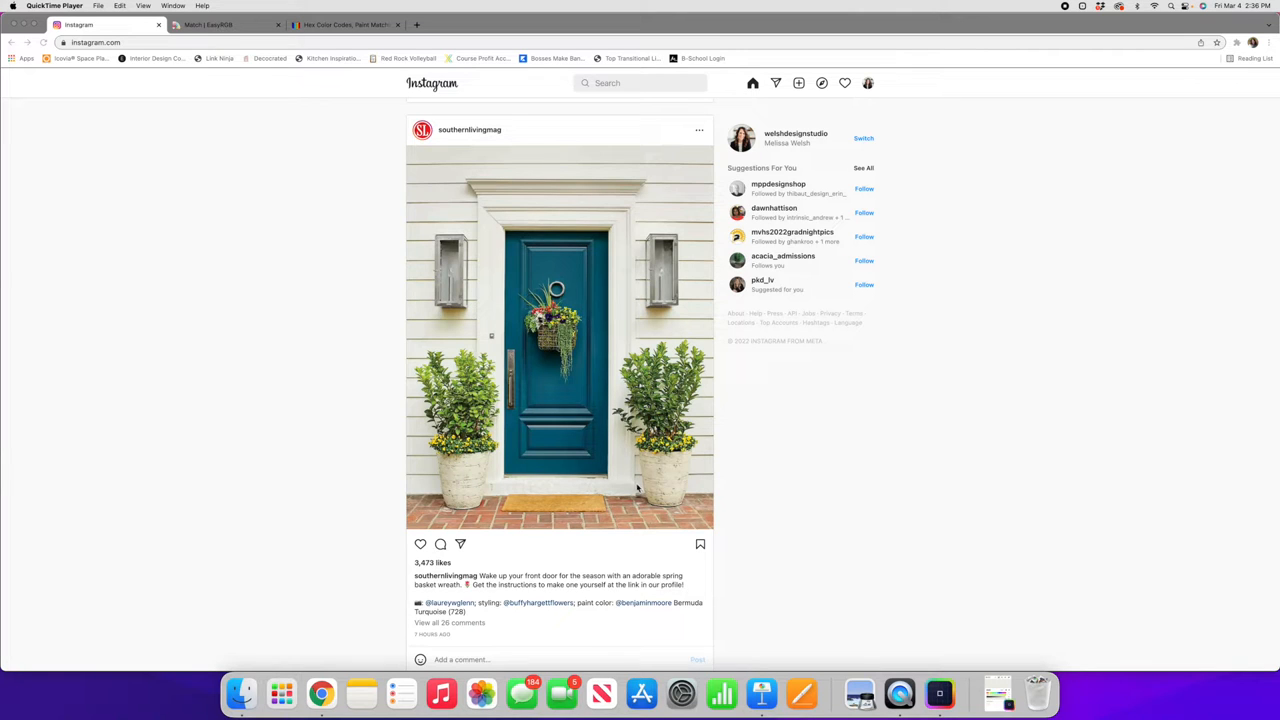
mouse_move(770, 548)
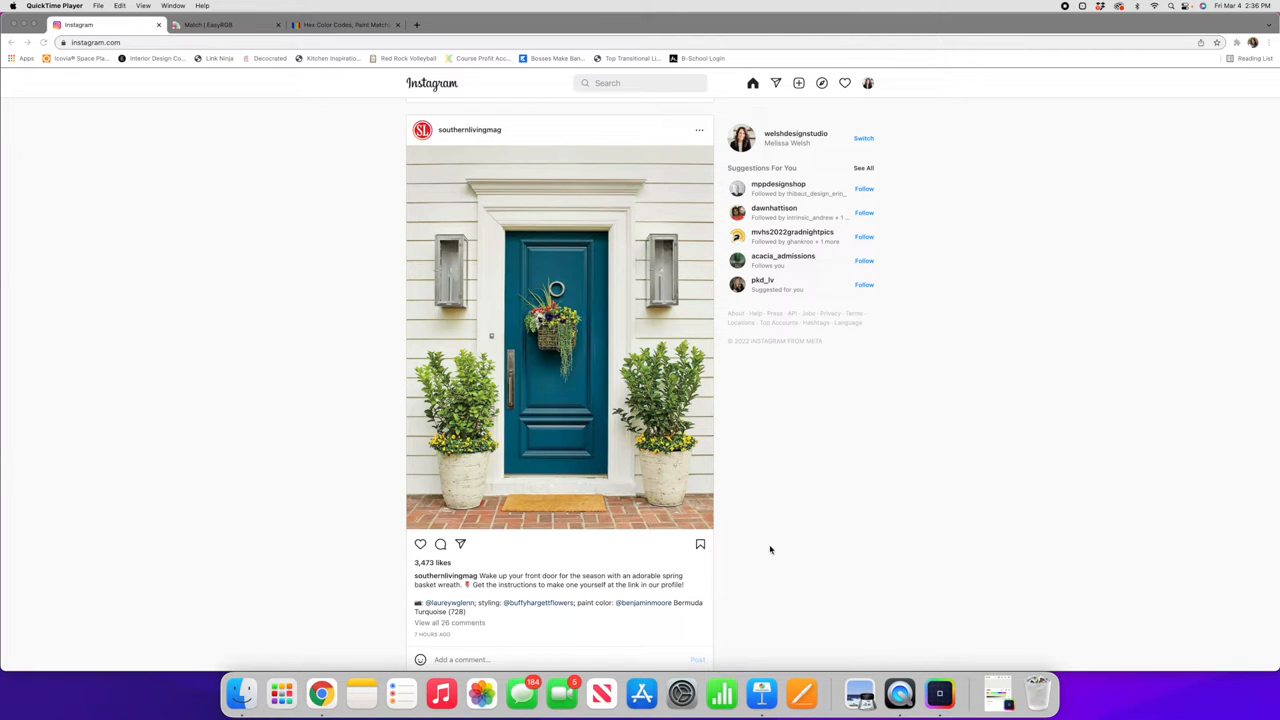
mouse_move(420, 618)
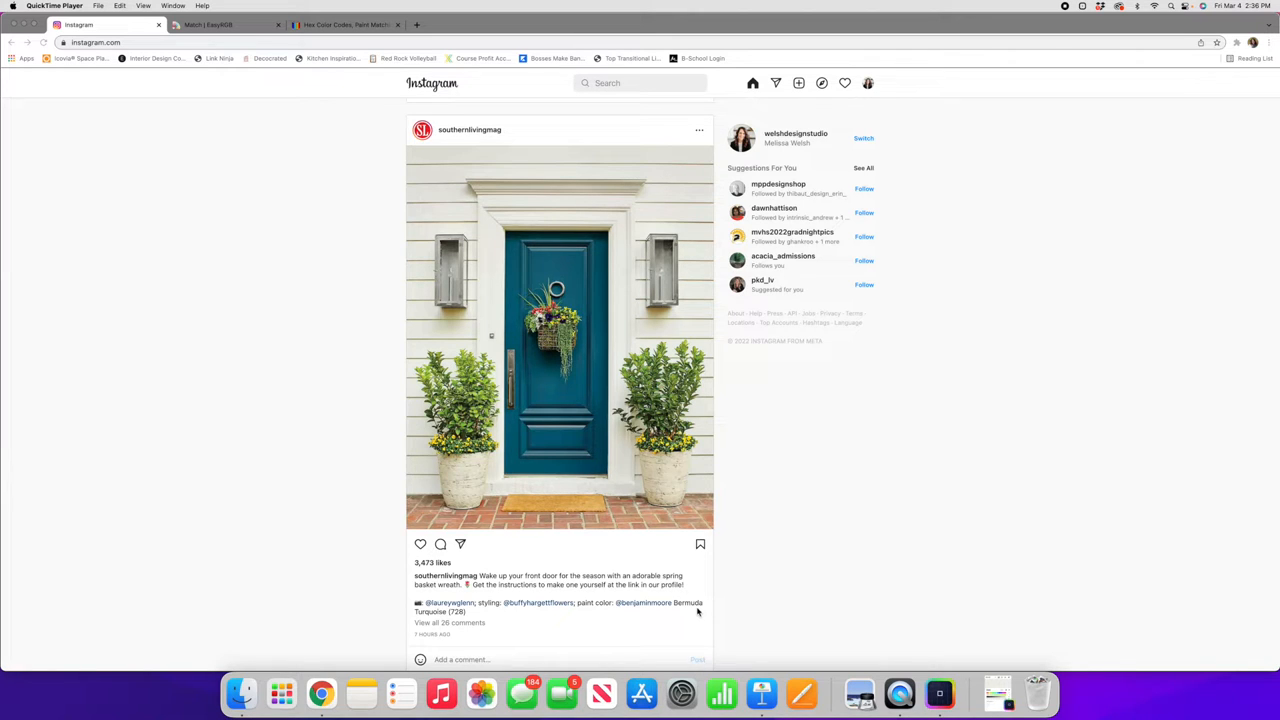
mouse_move(704, 612)
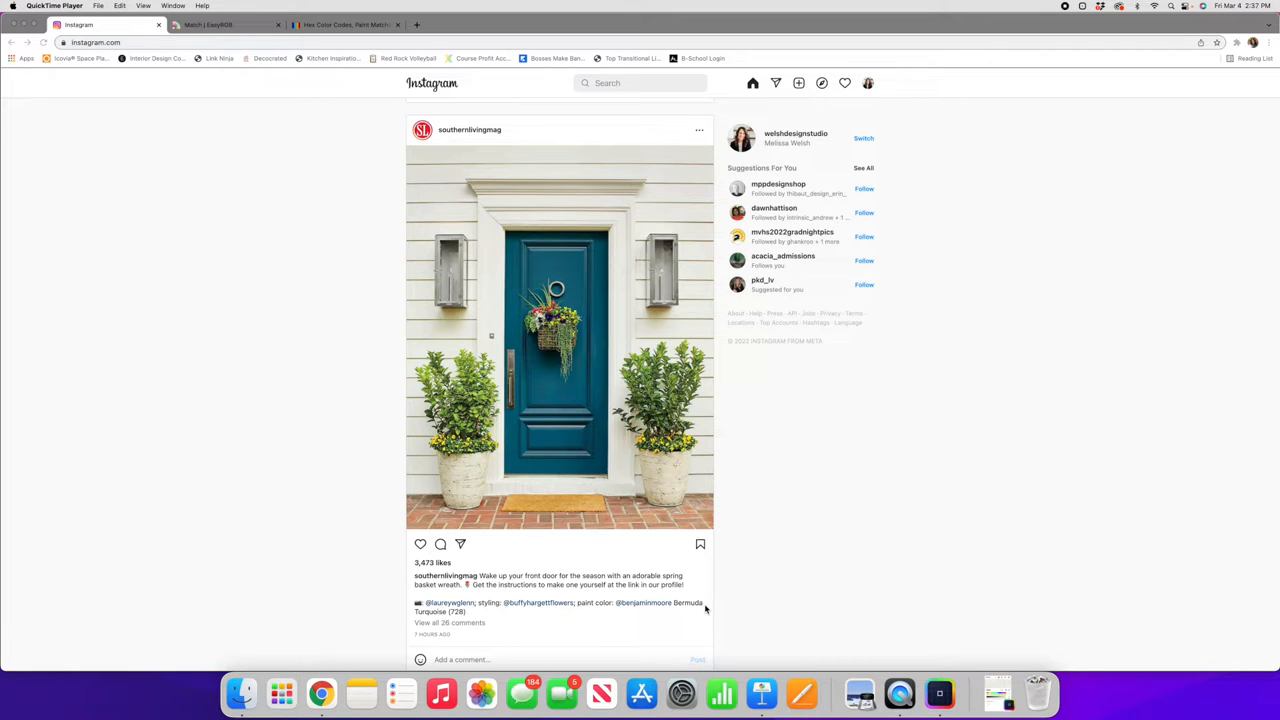
mouse_move(920, 456)
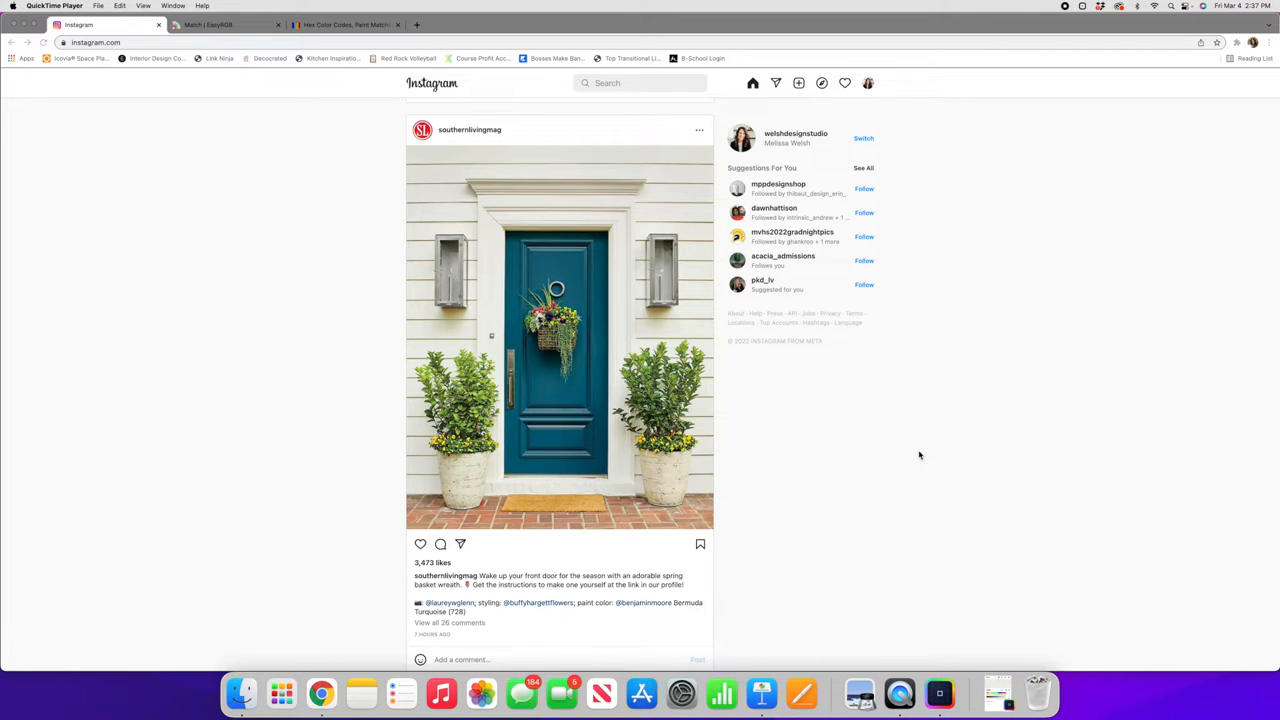
mouse_move(642, 692)
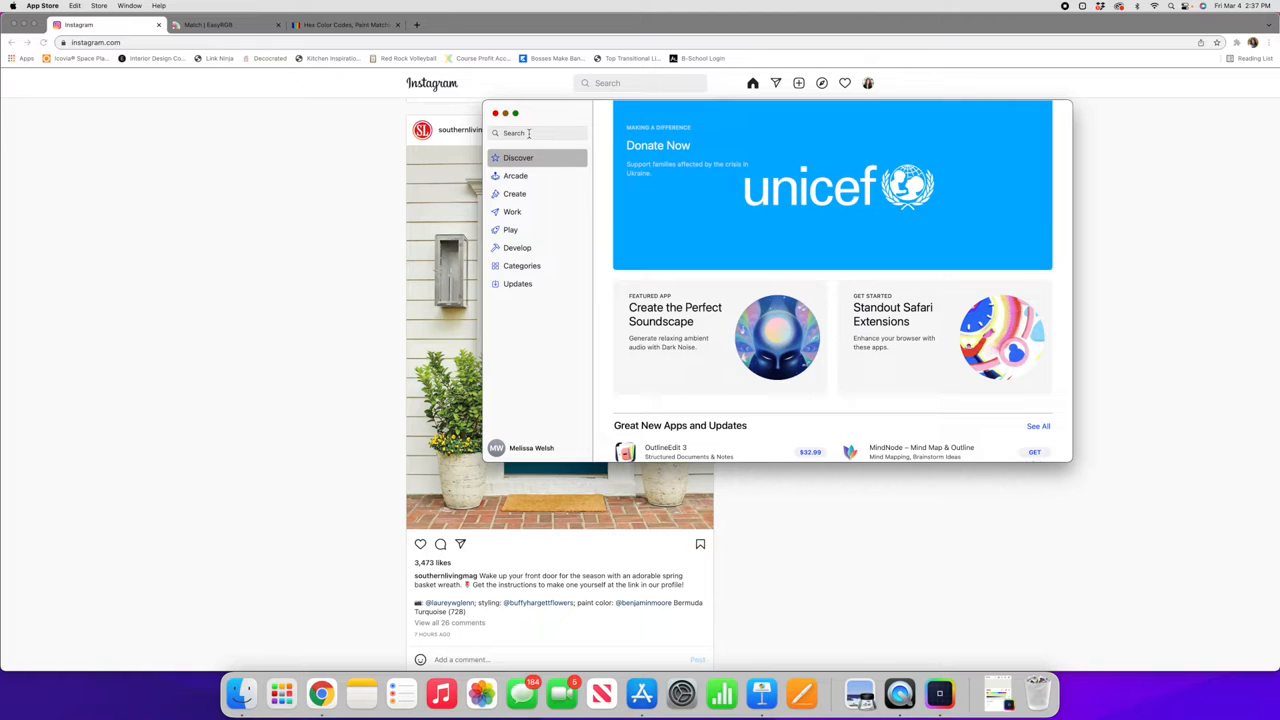
Search the App Store for 'color pick' and launch the installed ColorSlurp app.
left_click(538, 132)
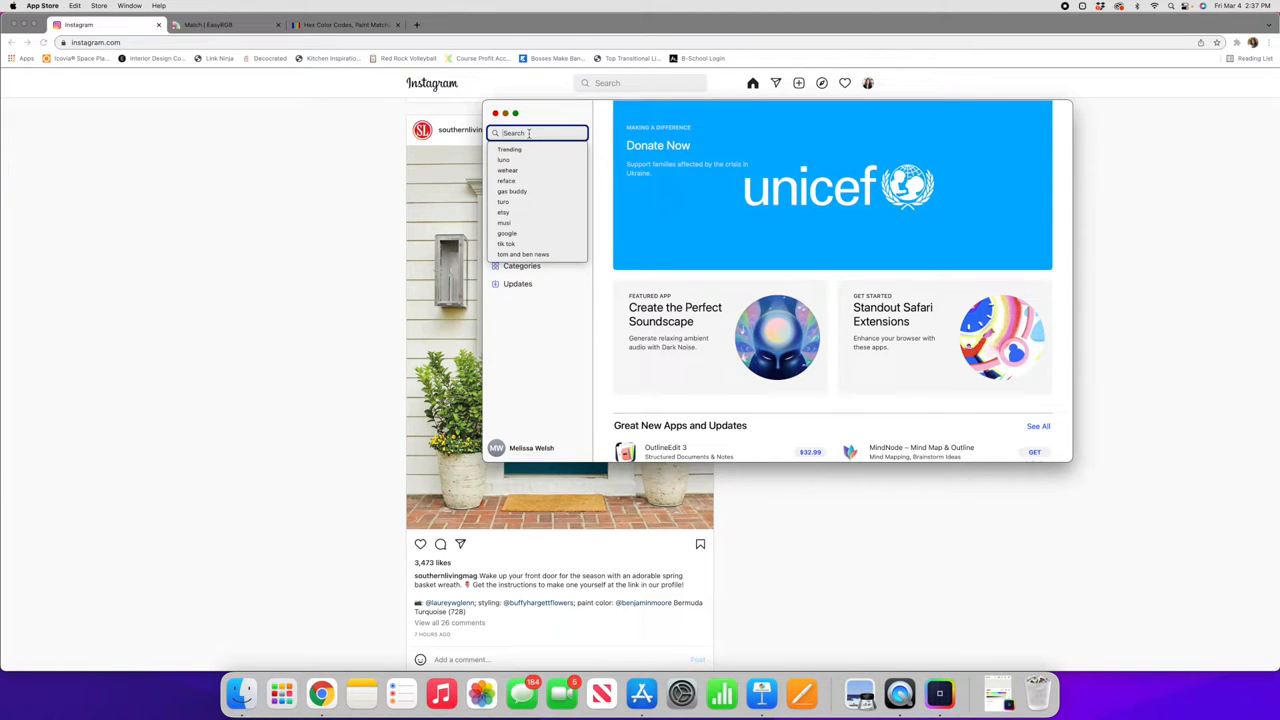
type("color pick")
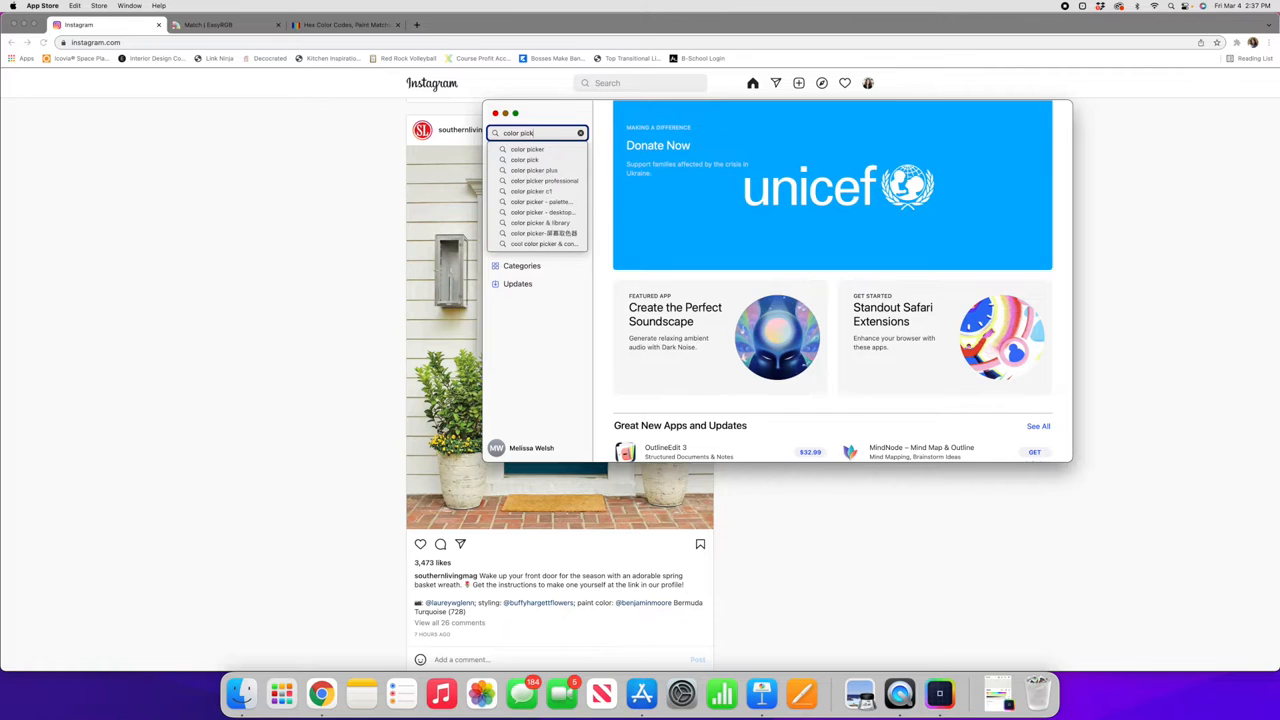
key("Return")
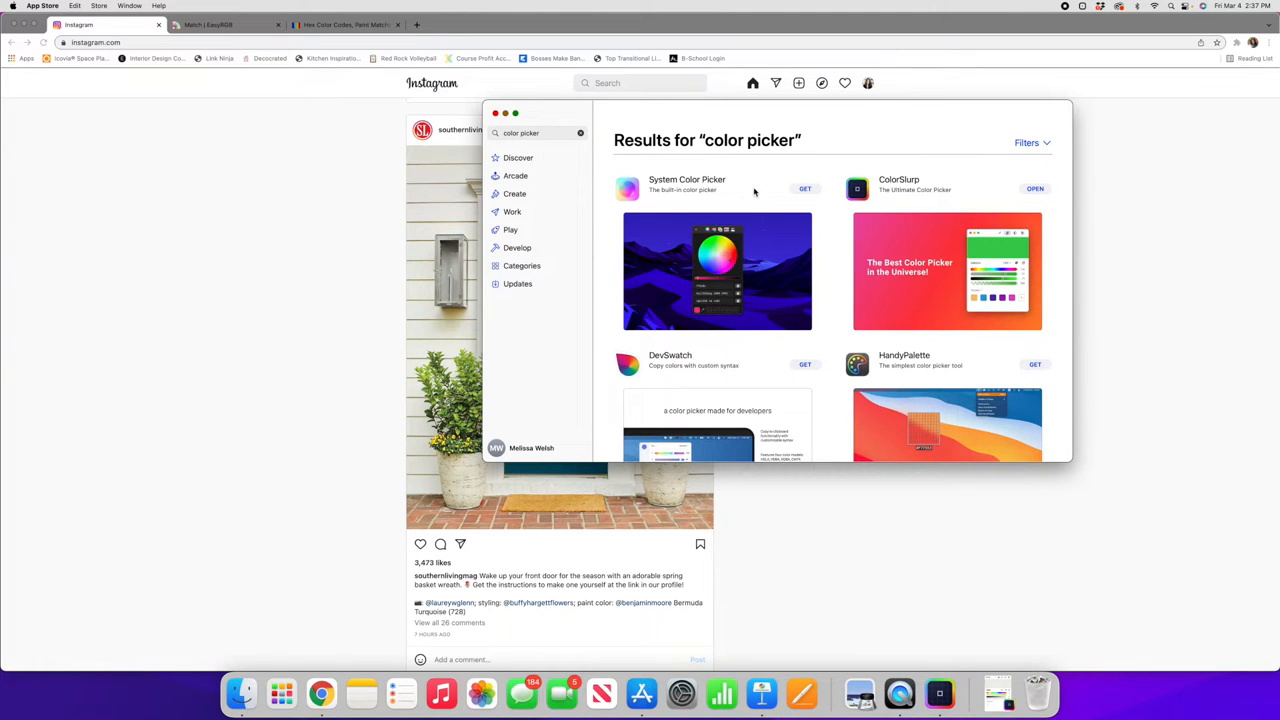
mouse_move(870, 172)
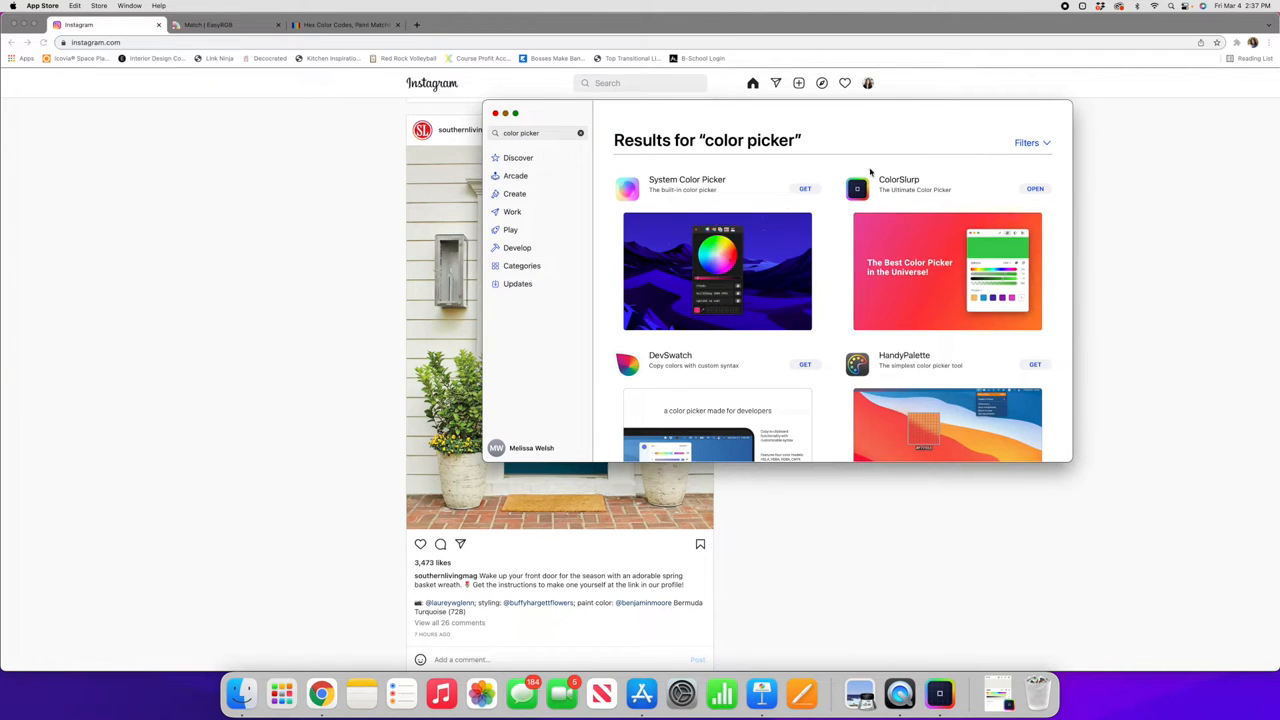
mouse_move(848, 190)
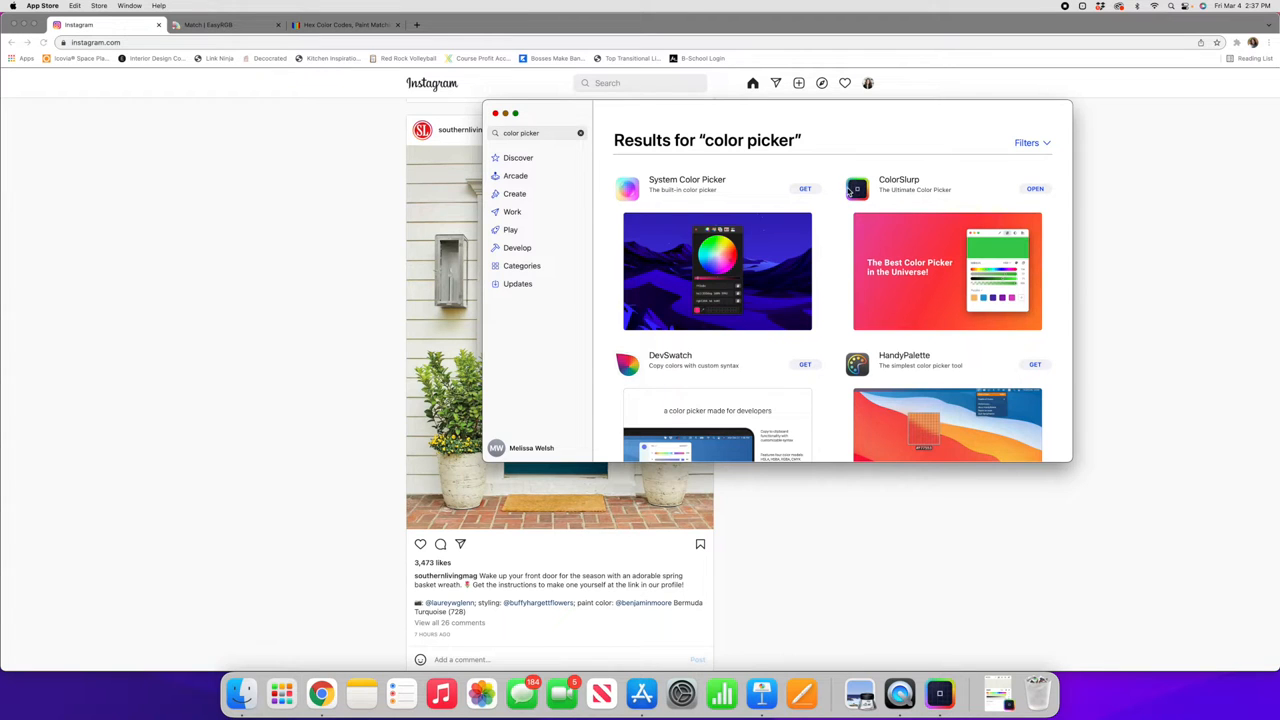
mouse_move(900, 288)
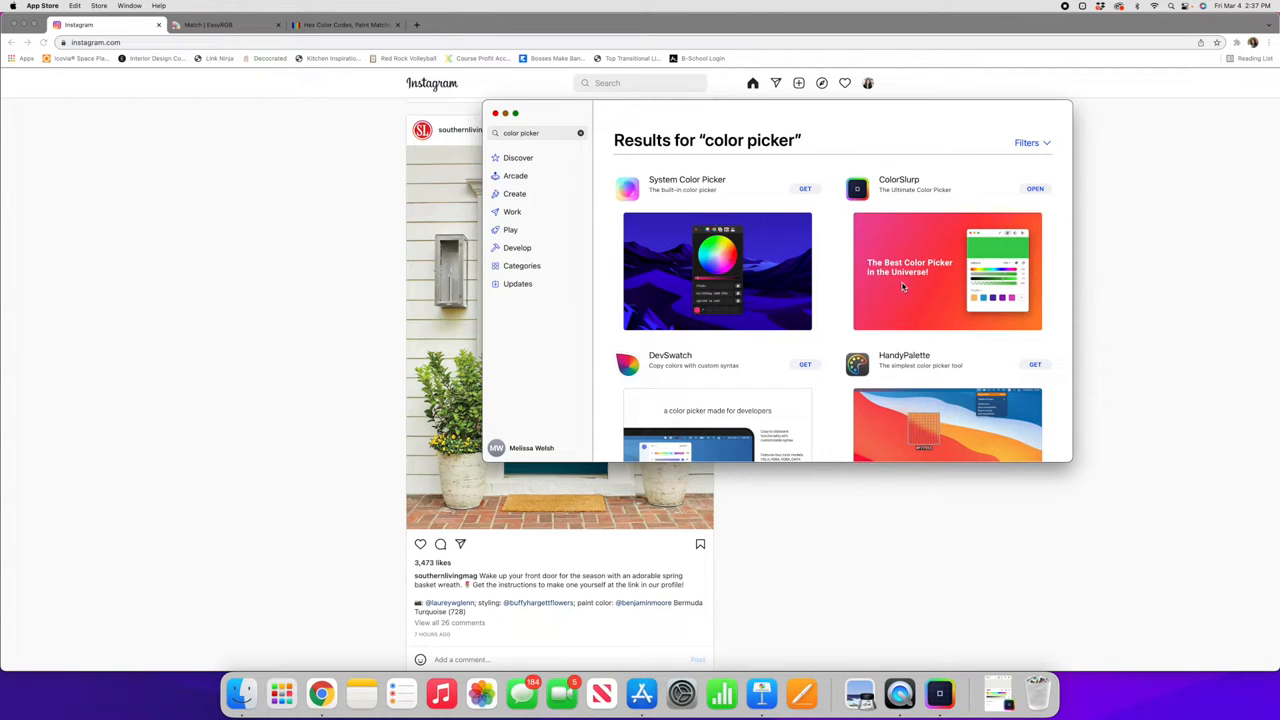
mouse_move(916, 288)
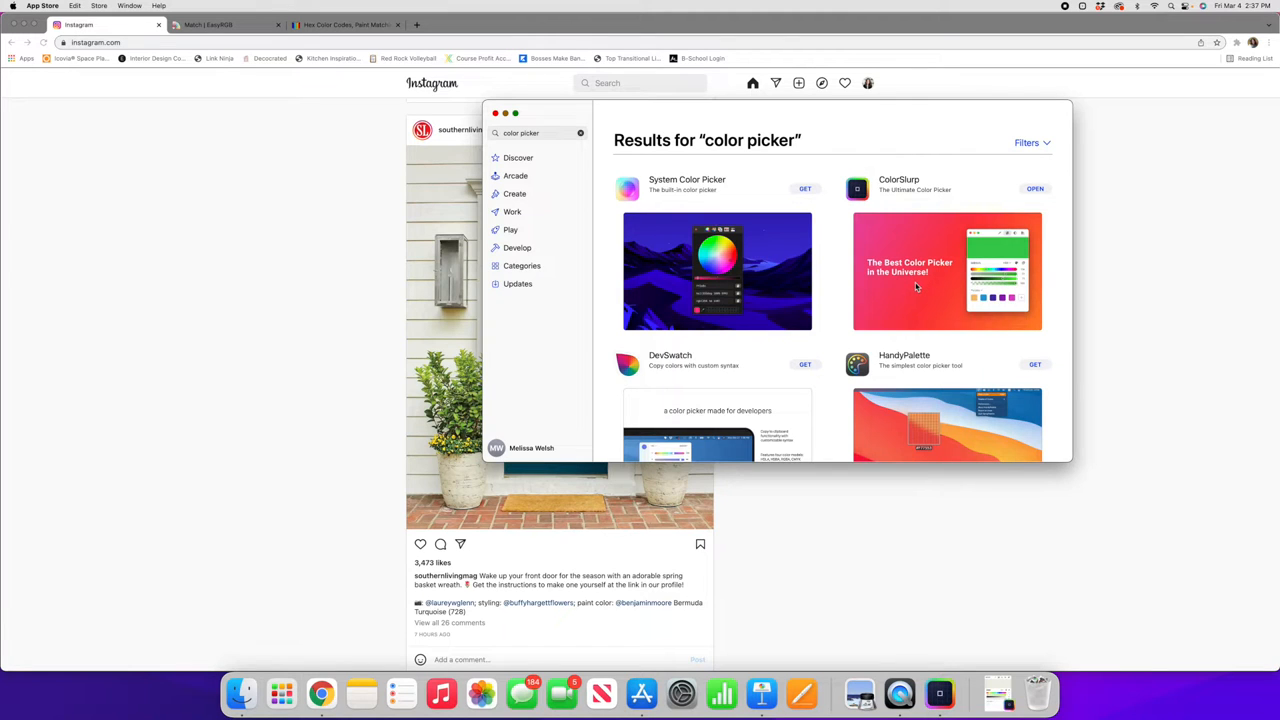
mouse_move(912, 284)
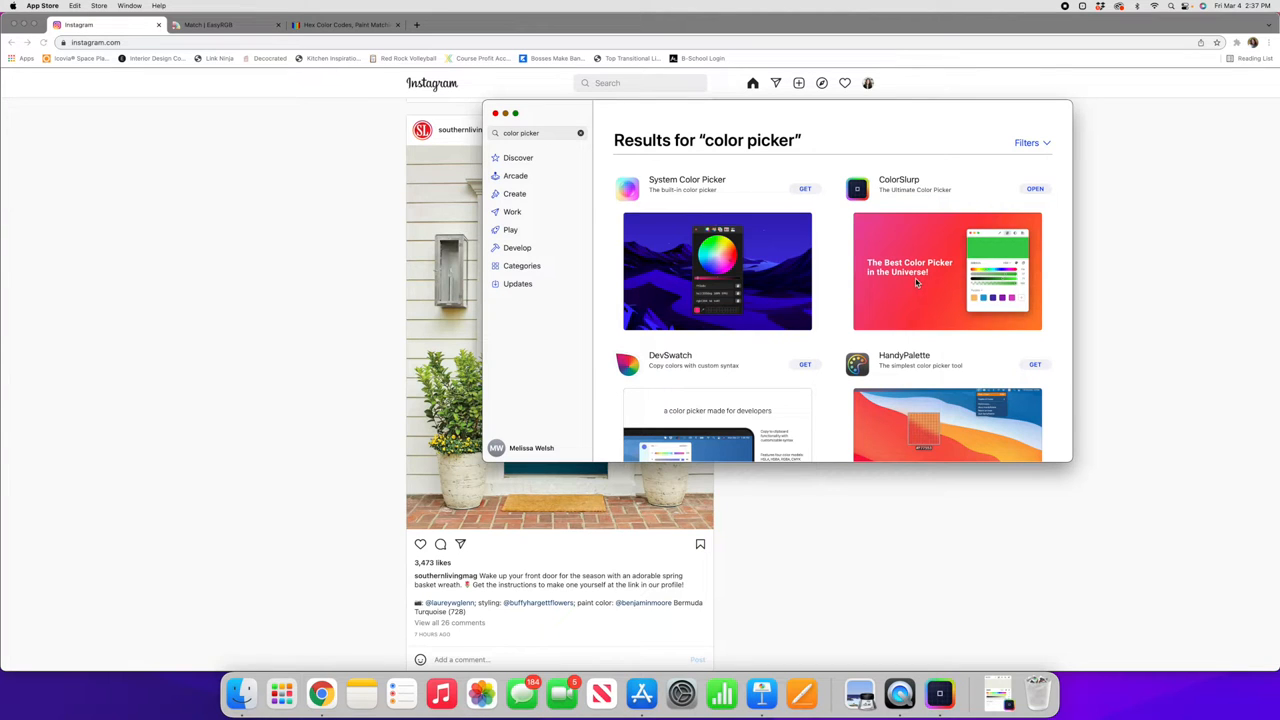
mouse_move(1044, 208)
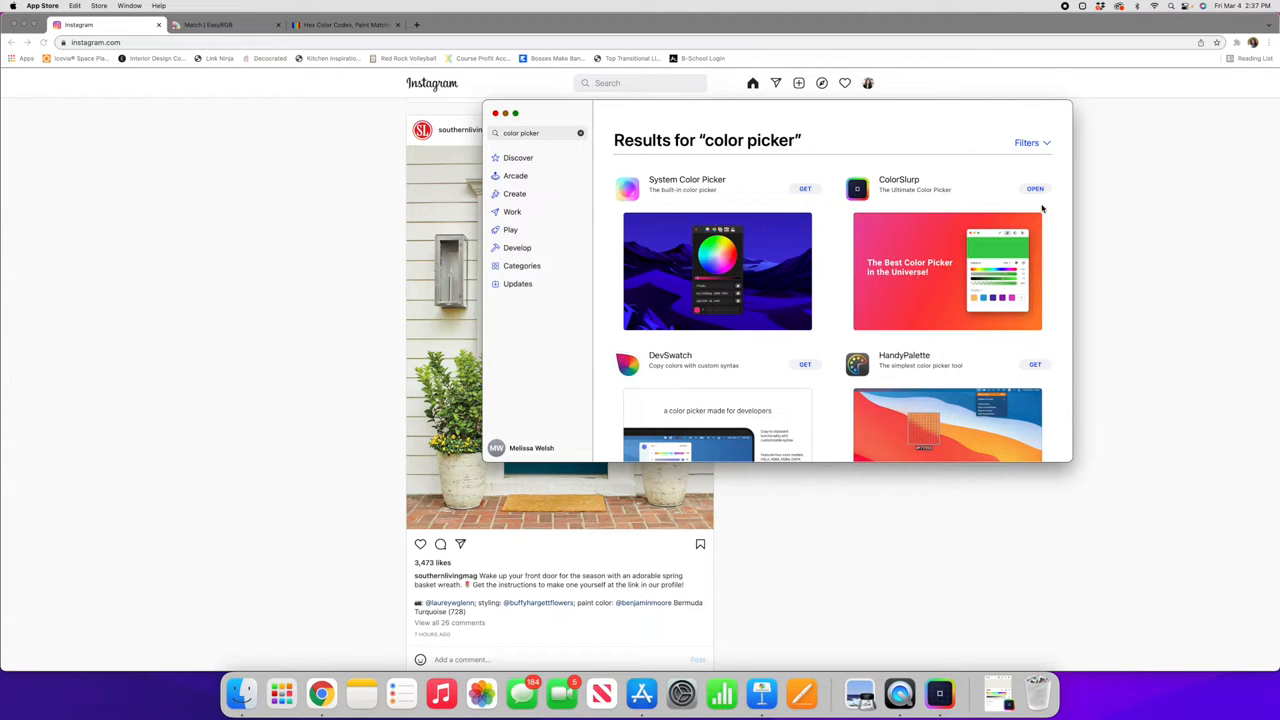
left_click(1036, 188)
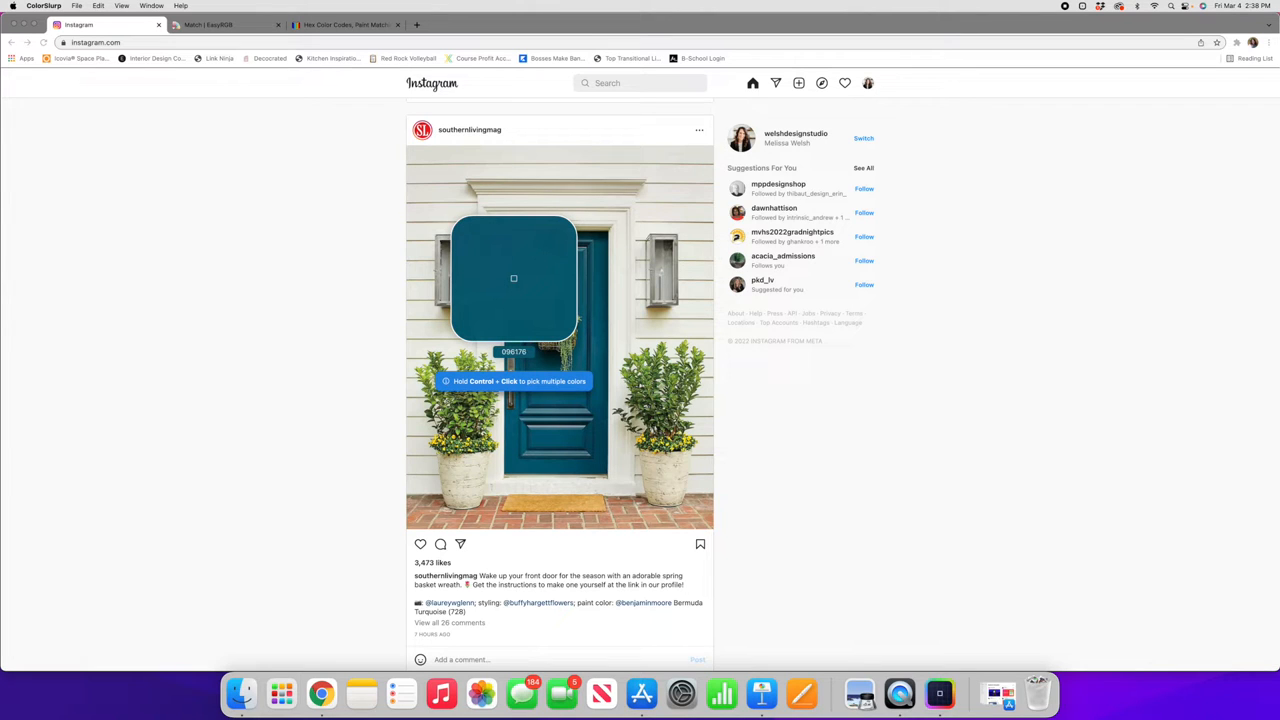
Sample the teal door colour with ColorSlurp and copy its hex code 096176.
left_click(514, 278)
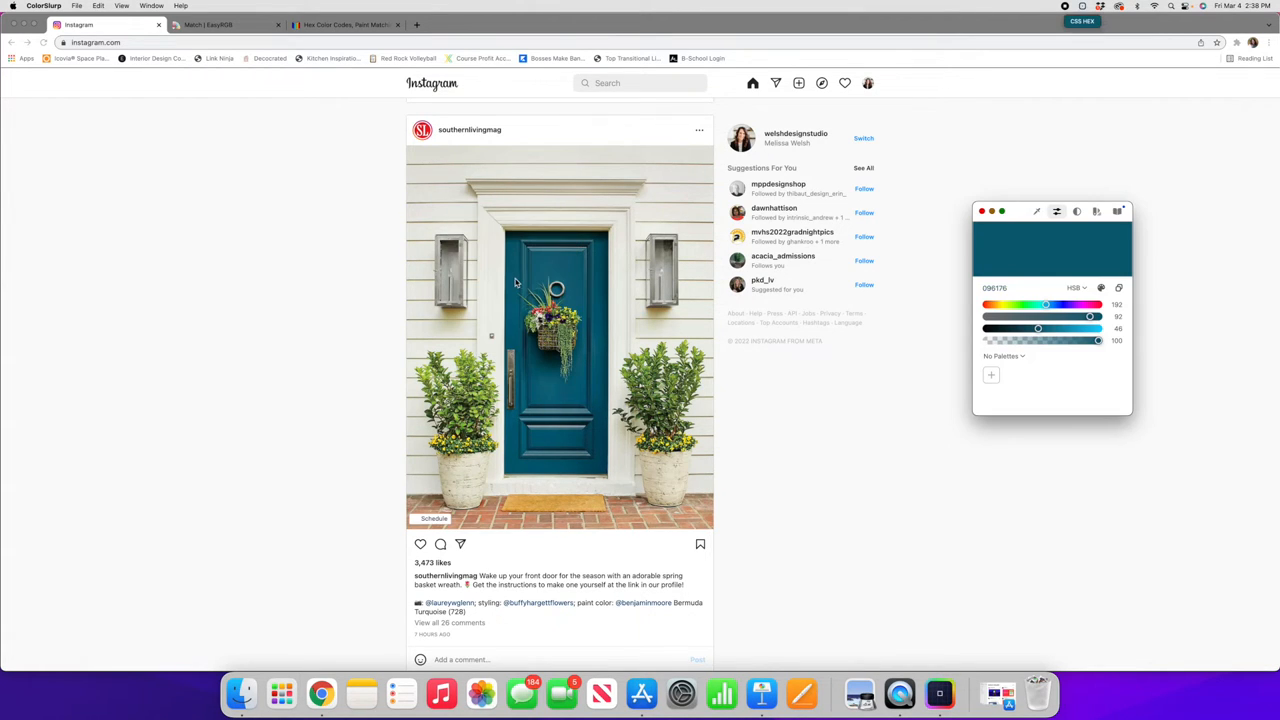
mouse_move(1008, 296)
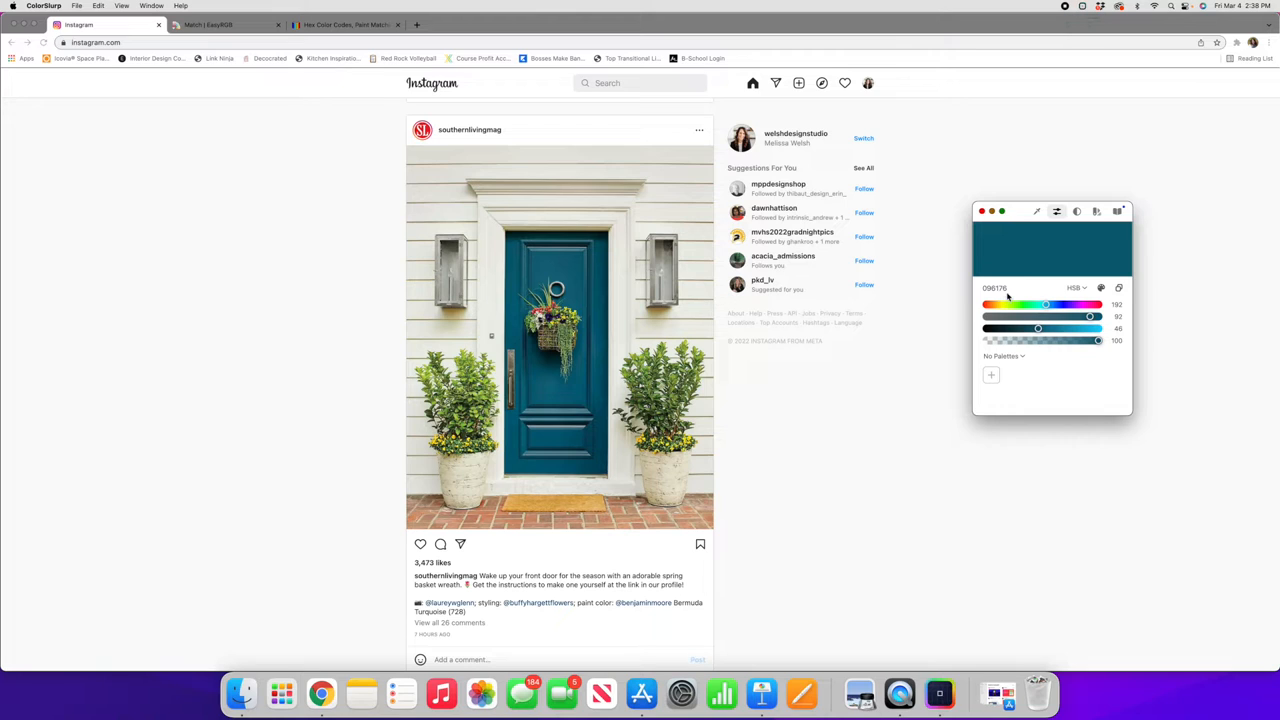
left_click(994, 288)
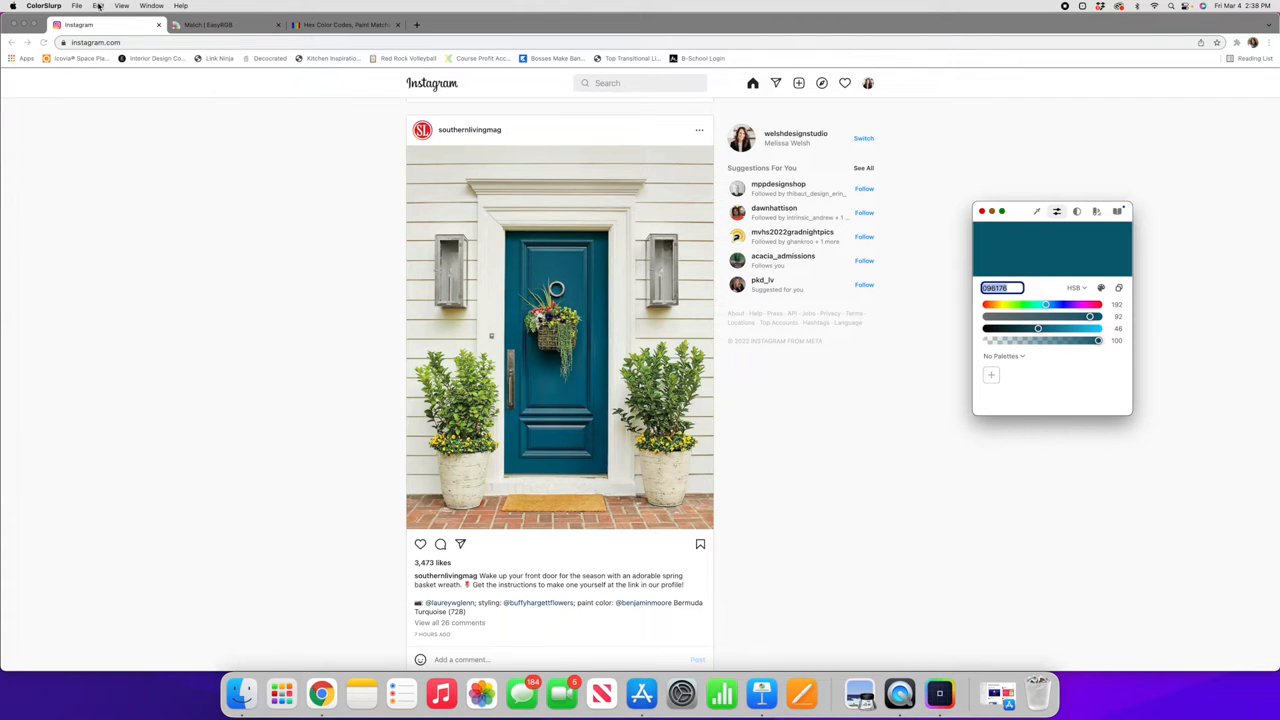
left_click(98, 6)
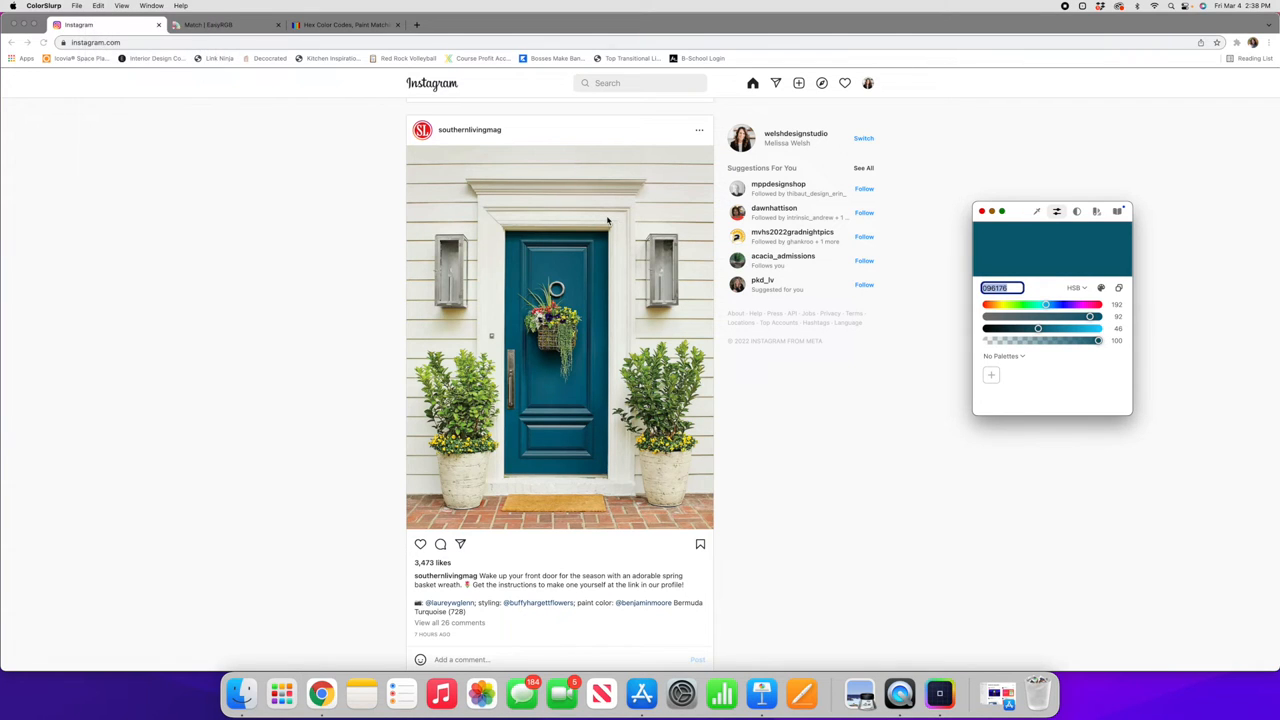
mouse_move(756, 296)
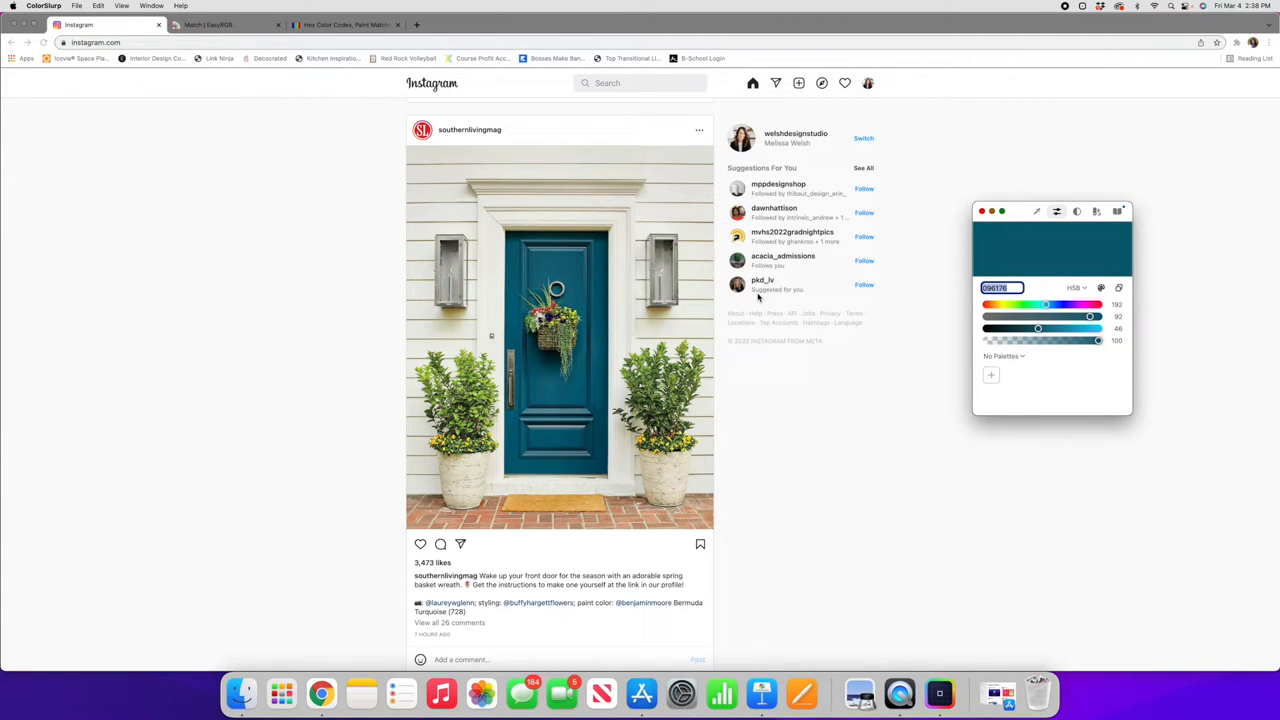
mouse_move(882, 350)
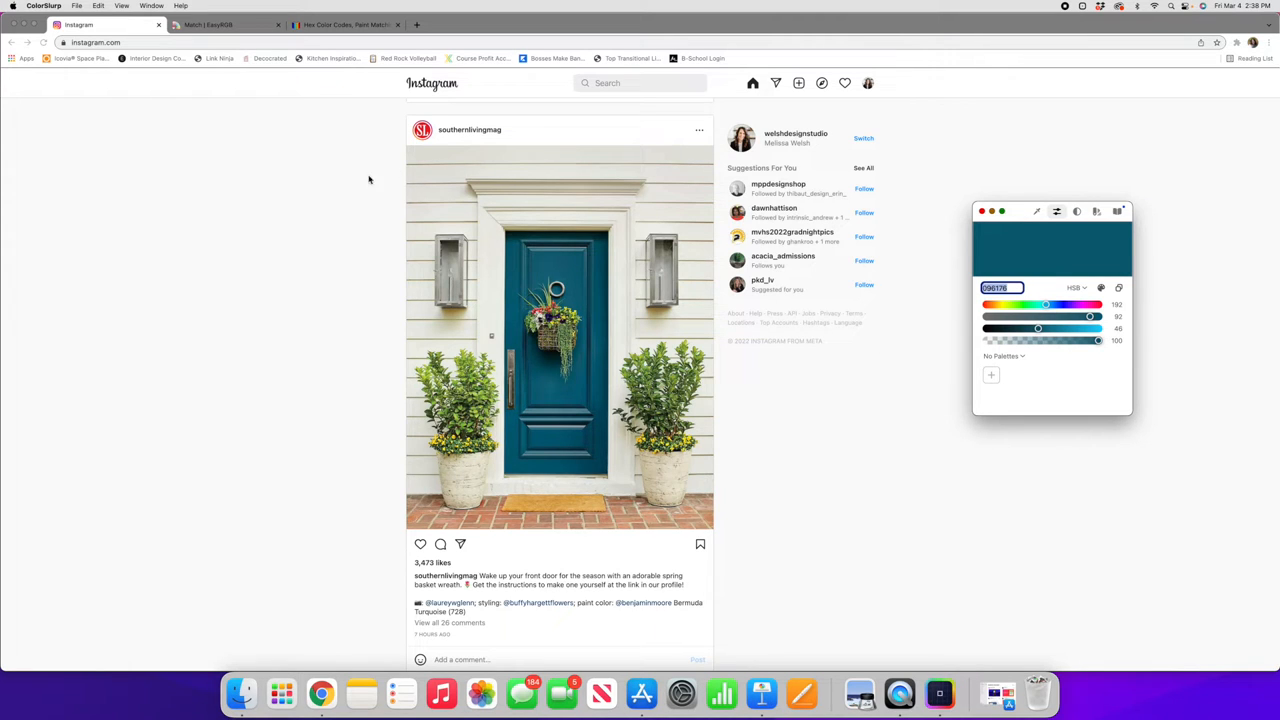
mouse_move(352, 176)
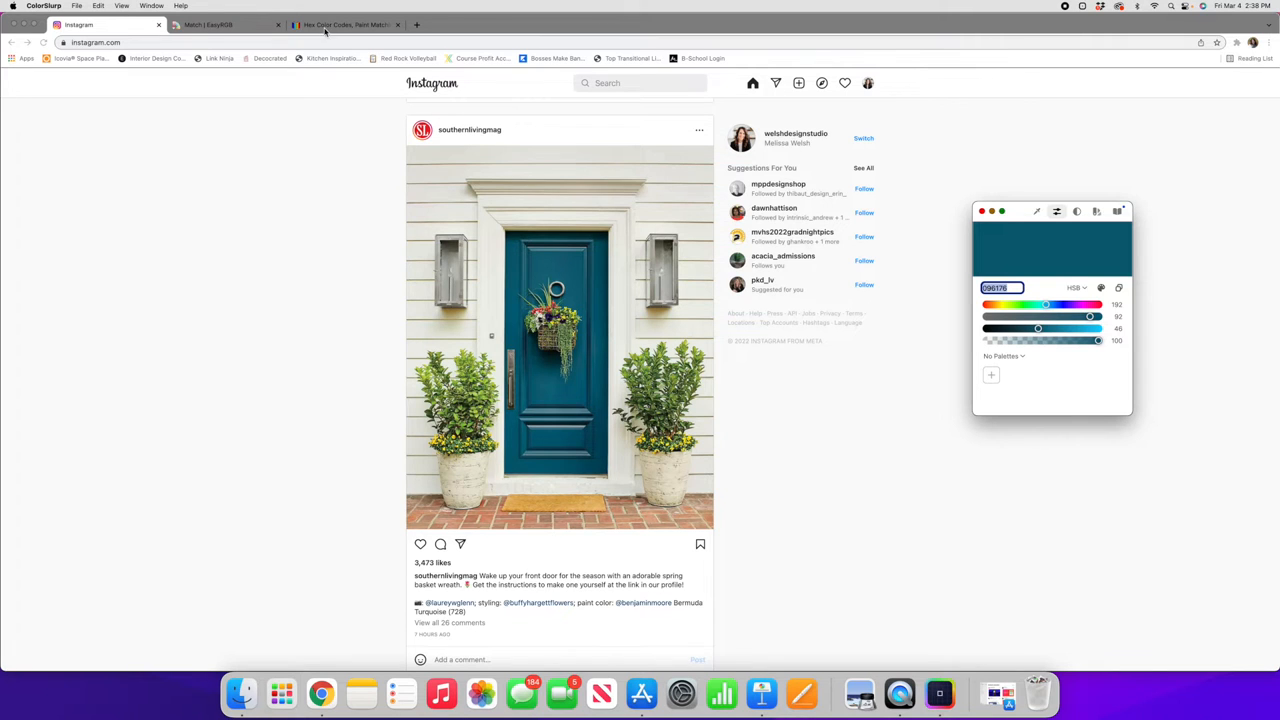
Look up colour 096176 on Encycolorpedia and scroll toward its Similar Paints section.
left_click(344, 24)
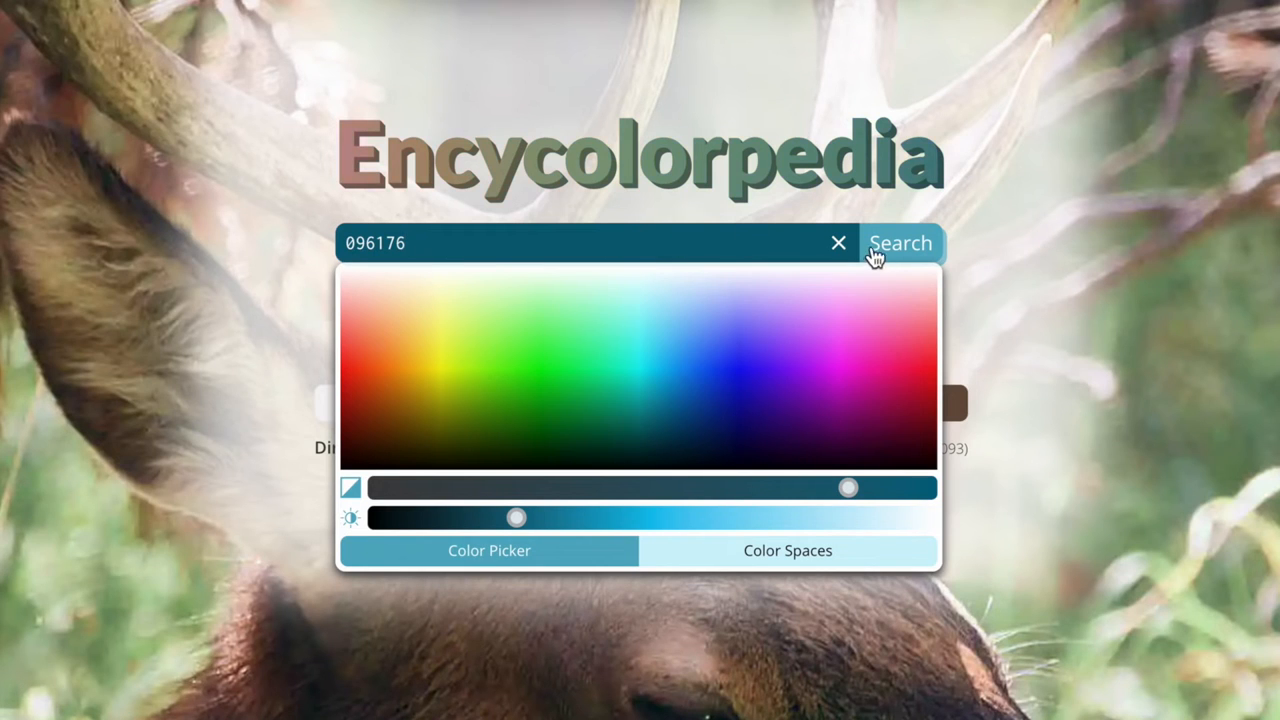
left_click(900, 244)
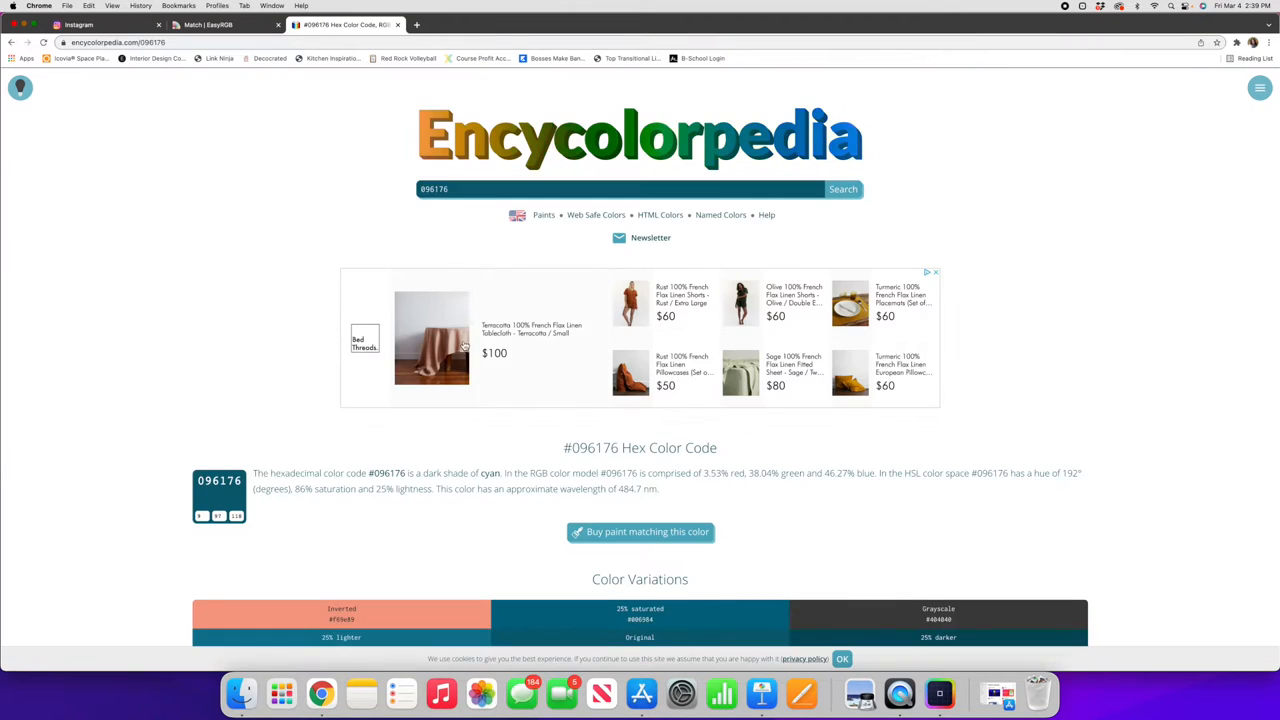
scroll("down", 3)
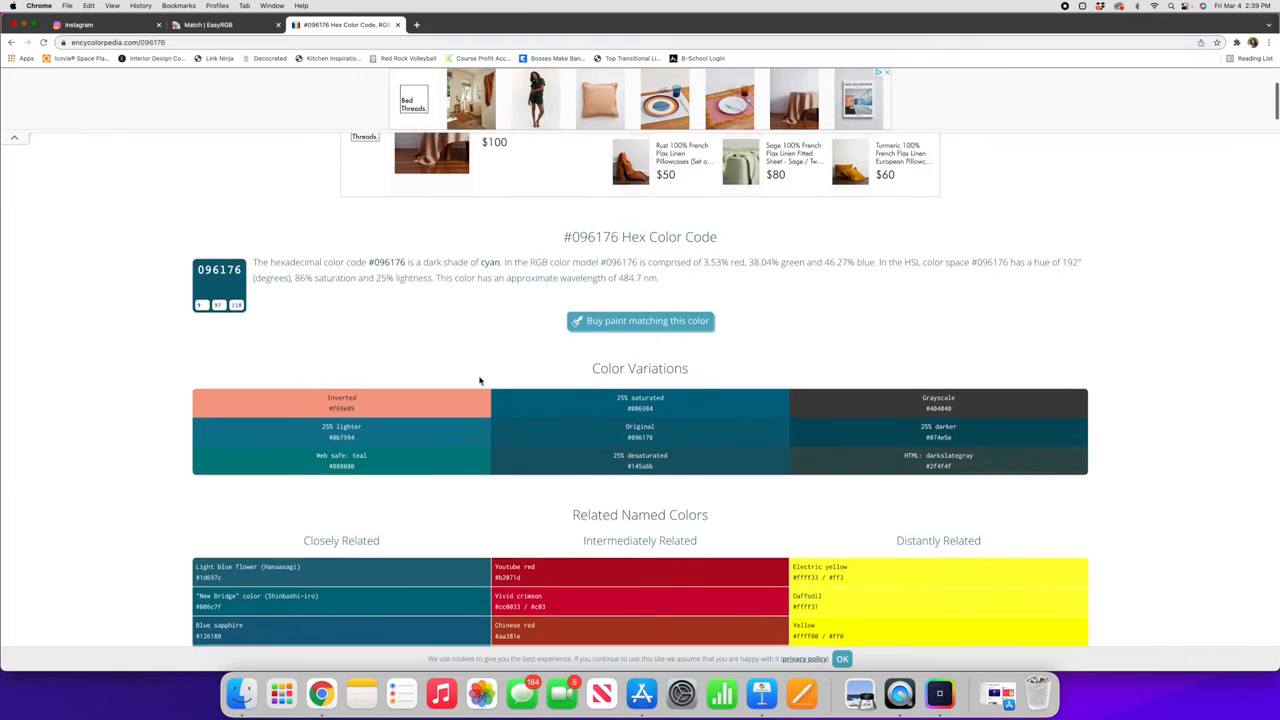
scroll("down", 3)
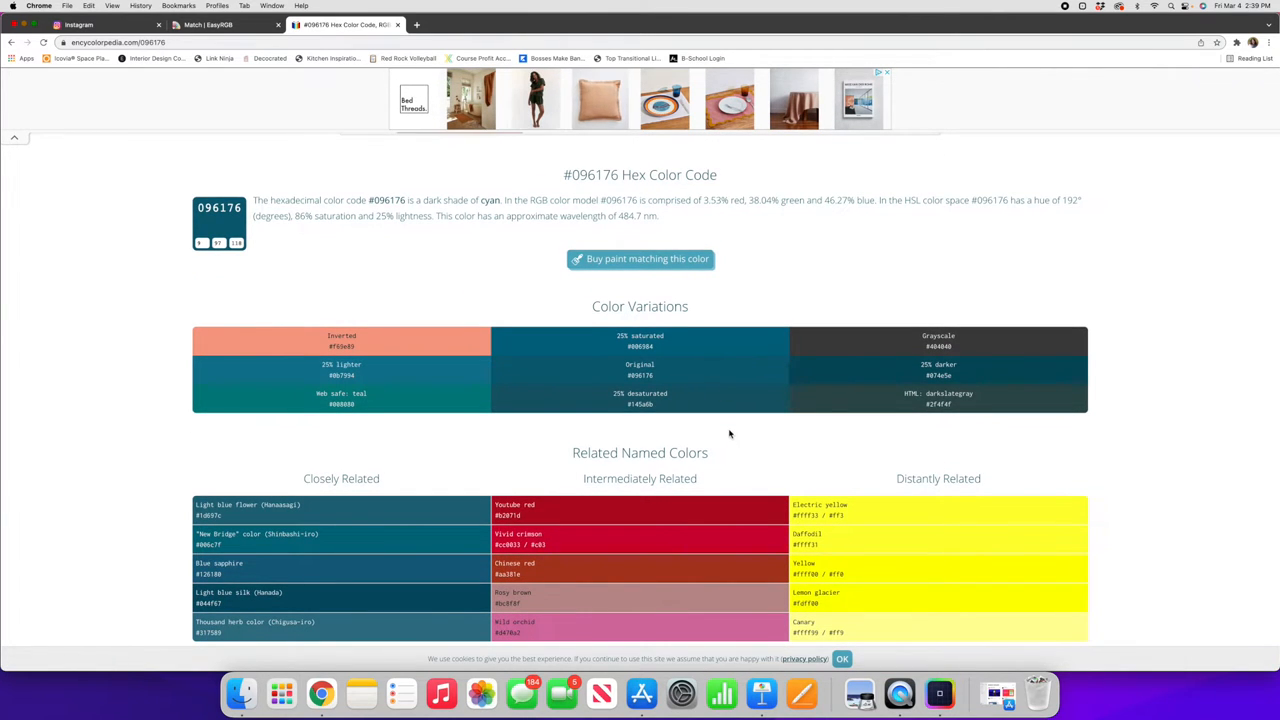
scroll("down", 3)
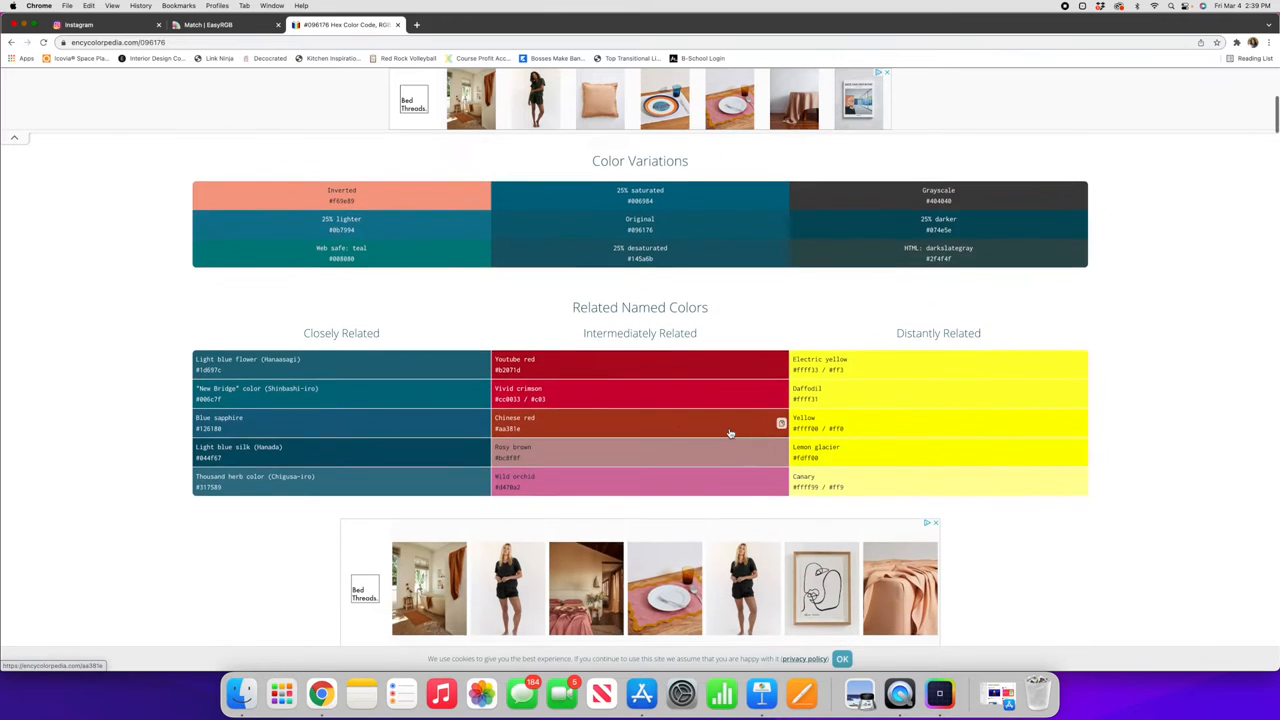
scroll("down", 3)
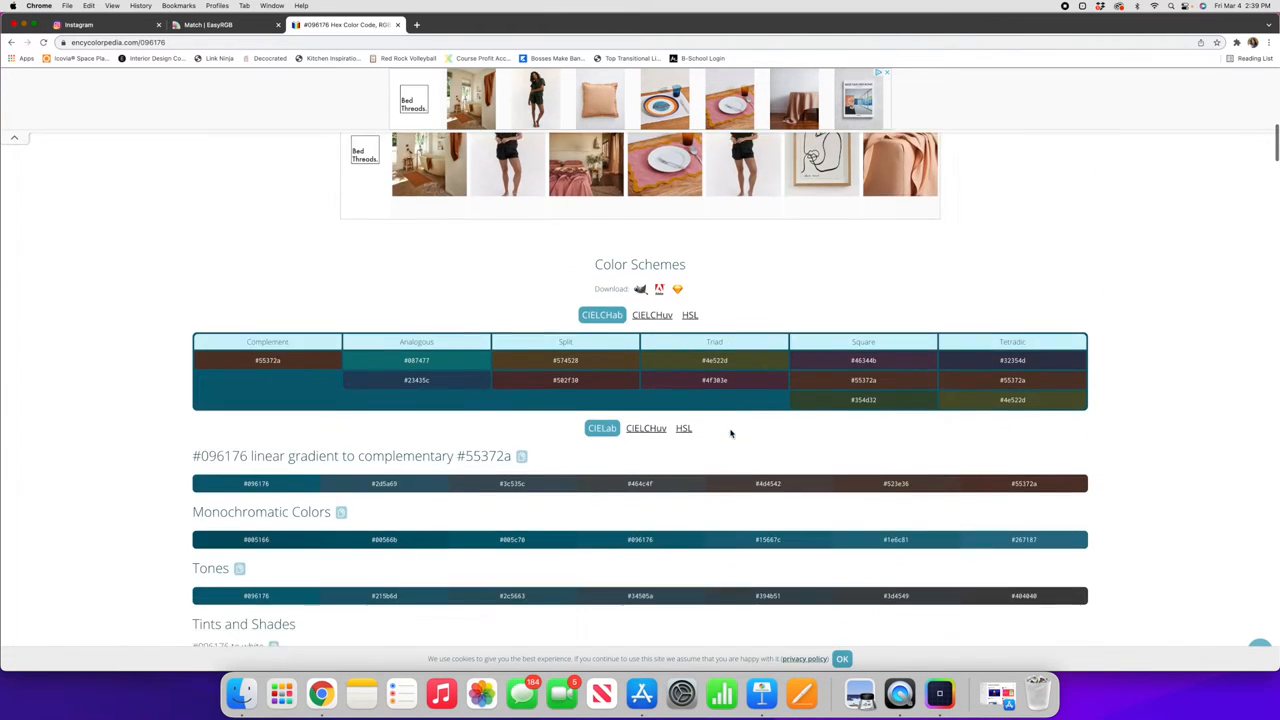
scroll("down", 3)
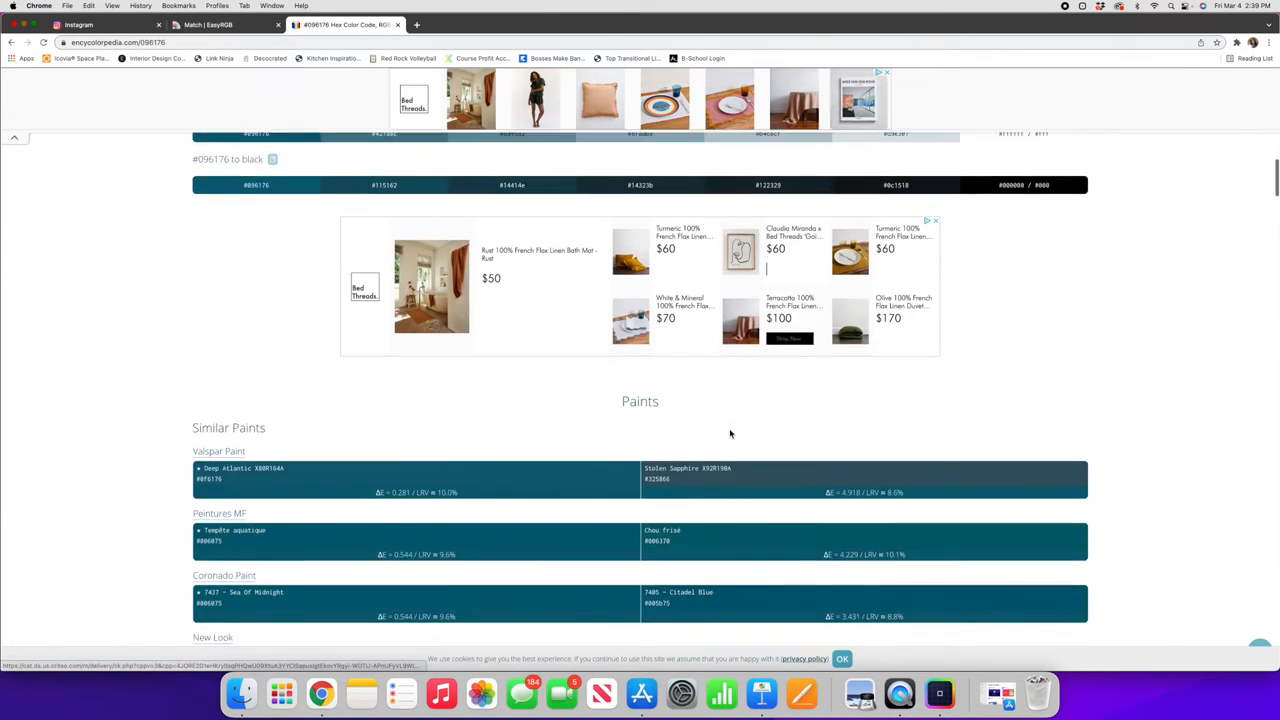
Scroll through the similar-paints list for 096176 across Sherwin-Williams, Tikkurila, RAL and Laura Ashley.
scroll("down", 3)
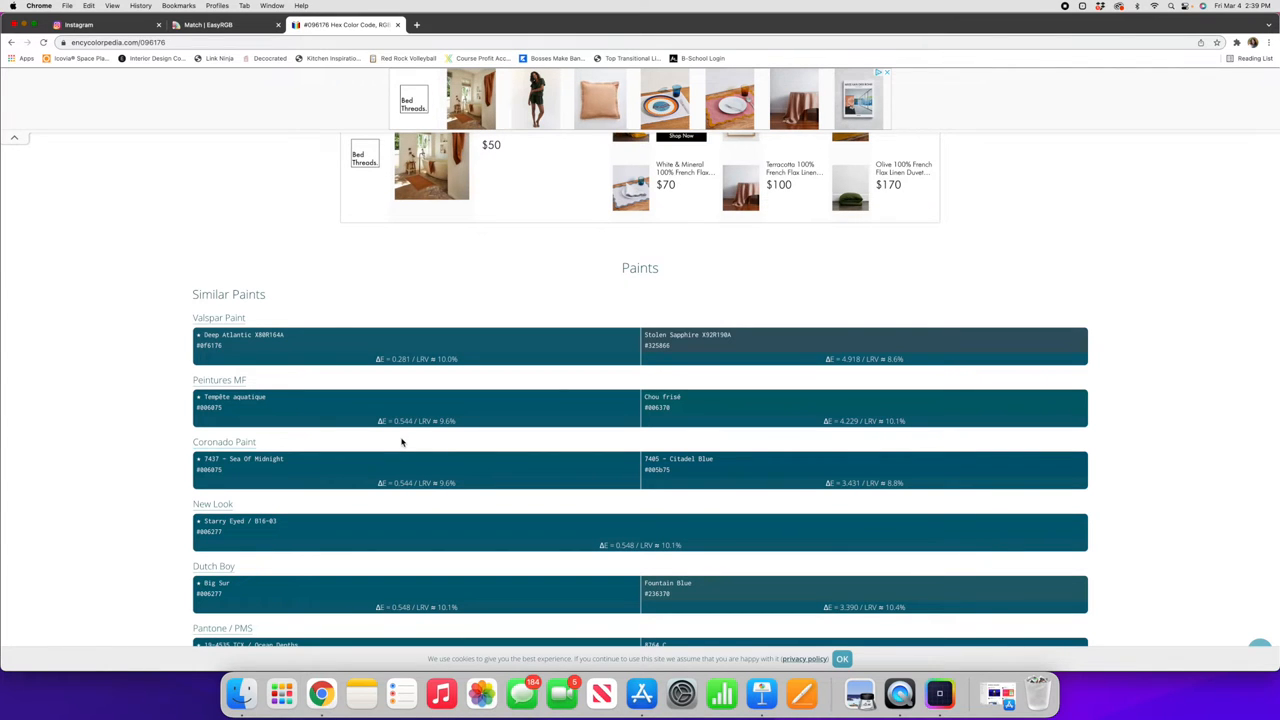
scroll("down", 3)
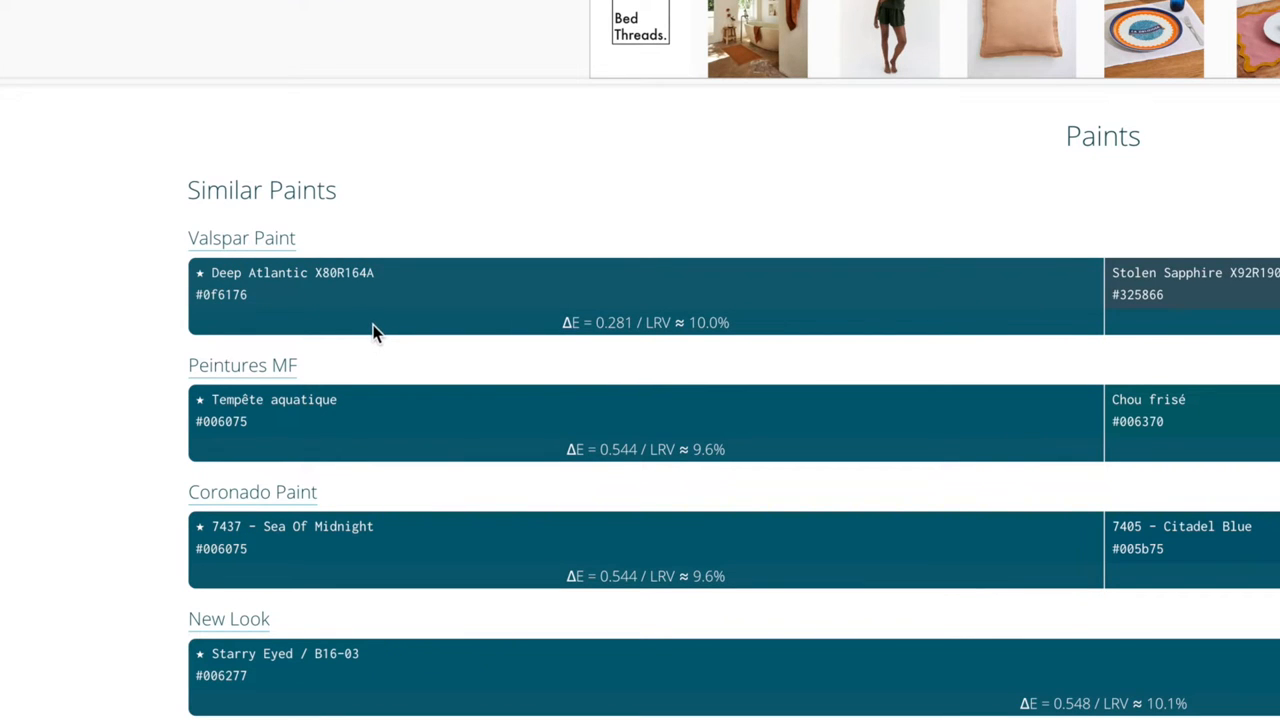
mouse_move(580, 292)
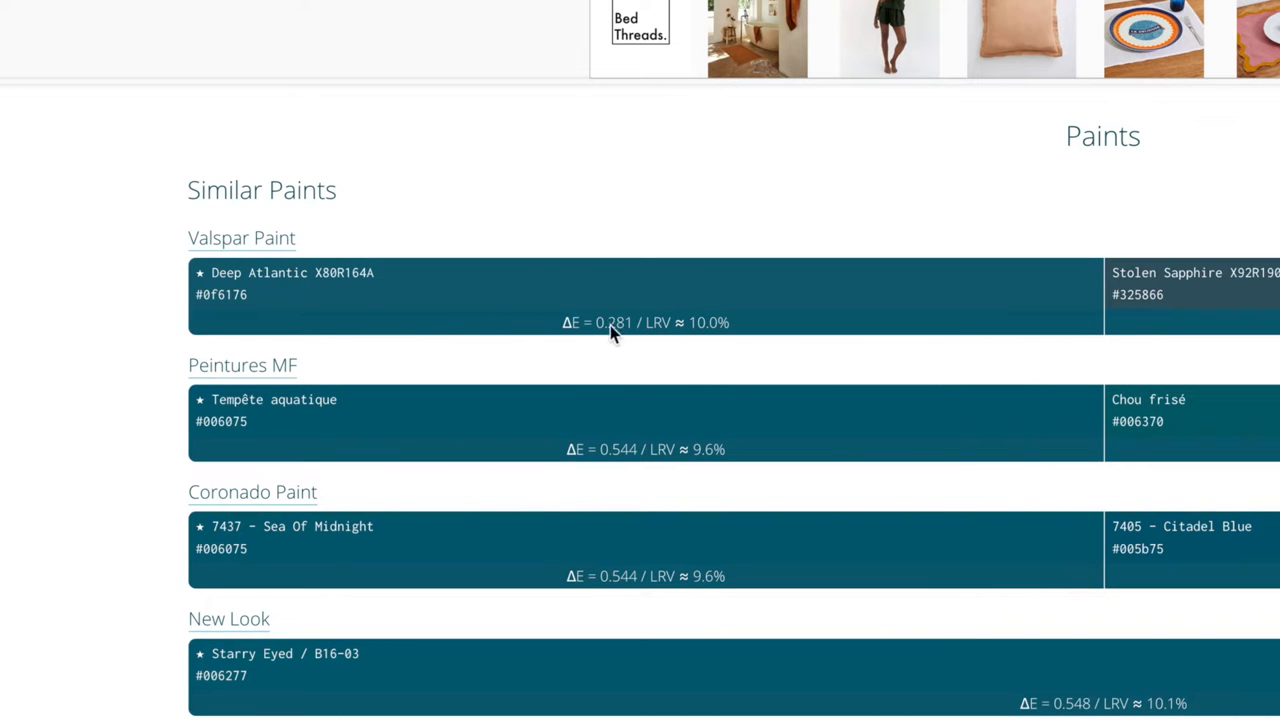
mouse_move(518, 330)
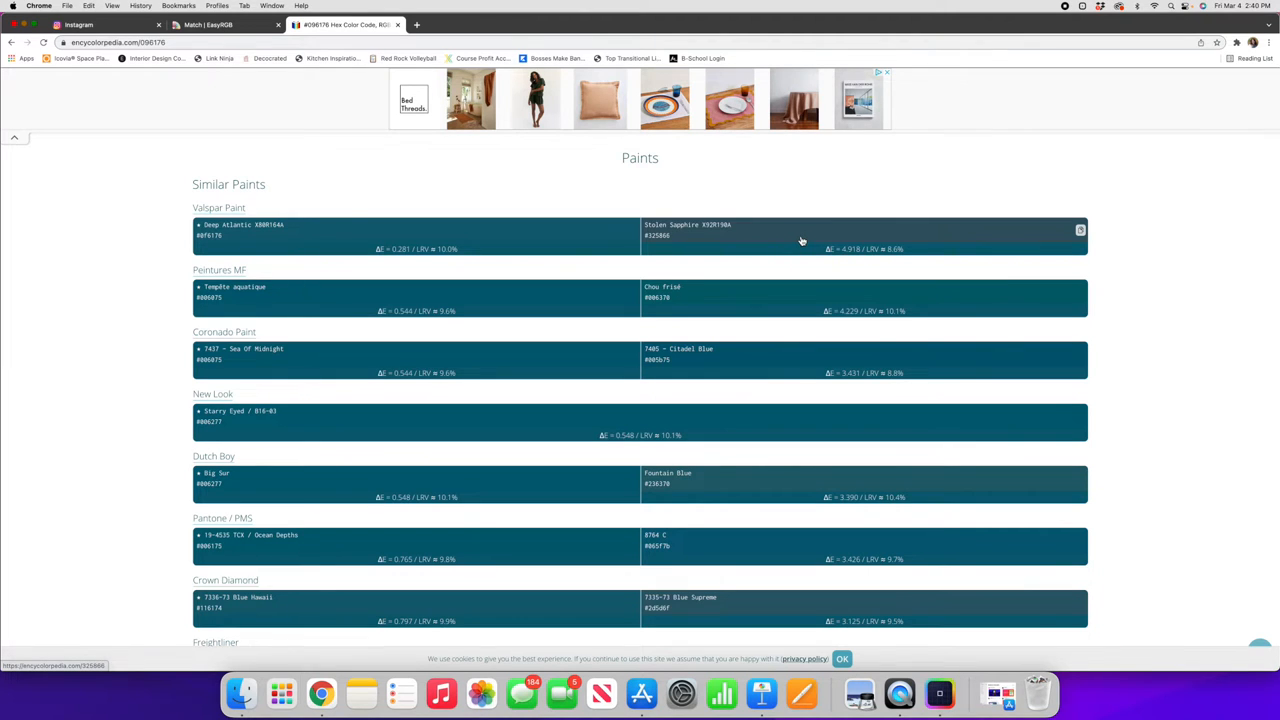
scroll("down", 3)
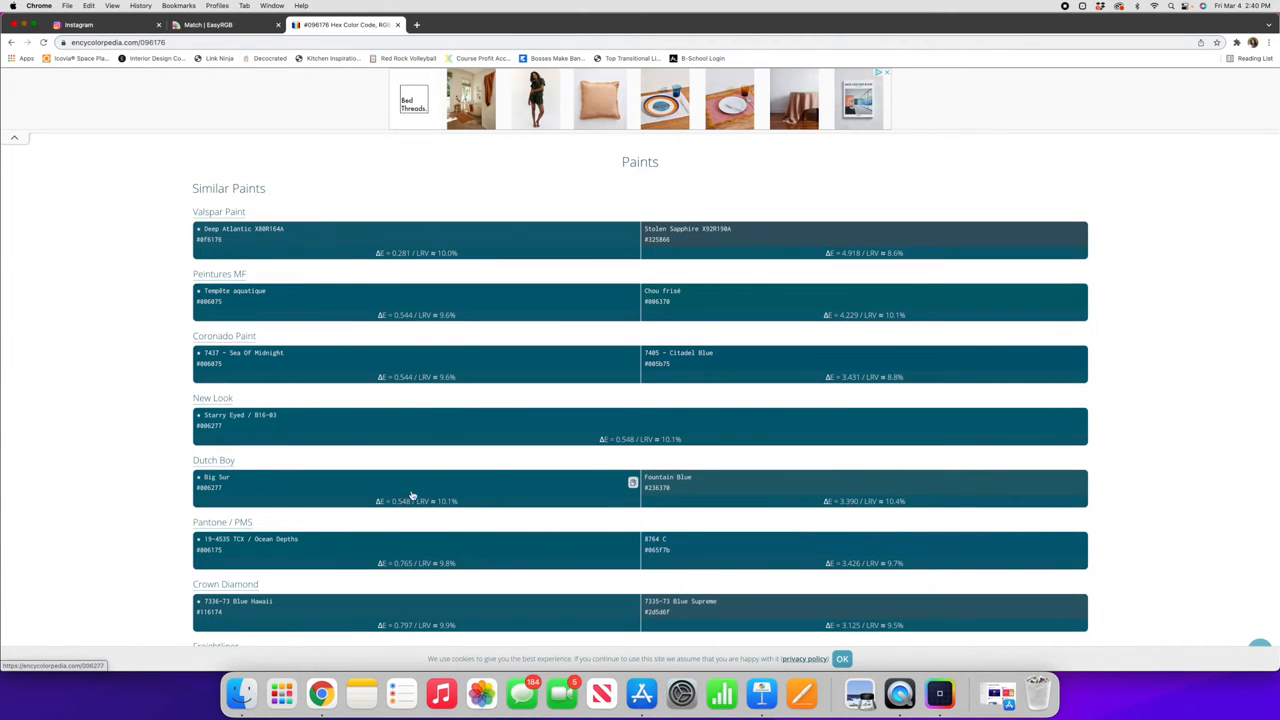
scroll("down", 3)
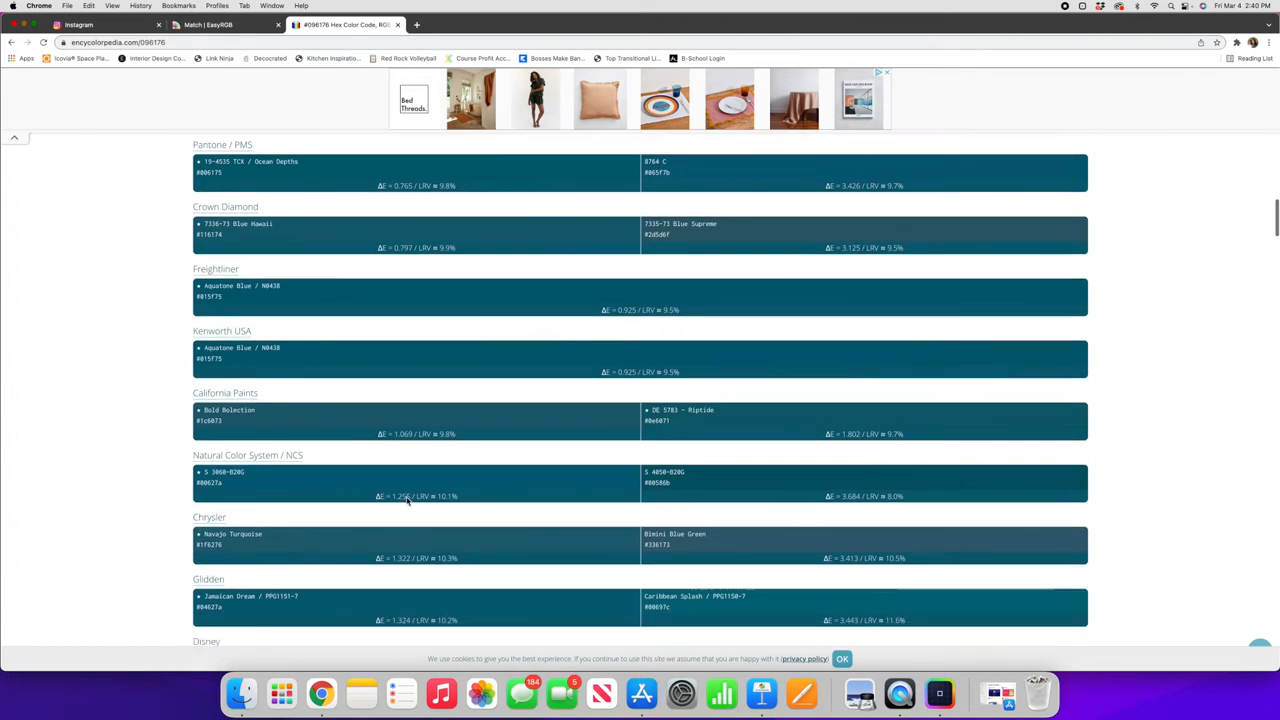
scroll("down", 3)
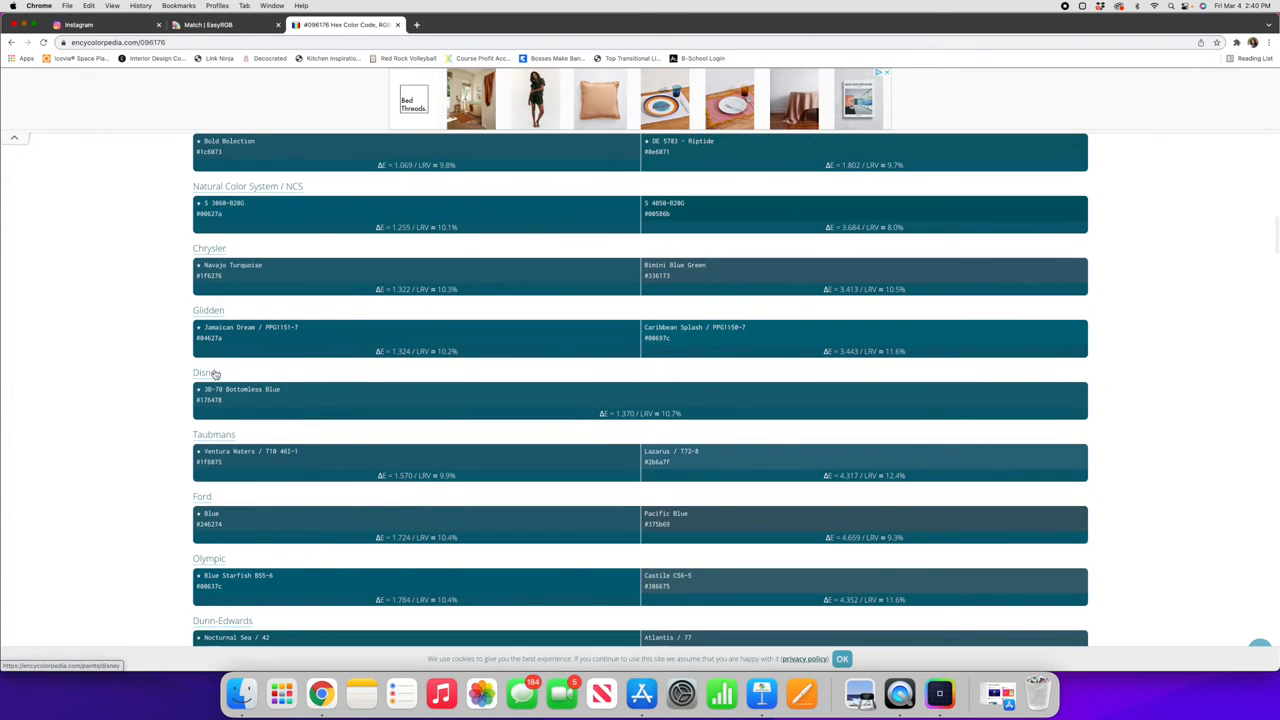
scroll("down", 3)
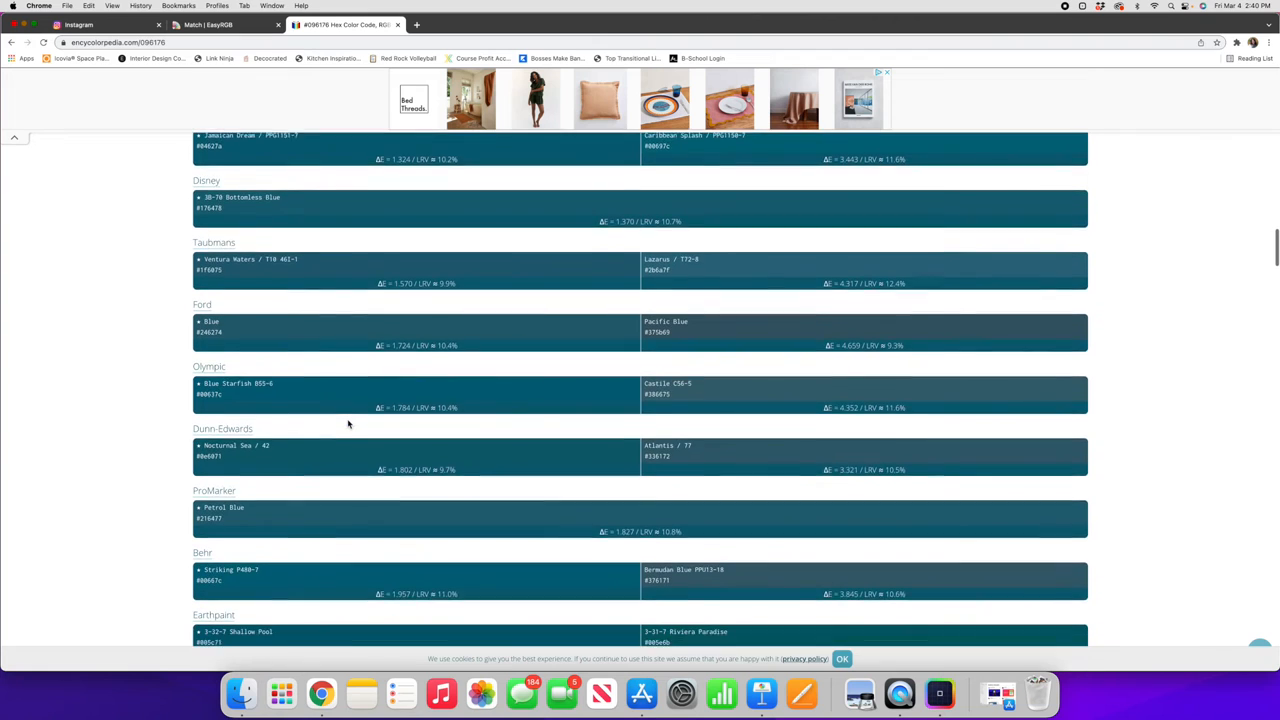
scroll("down", 3)
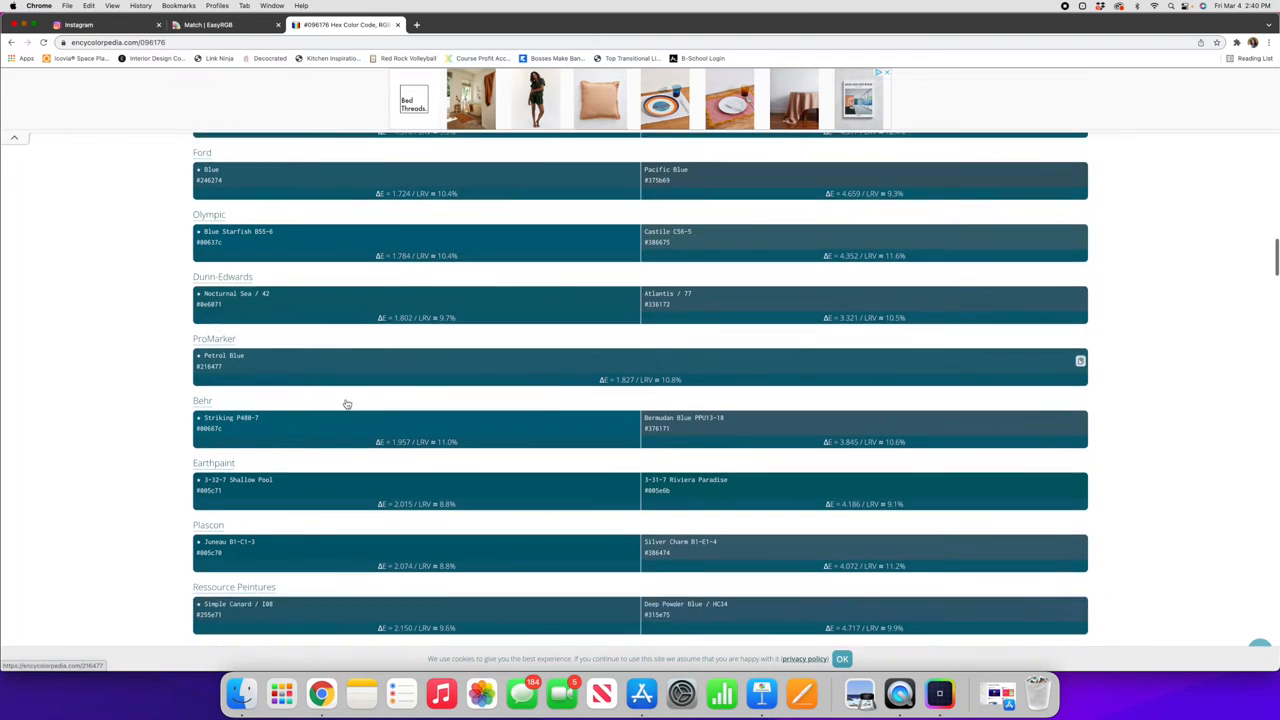
scroll("down", 3)
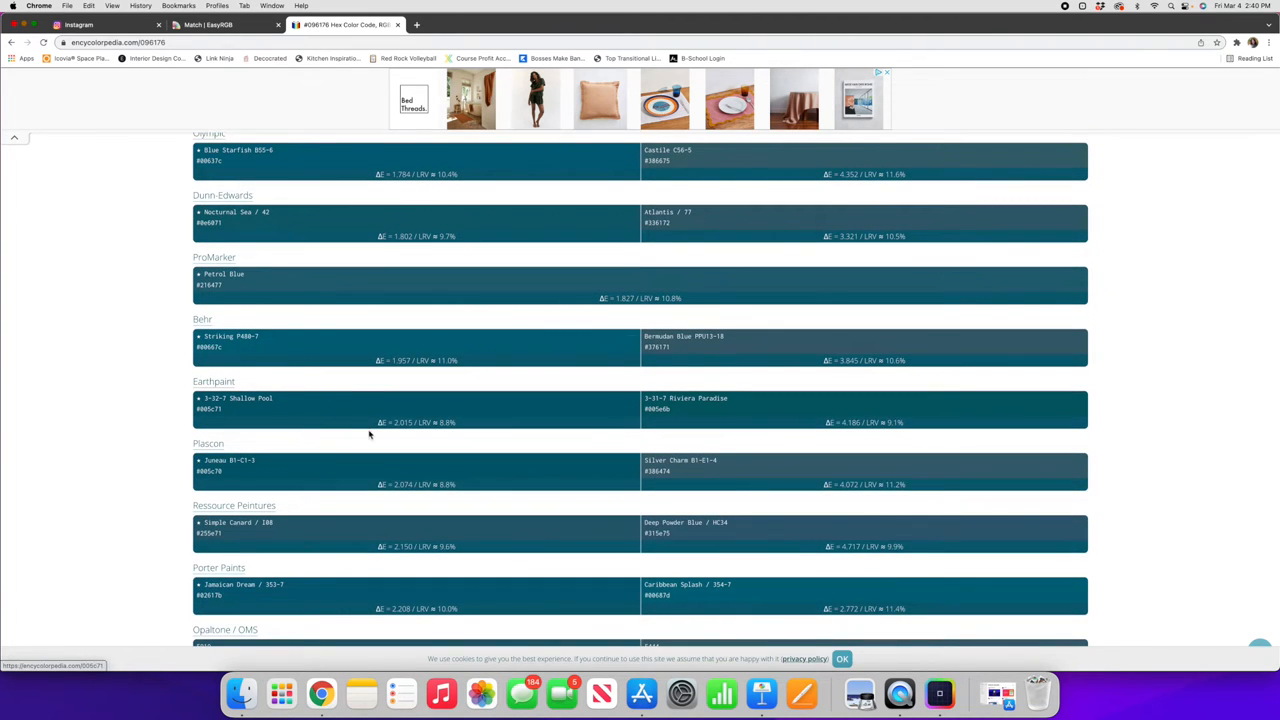
scroll("down", 3)
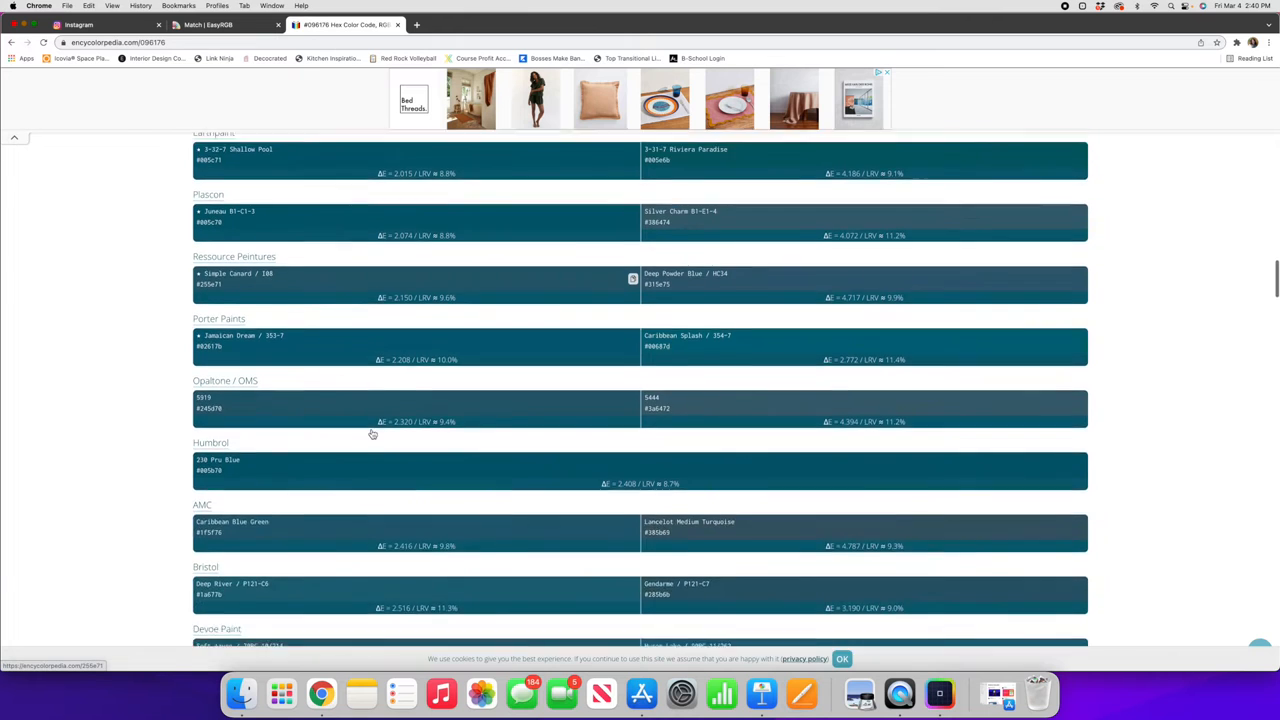
scroll("down", 3)
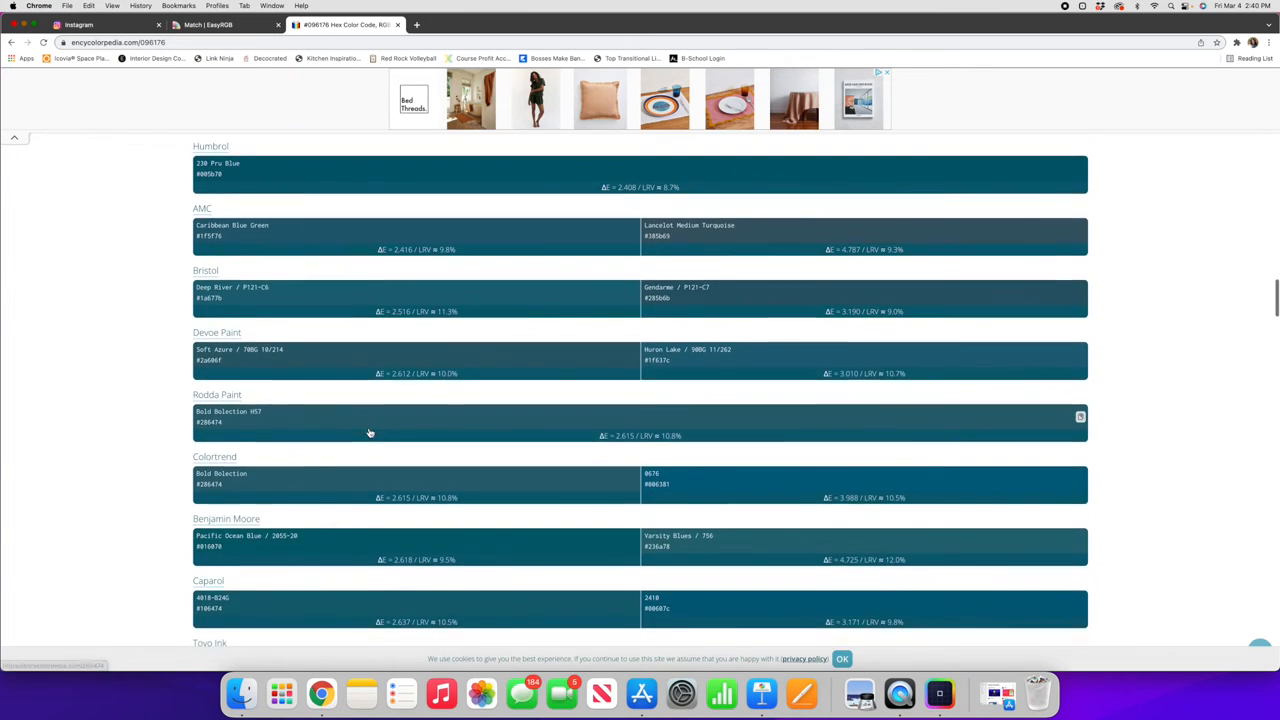
scroll("down", 3)
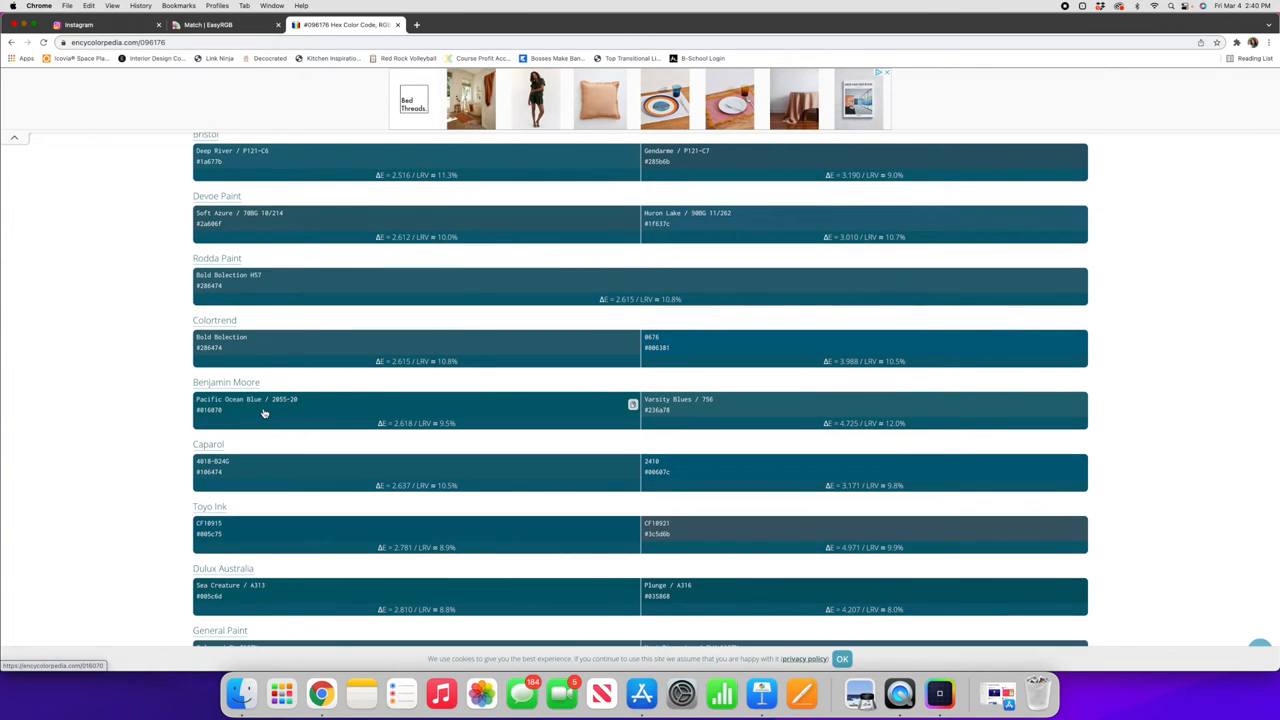
mouse_move(448, 418)
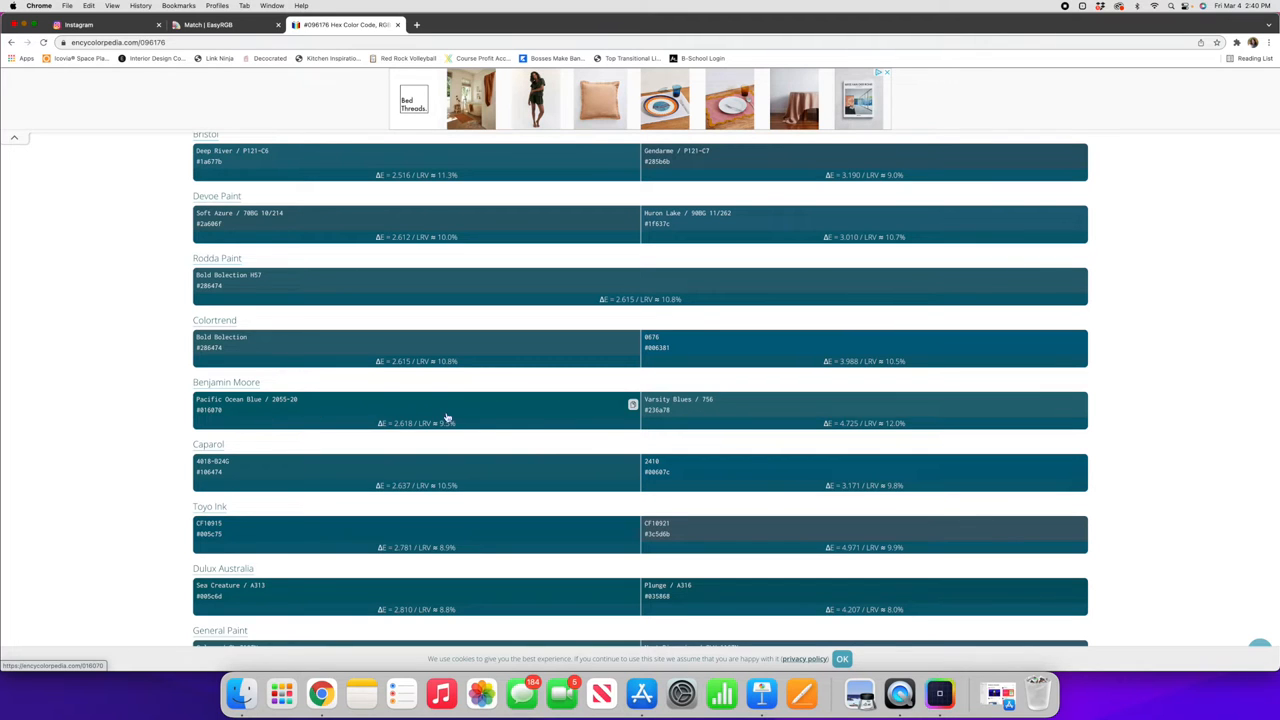
scroll("down", 3)
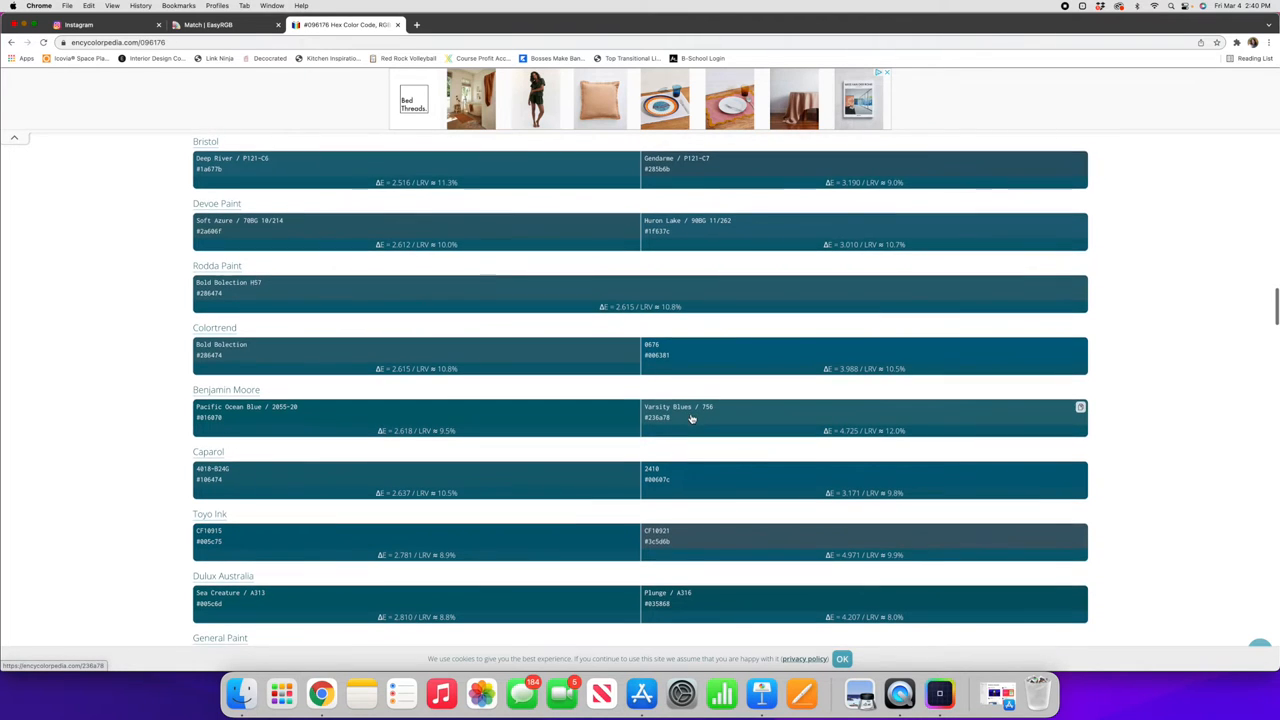
scroll("down", 3)
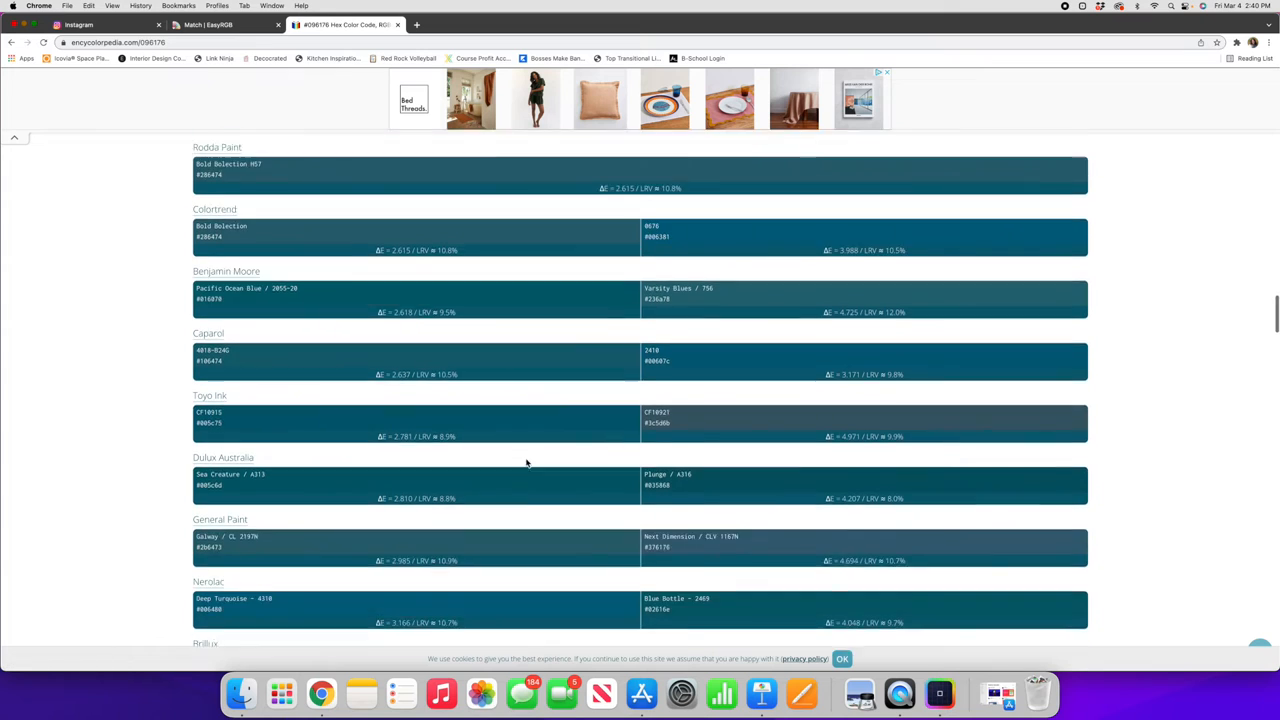
scroll("down", 3)
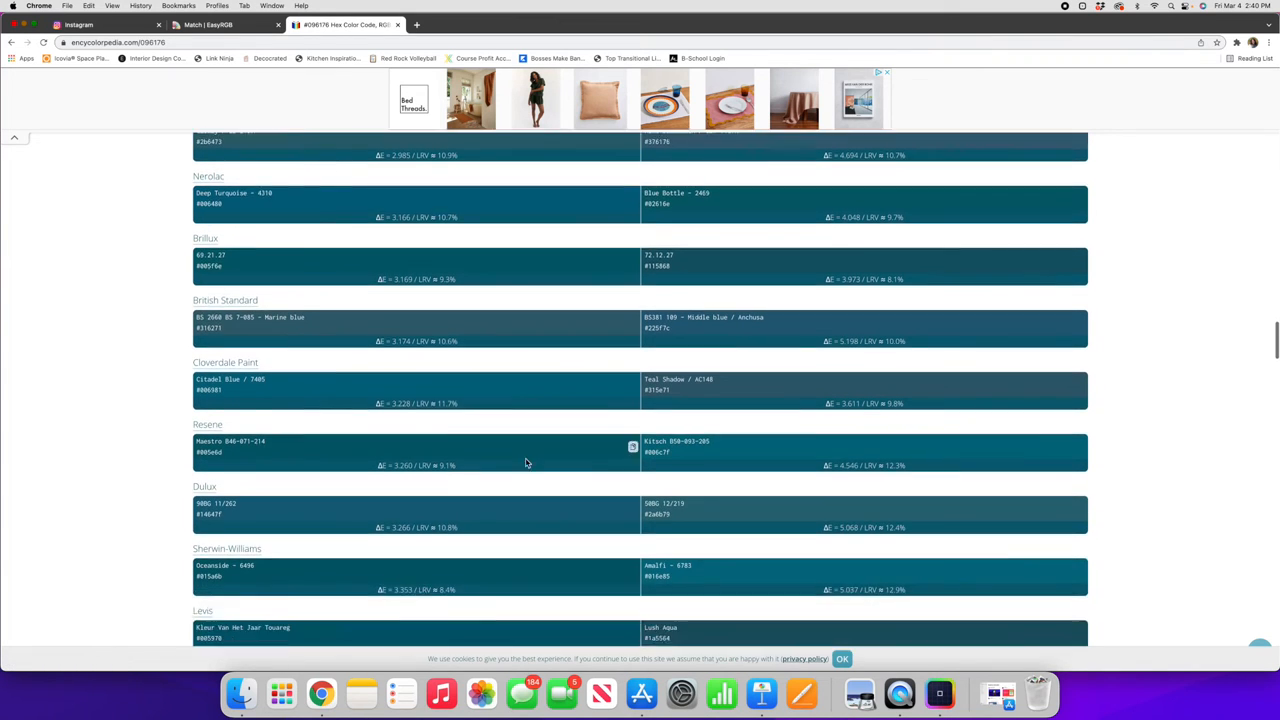
scroll("down", 3)
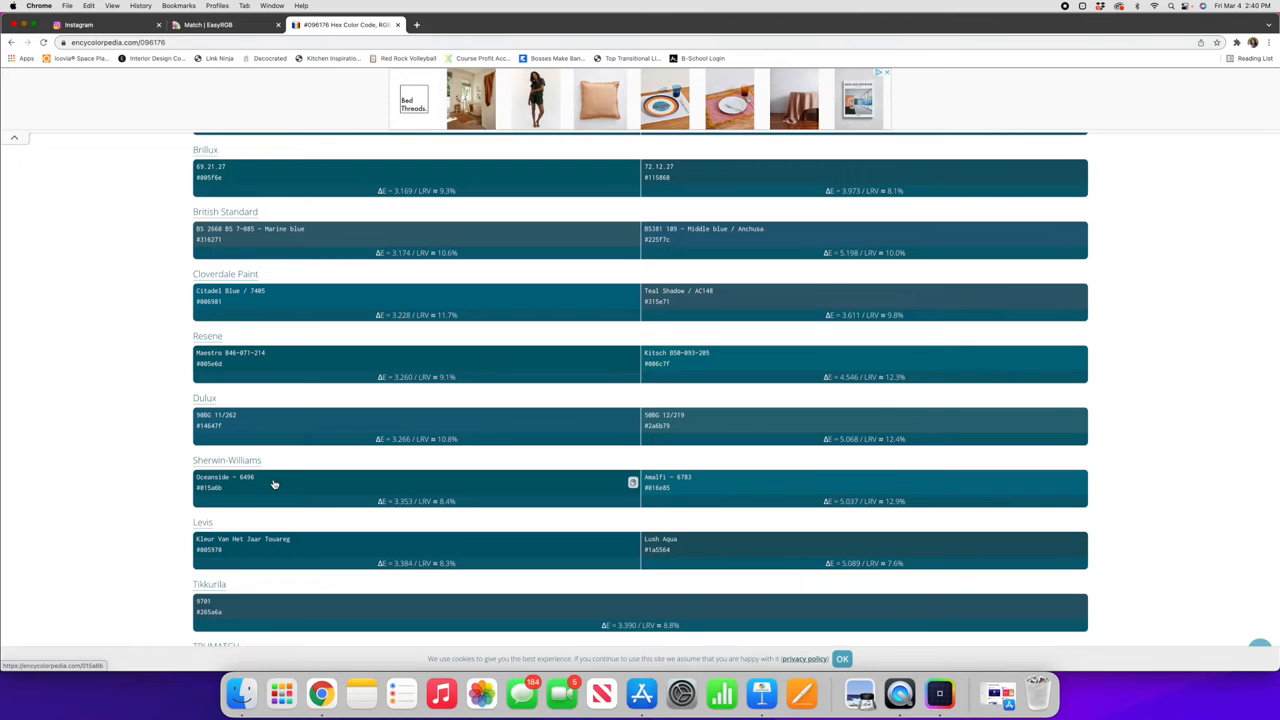
mouse_move(728, 496)
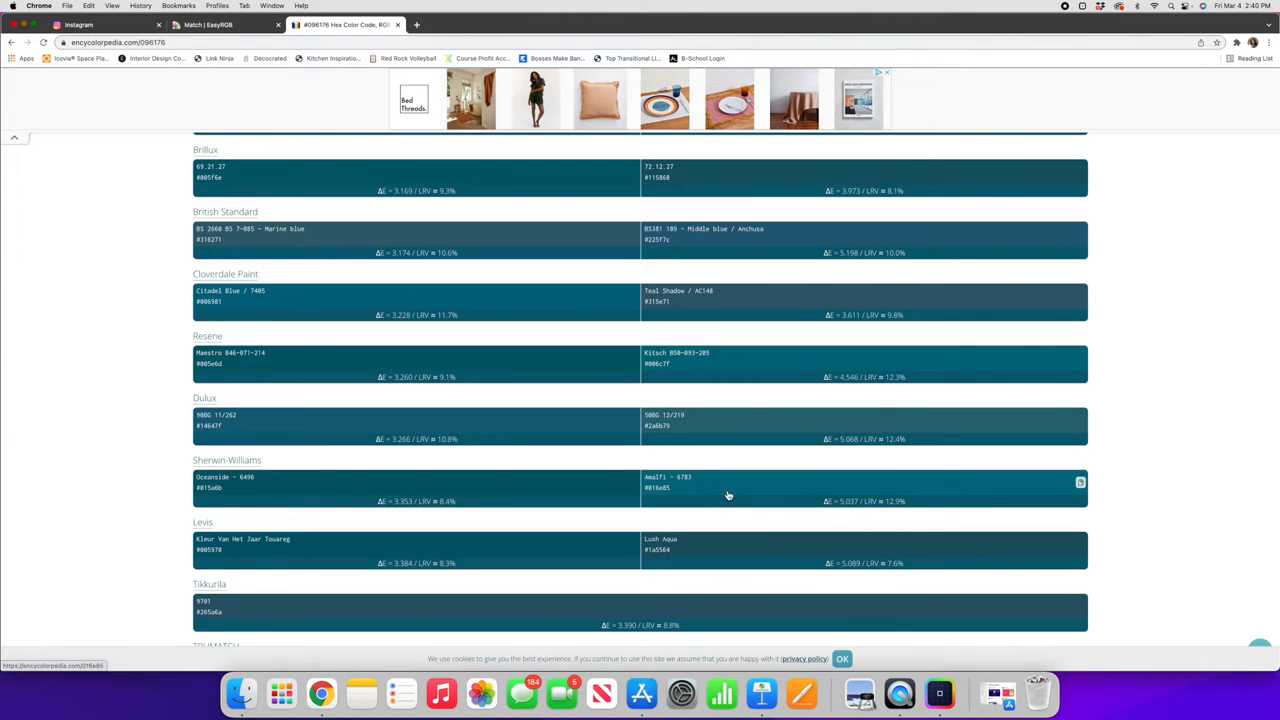
mouse_move(712, 460)
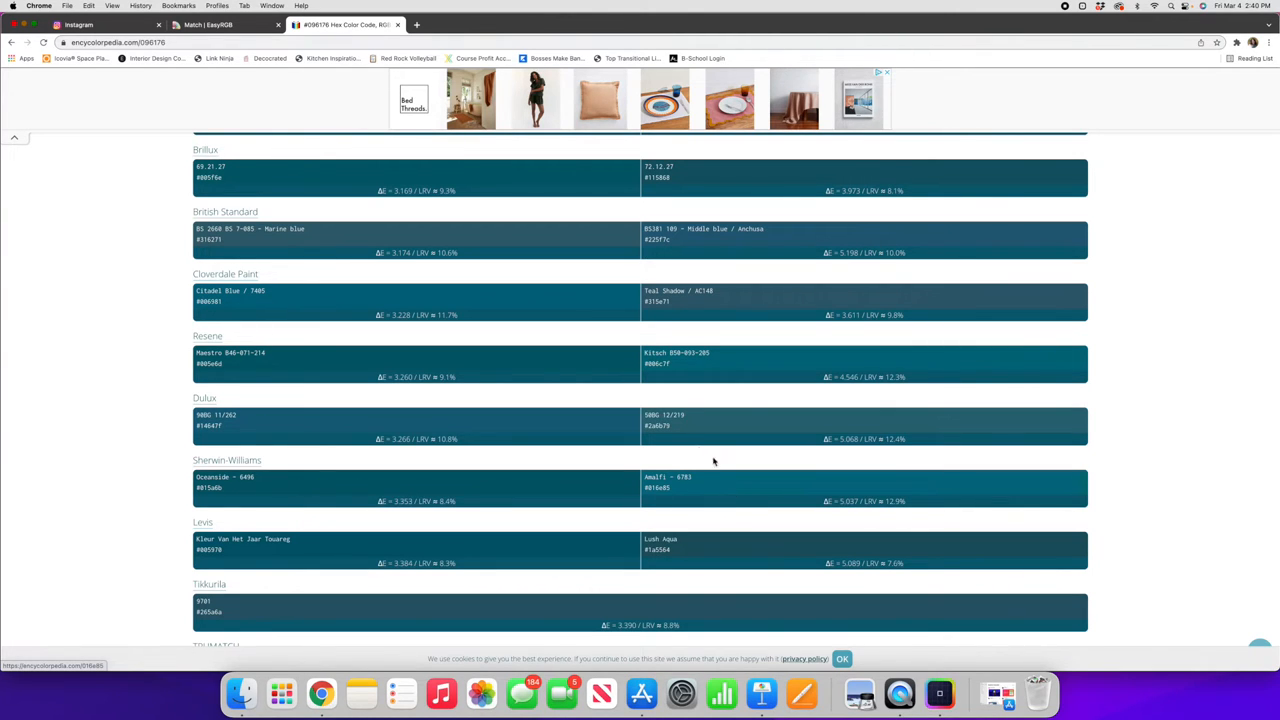
scroll("down", 3)
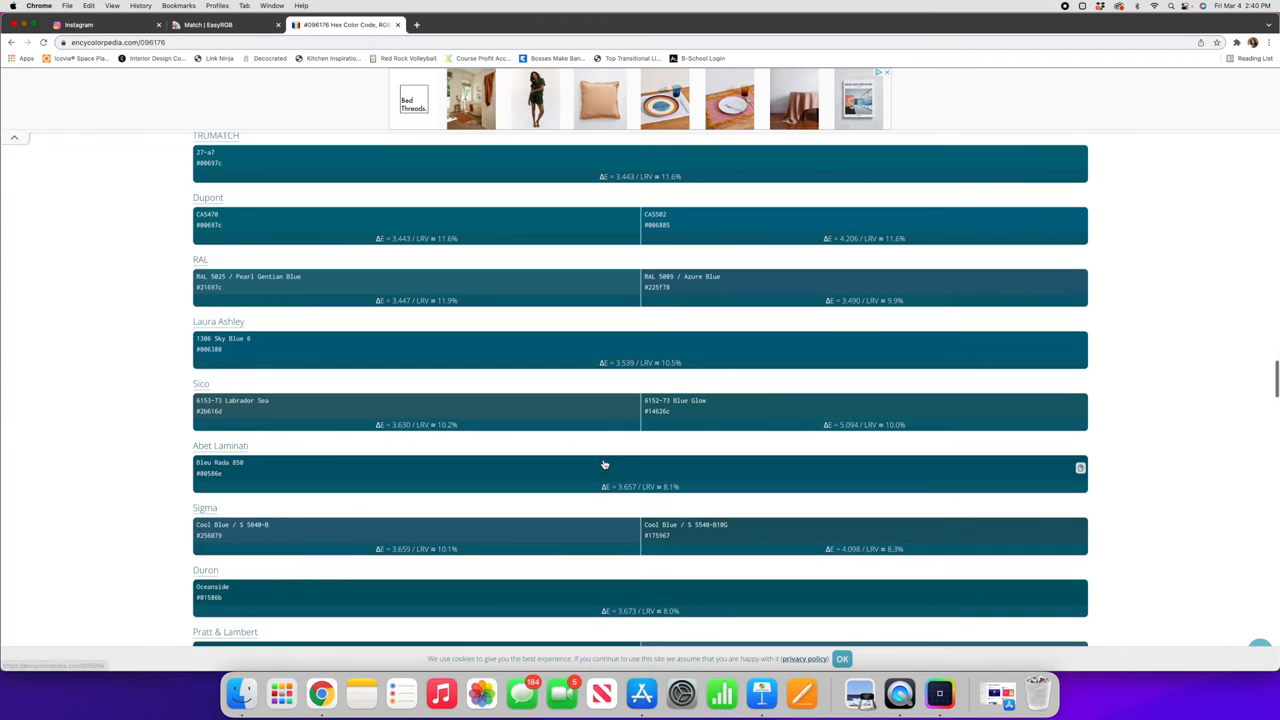
scroll("down", 3)
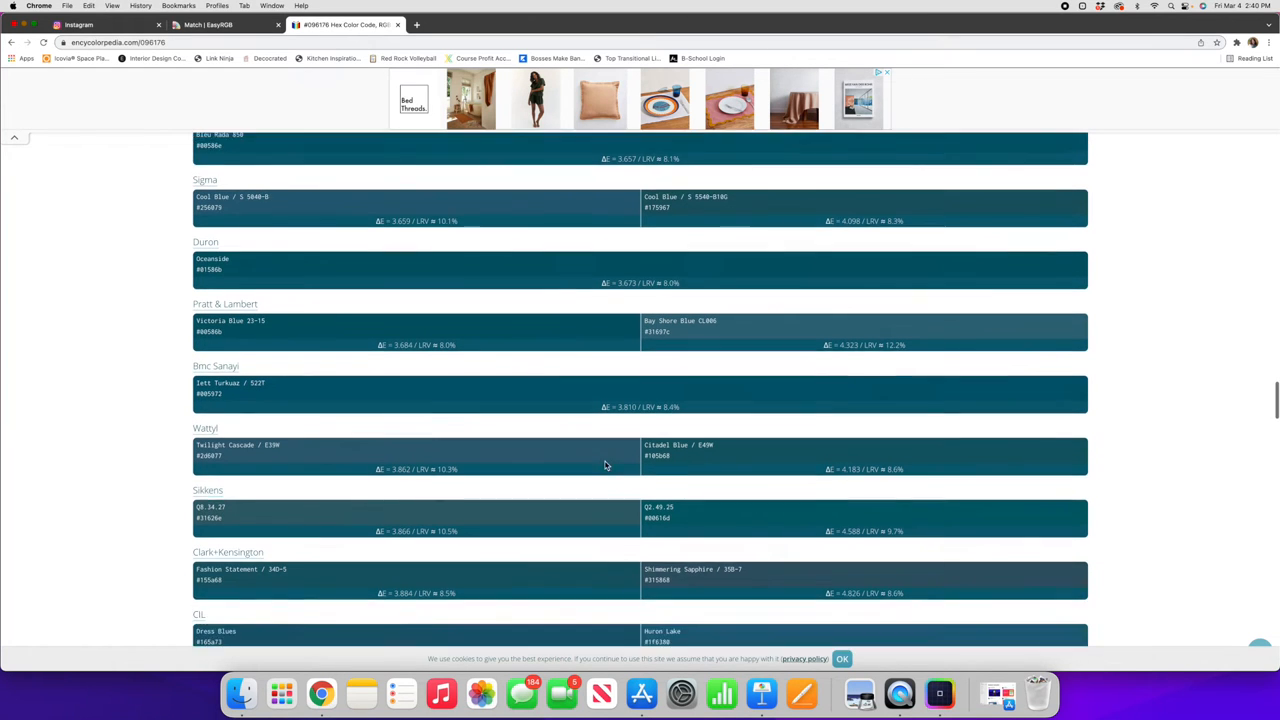
scroll("down", 3)
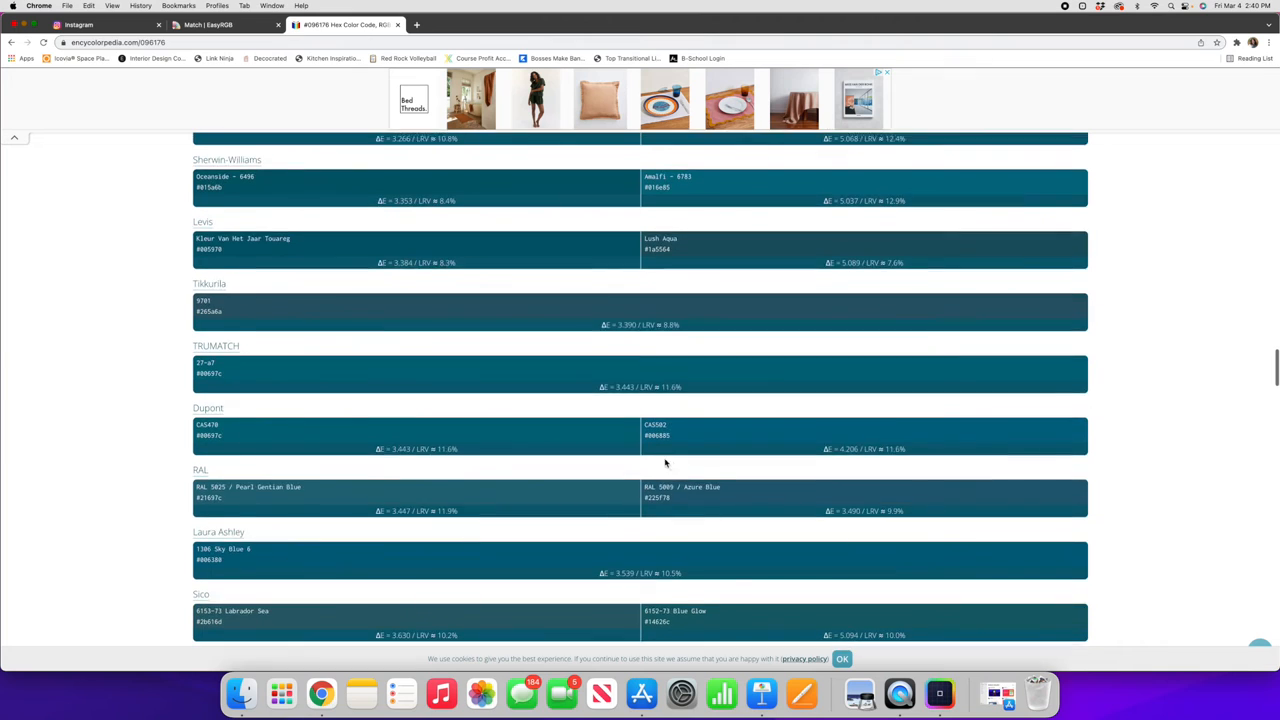
scroll("down", 3)
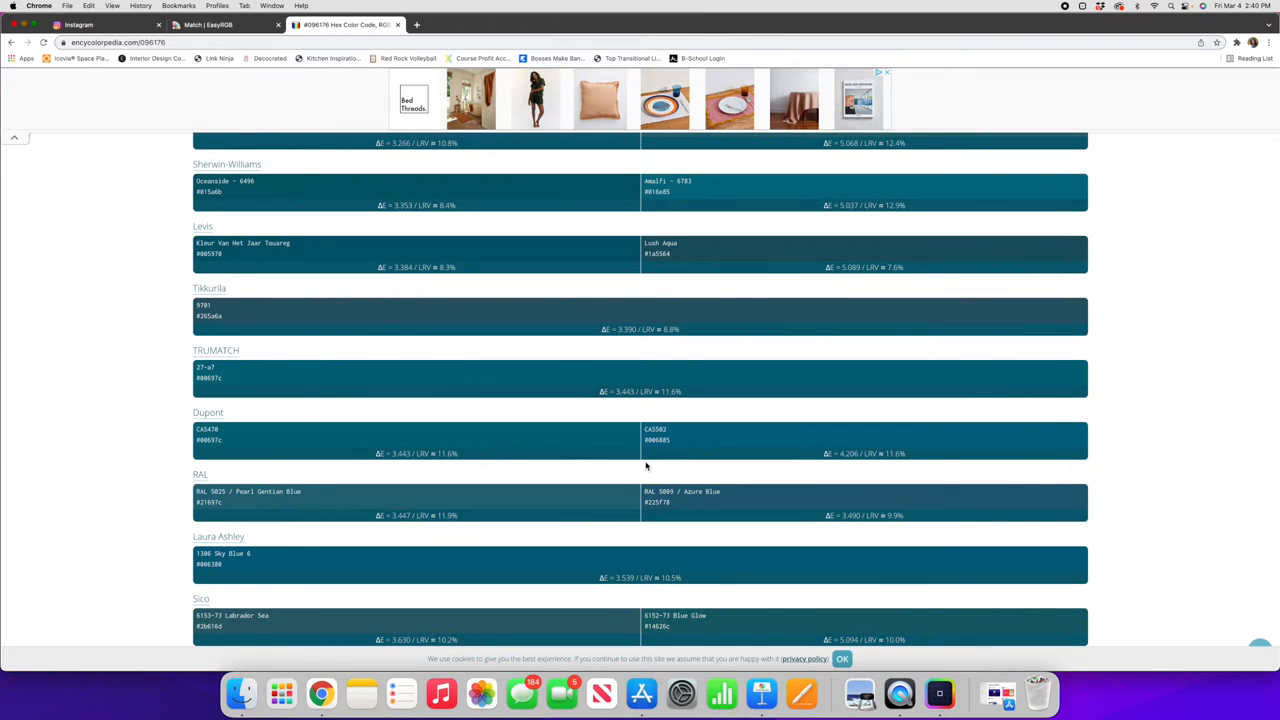
mouse_move(340, 212)
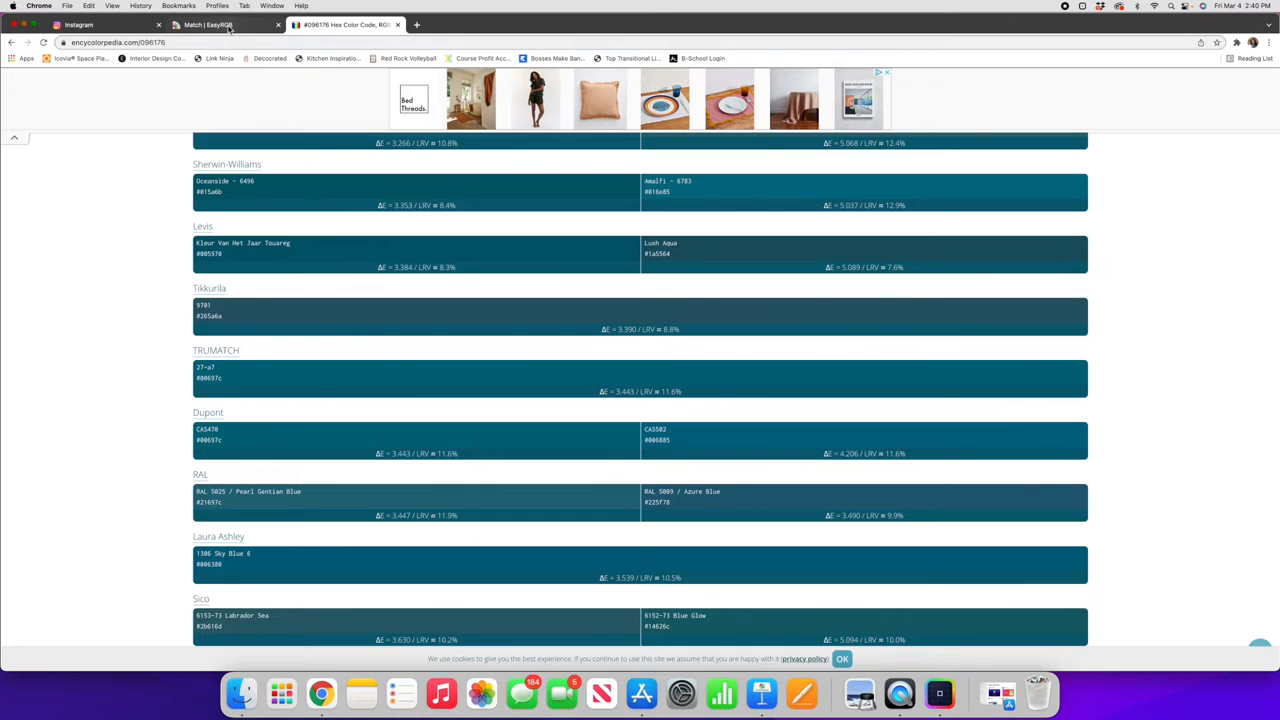
Switch to the EasyRGB commercial colour matching page and review the data type list.
left_click(208, 24)
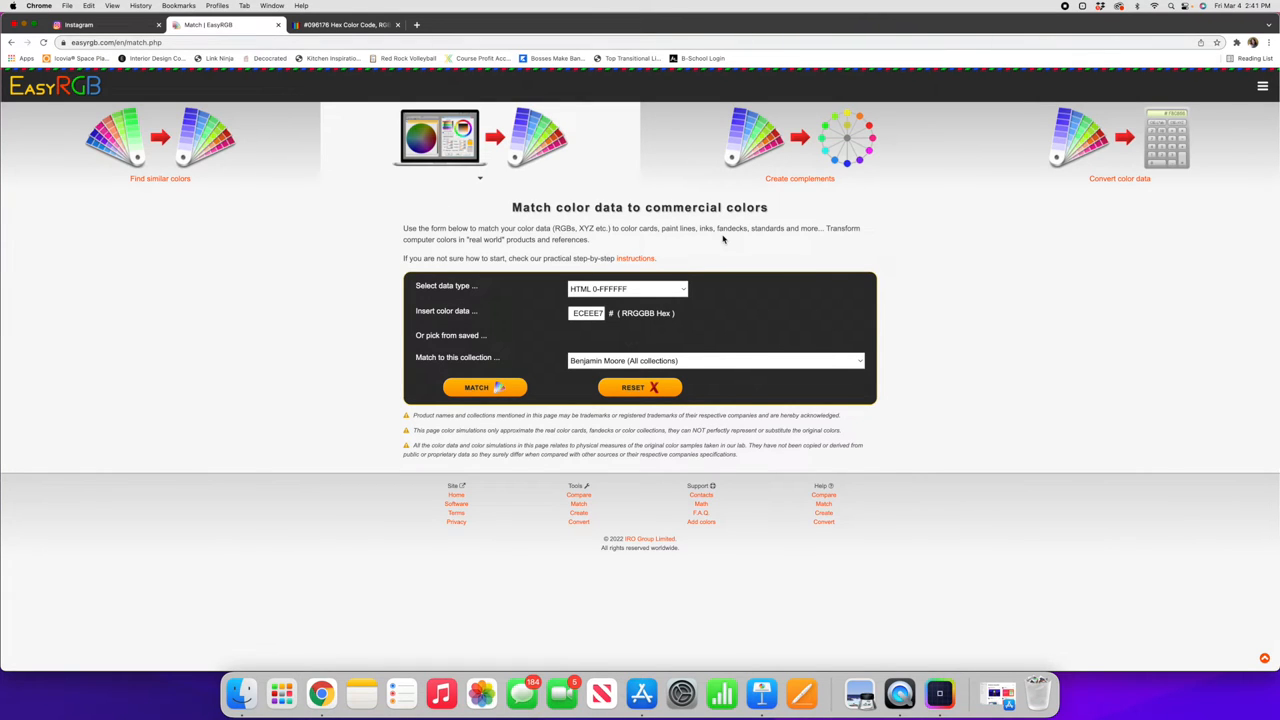
mouse_move(718, 240)
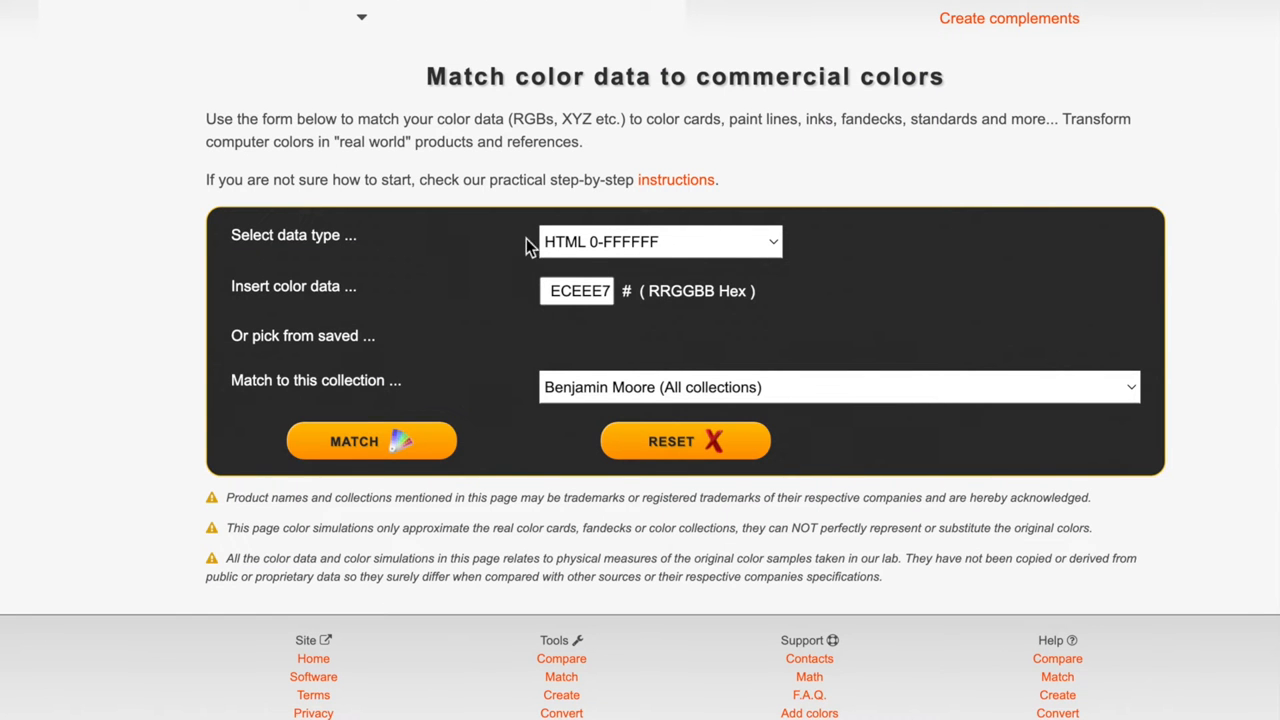
left_click(660, 240)
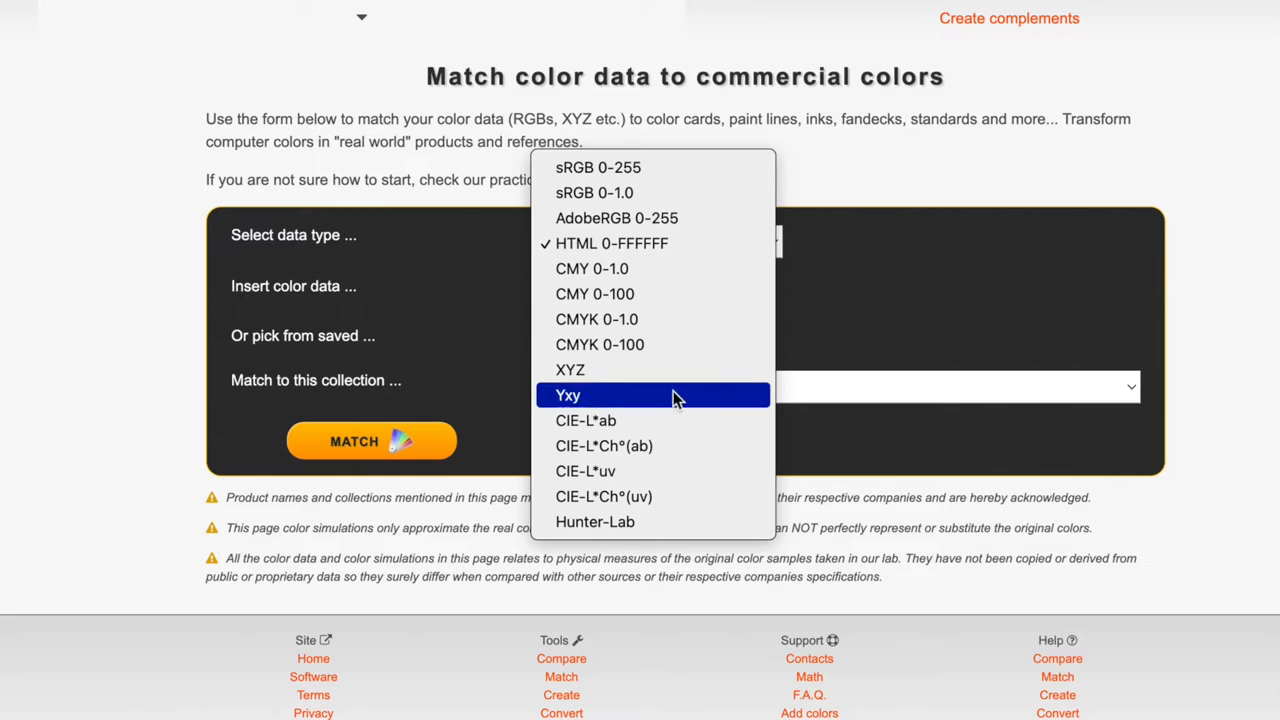
mouse_move(676, 446)
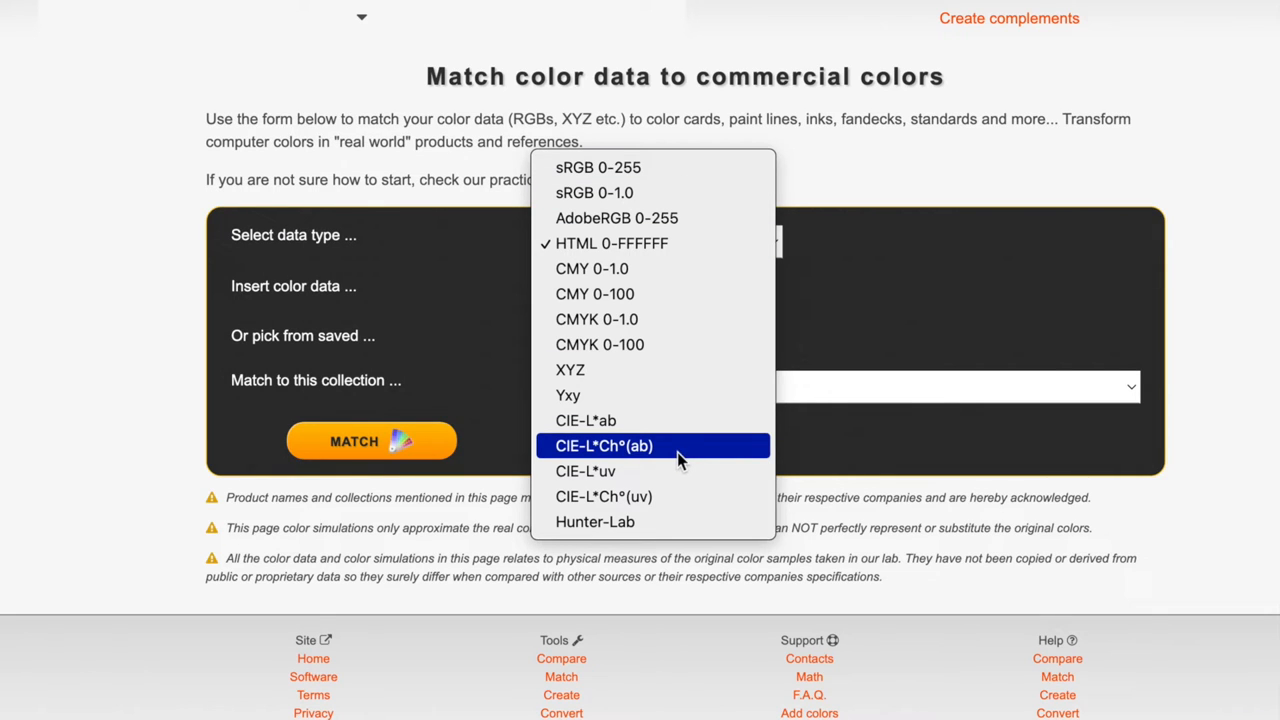
mouse_move(620, 244)
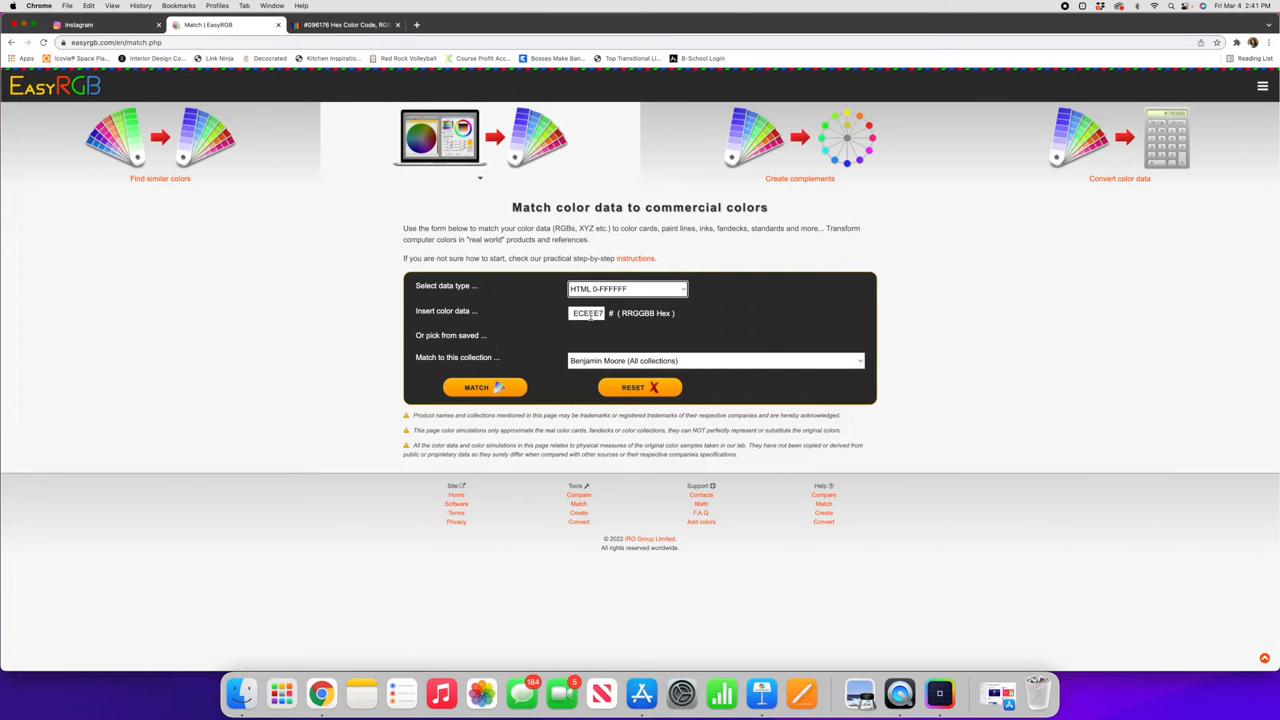
Enter hex 096176 as the colour data and set the match collection to All collections.
left_click(588, 312)
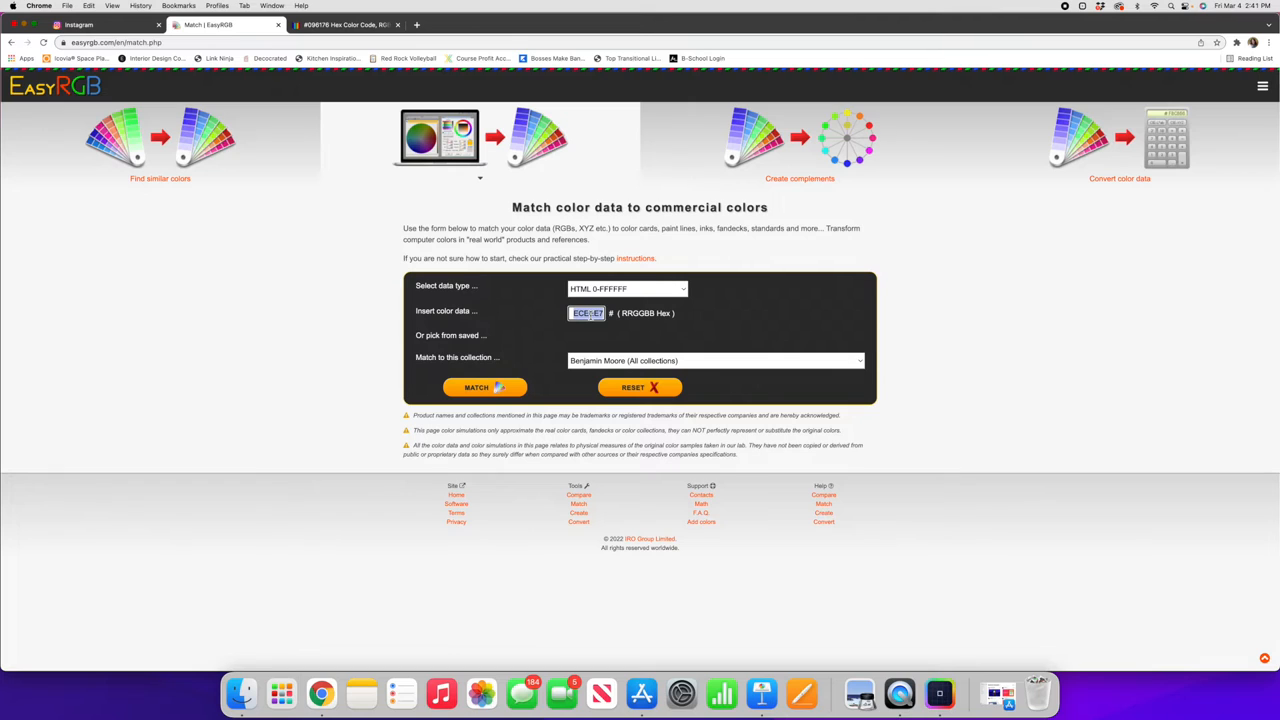
type("096176")
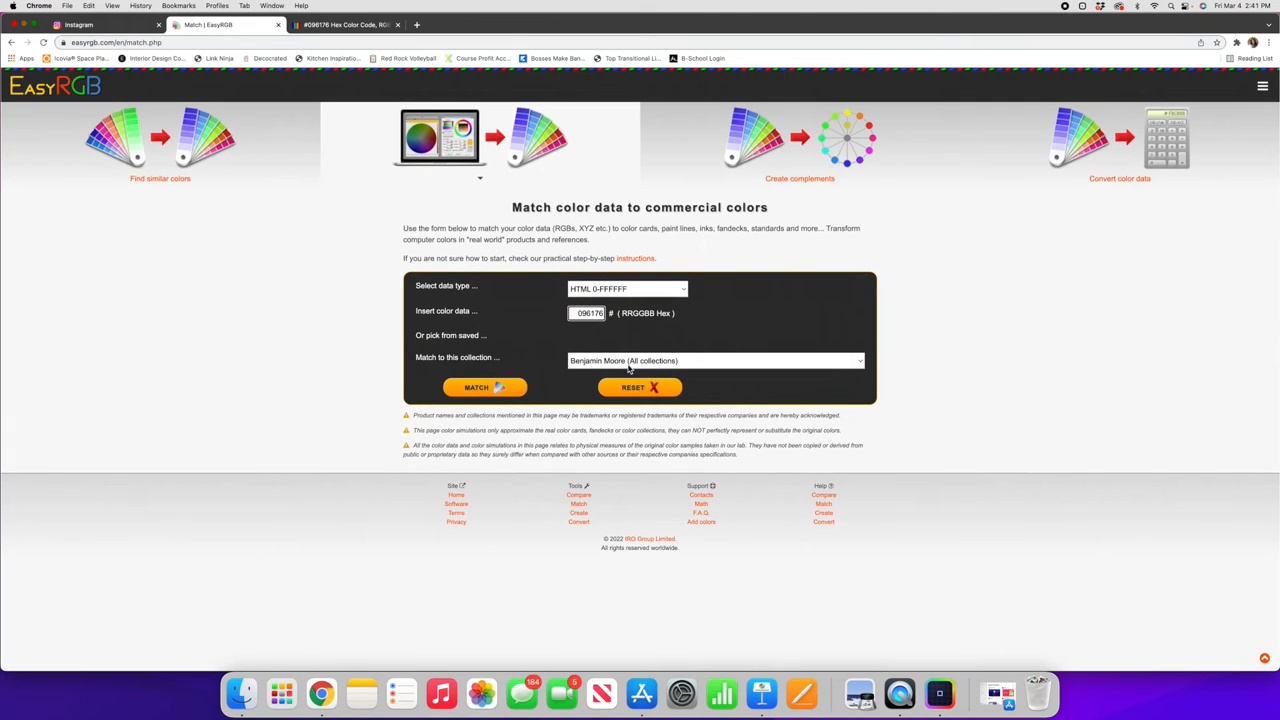
mouse_move(712, 368)
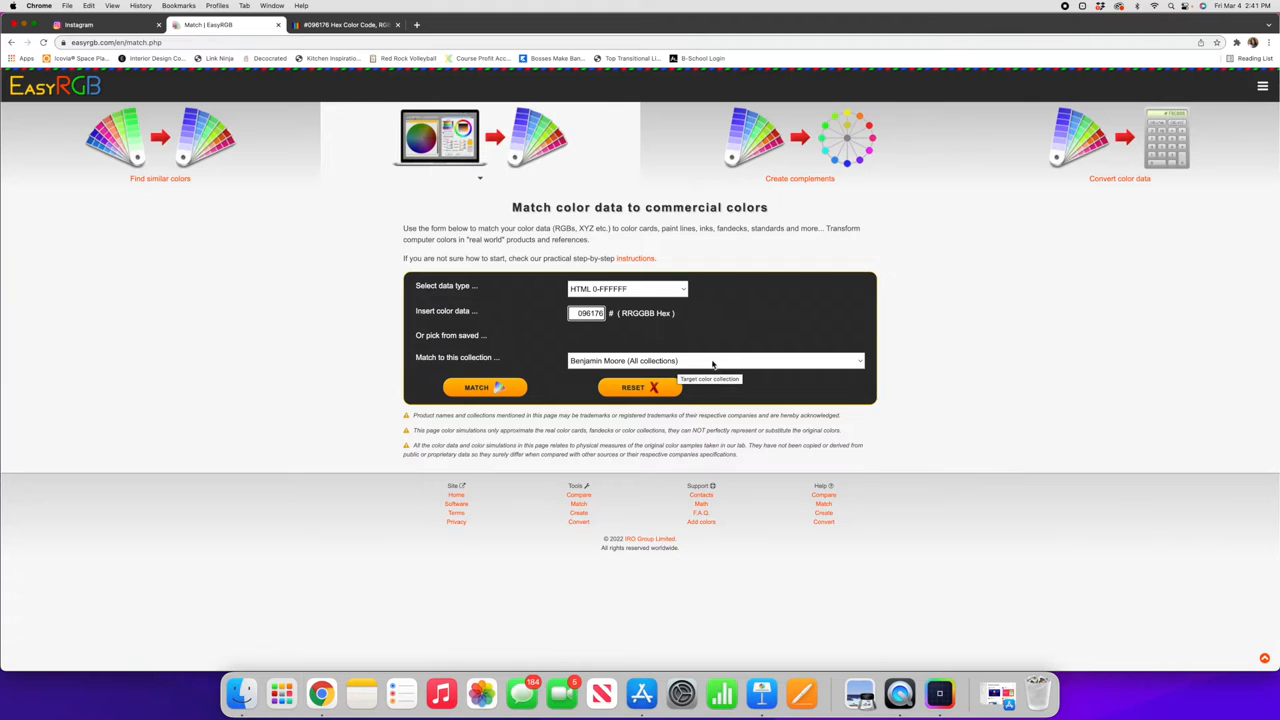
left_click(712, 360)
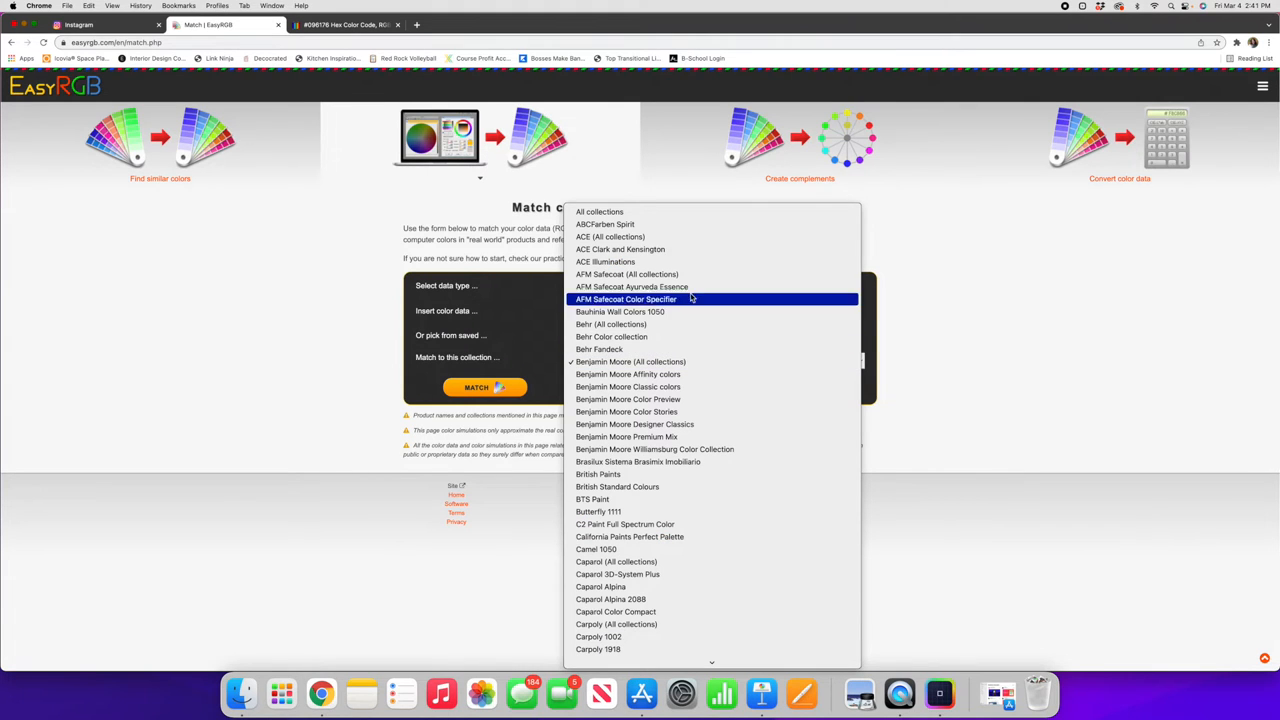
mouse_move(704, 460)
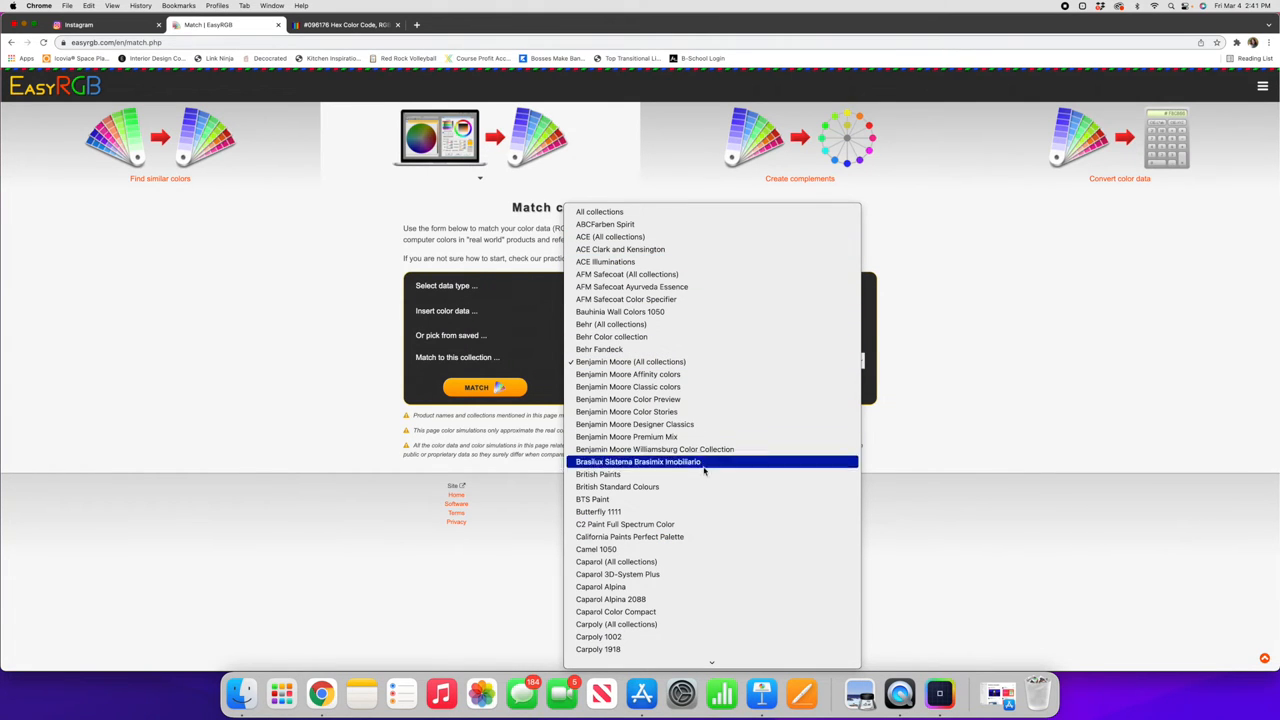
scroll("down", 3)
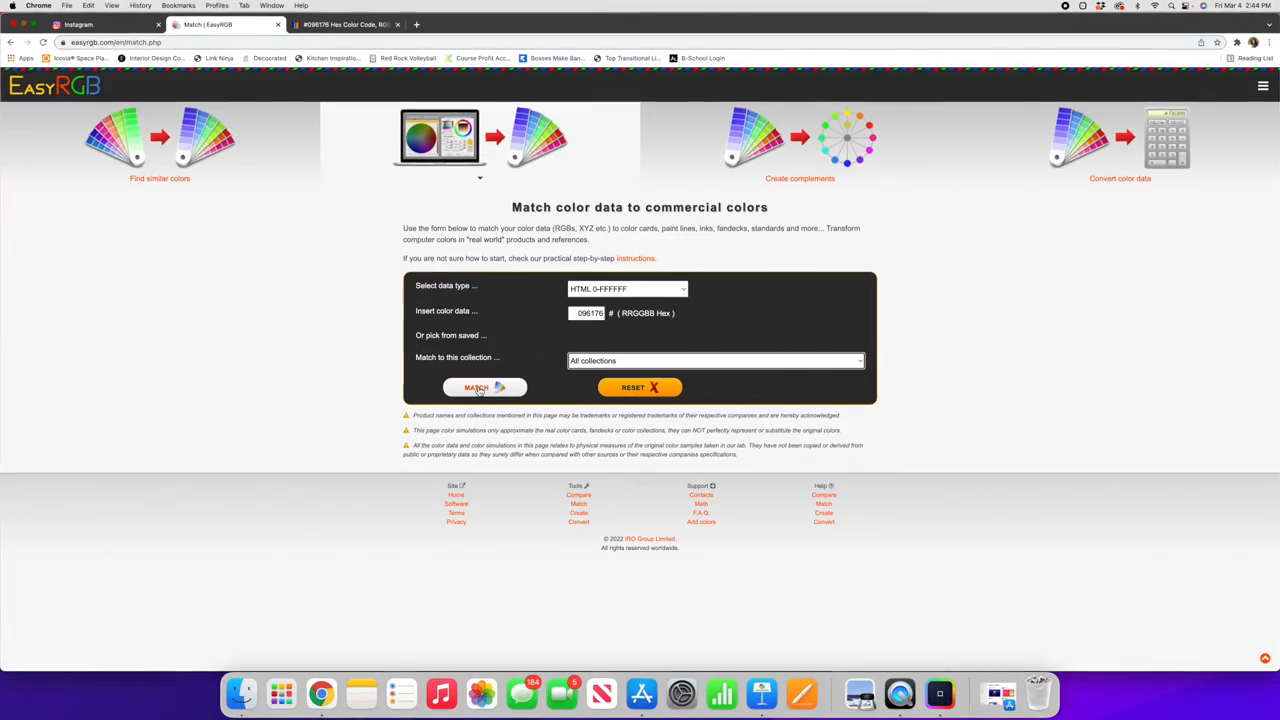
Run the match to list commercial paints closest to 096176 across all collections.
left_click(484, 388)
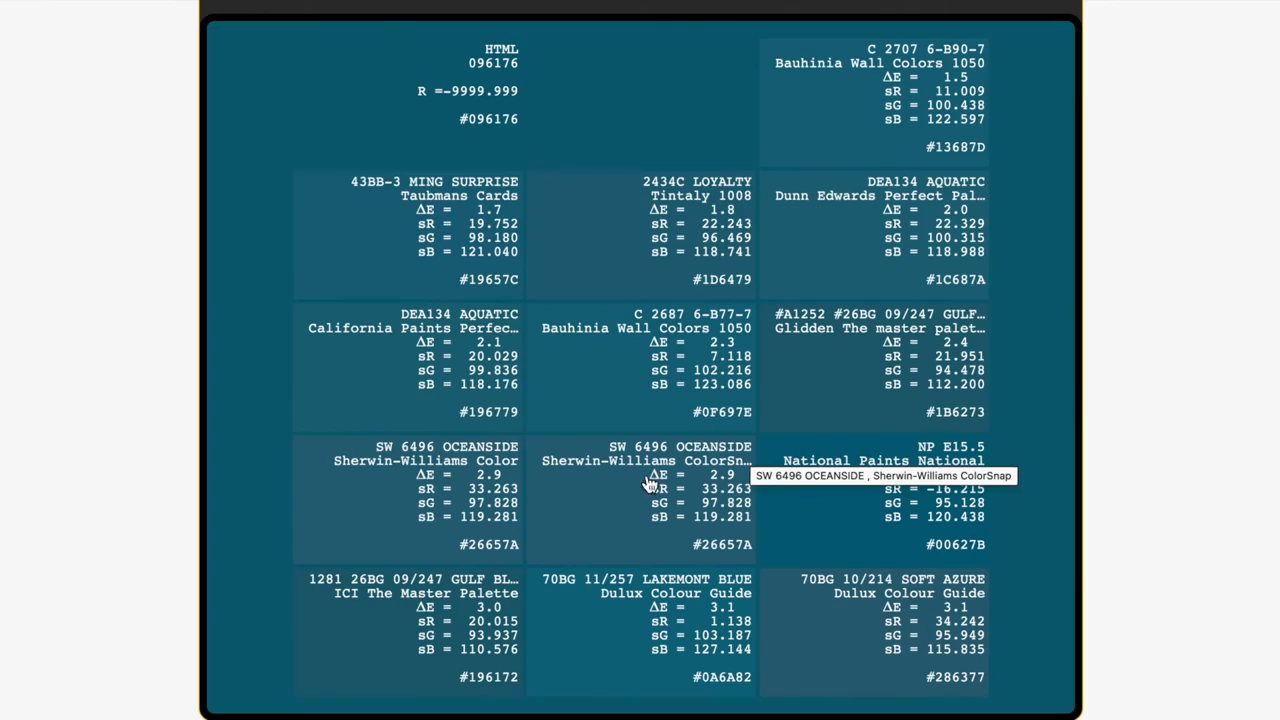
mouse_move(476, 452)
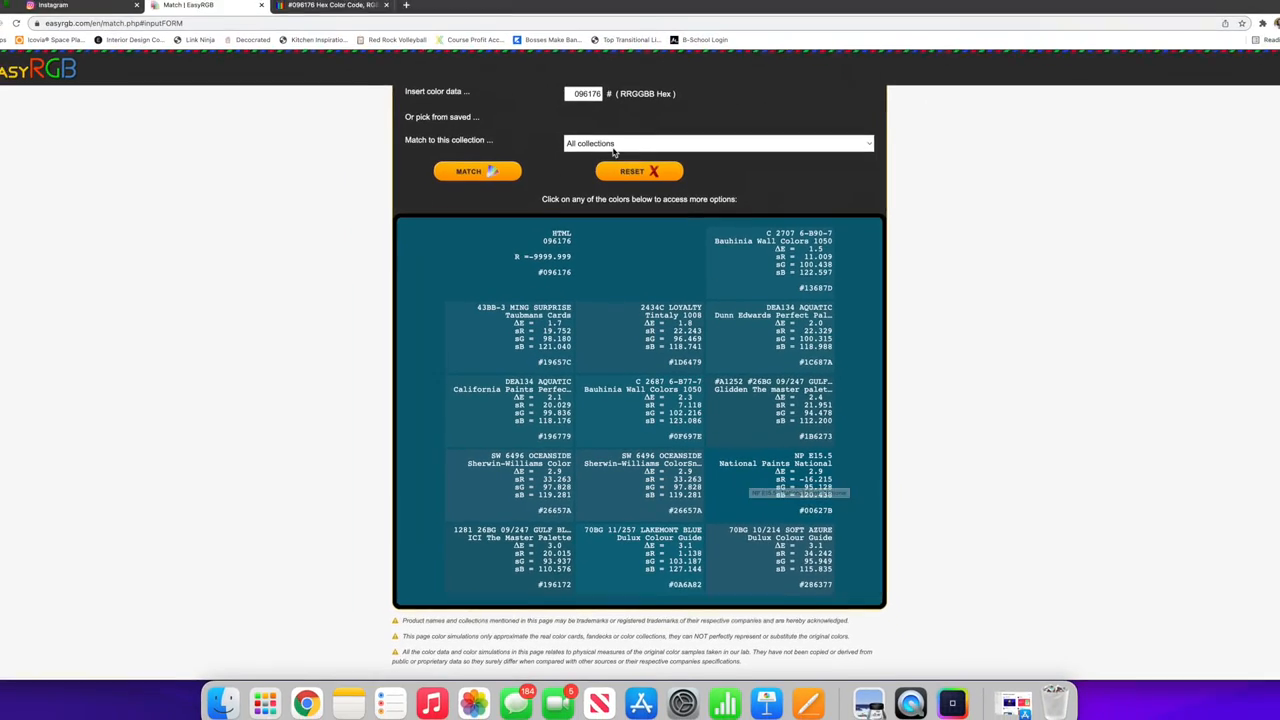
Change the matching collection to Benjamin Moore (All collections).
left_click(716, 144)
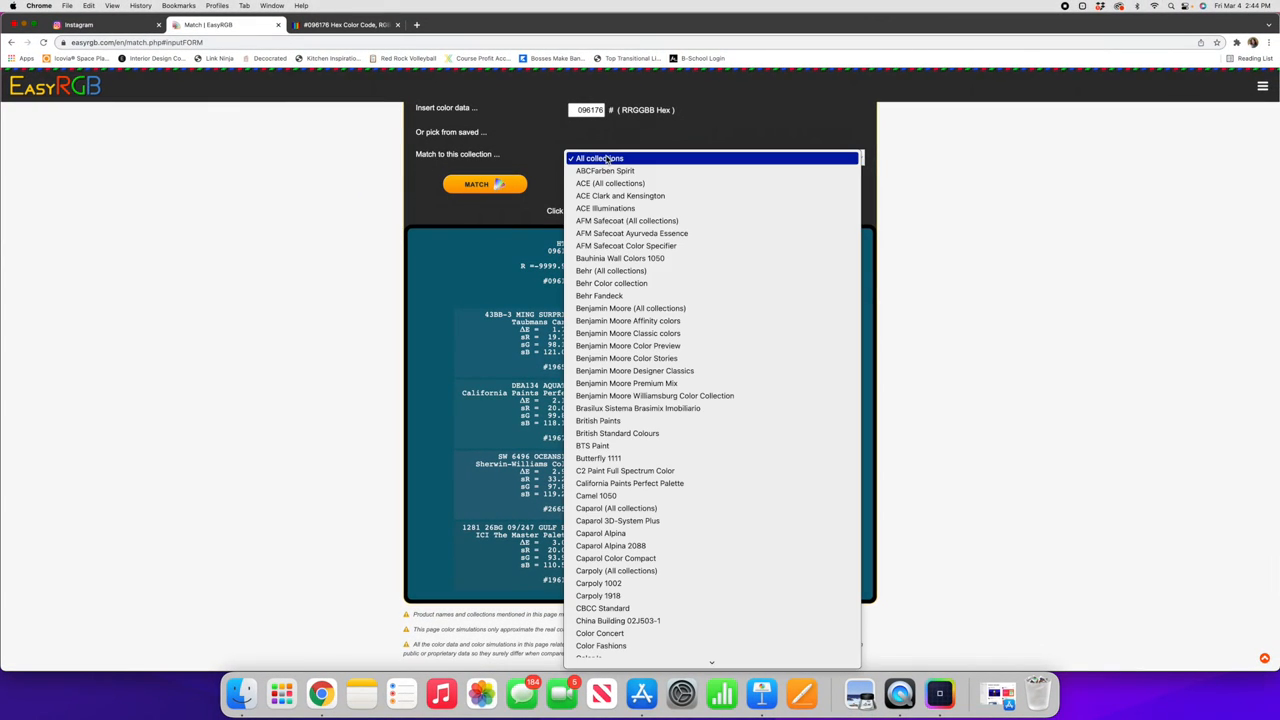
mouse_move(630, 308)
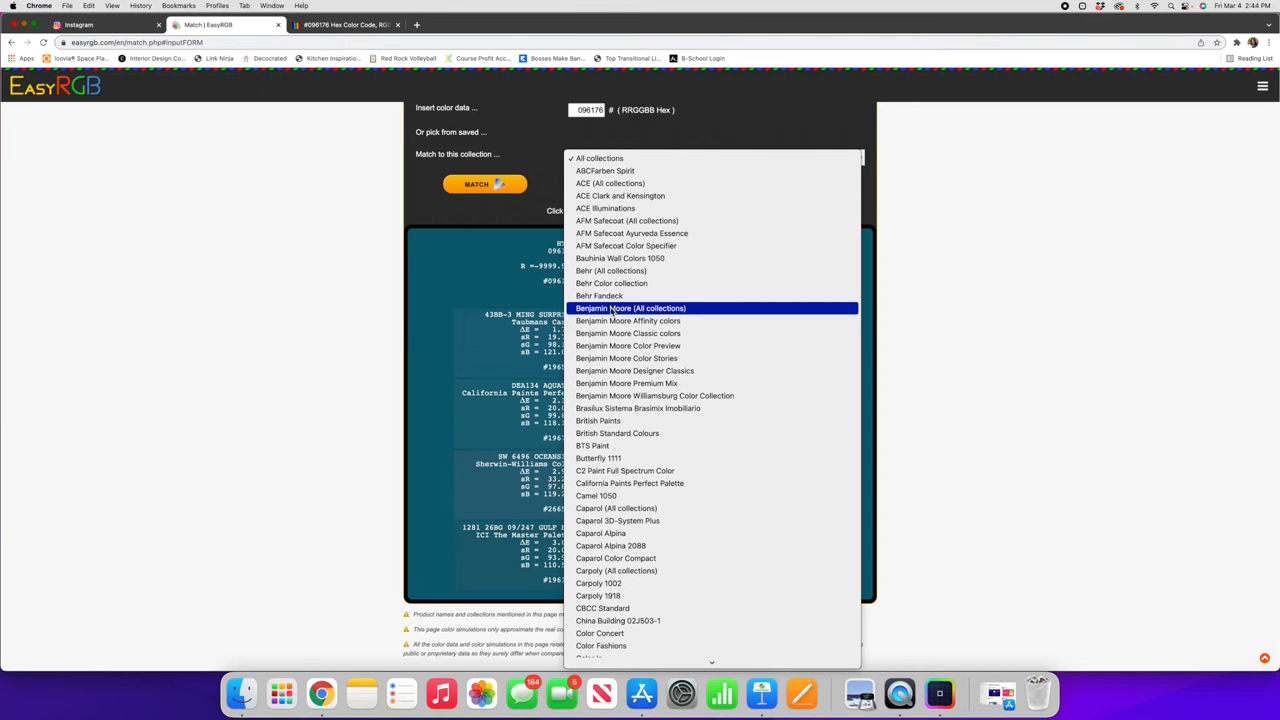
left_click(630, 308)
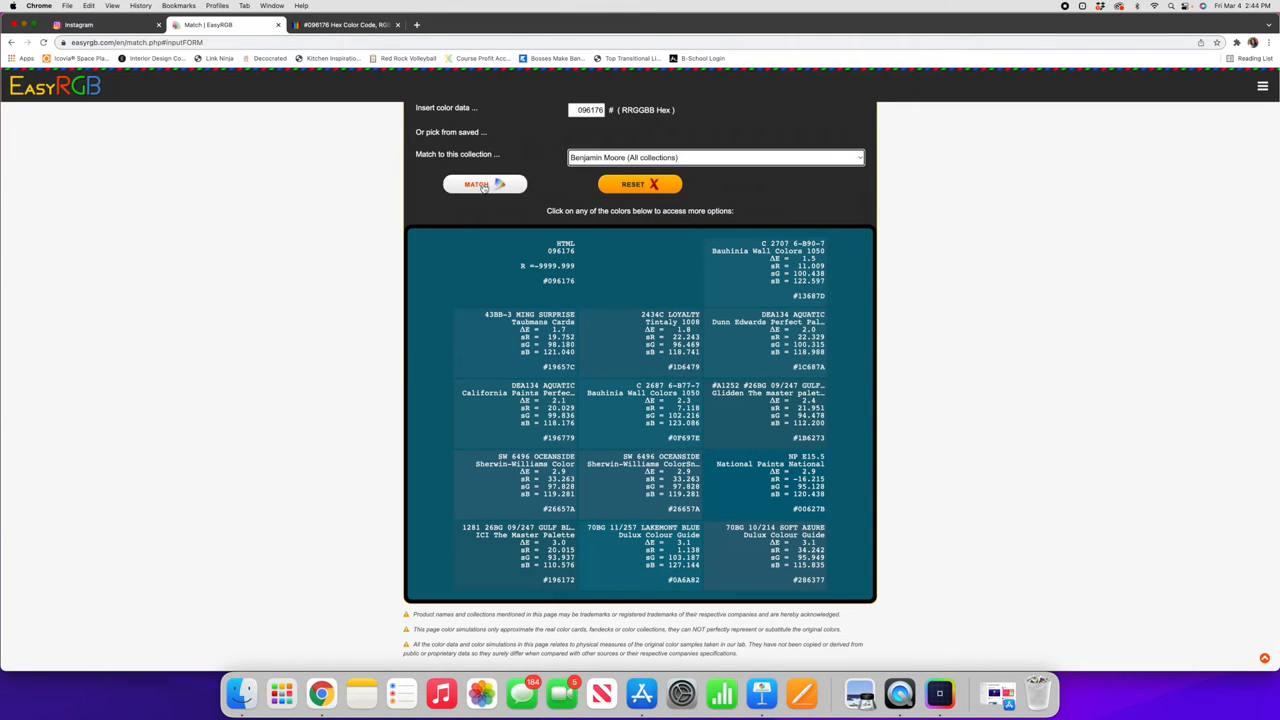
Run the match again to show the closest Benjamin Moore paints for 096176.
left_click(484, 184)
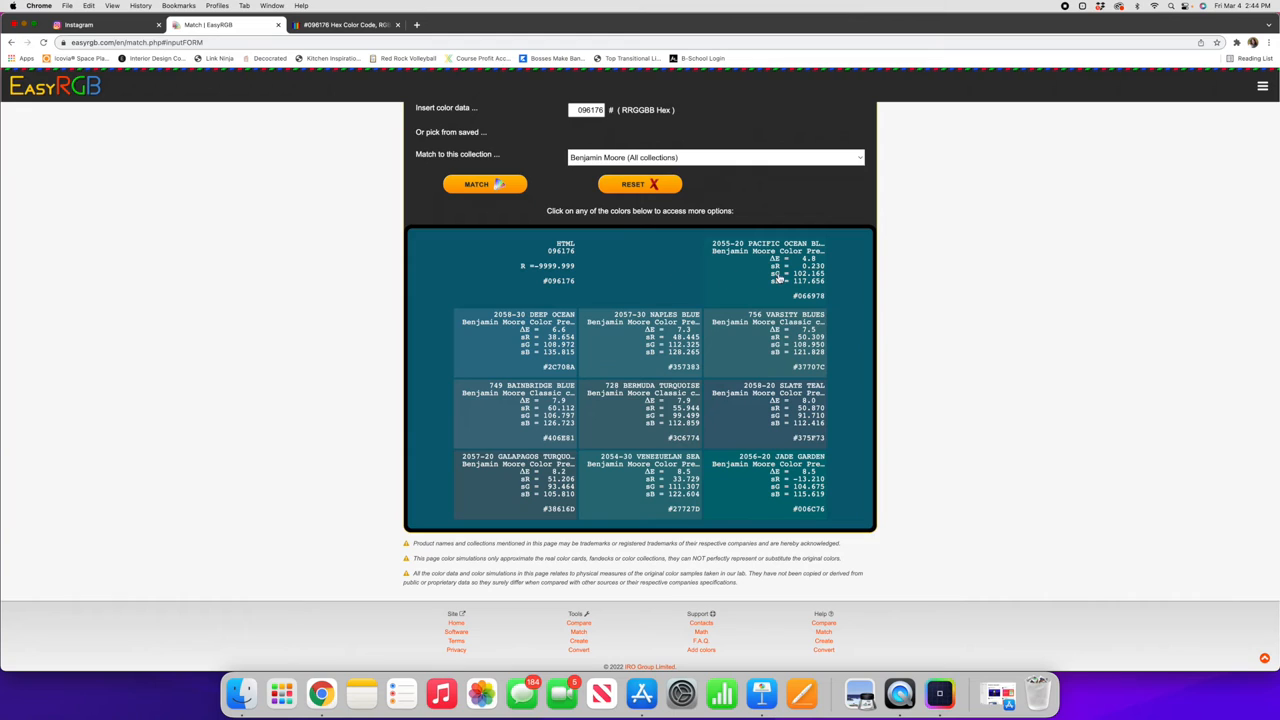
mouse_move(770, 258)
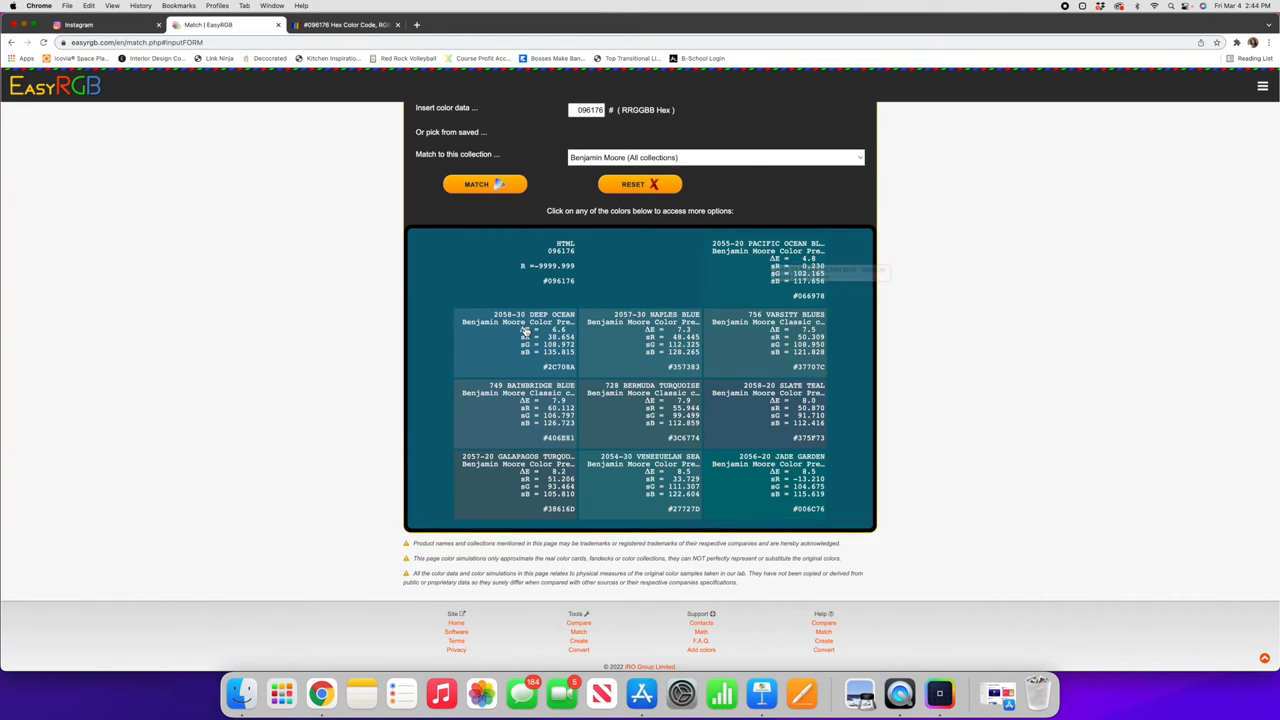
mouse_move(630, 276)
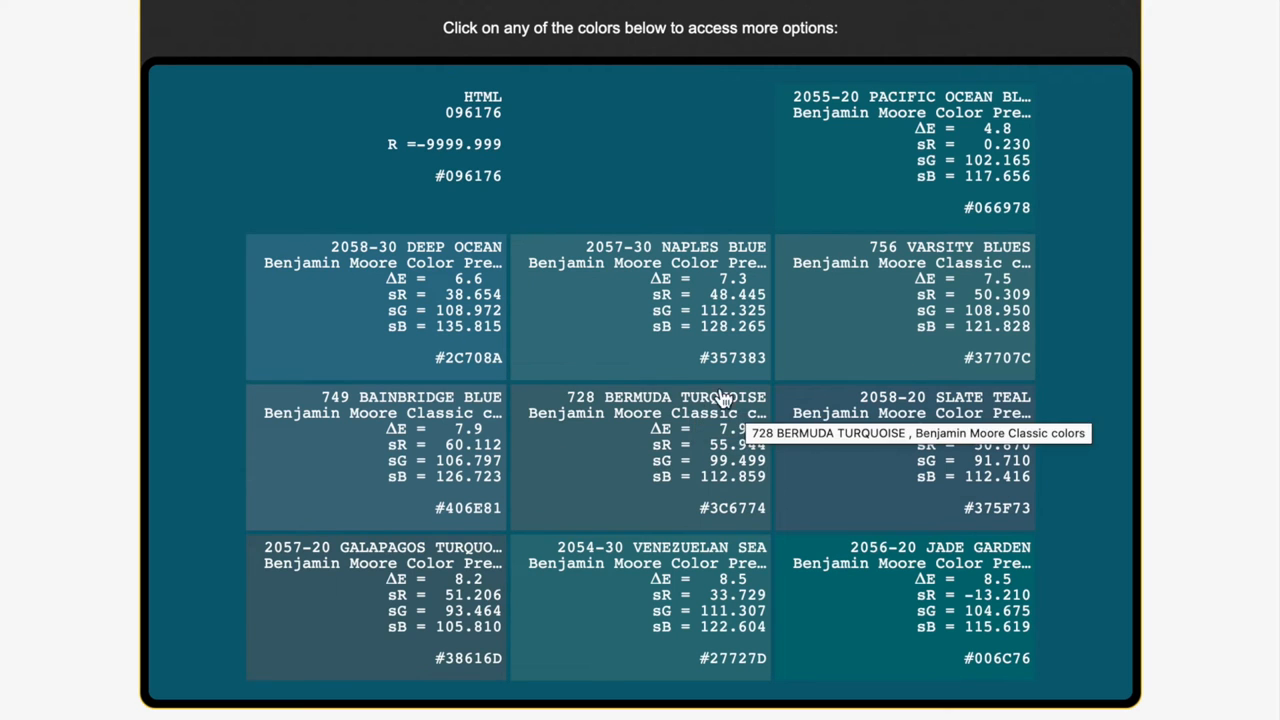
mouse_move(640, 488)
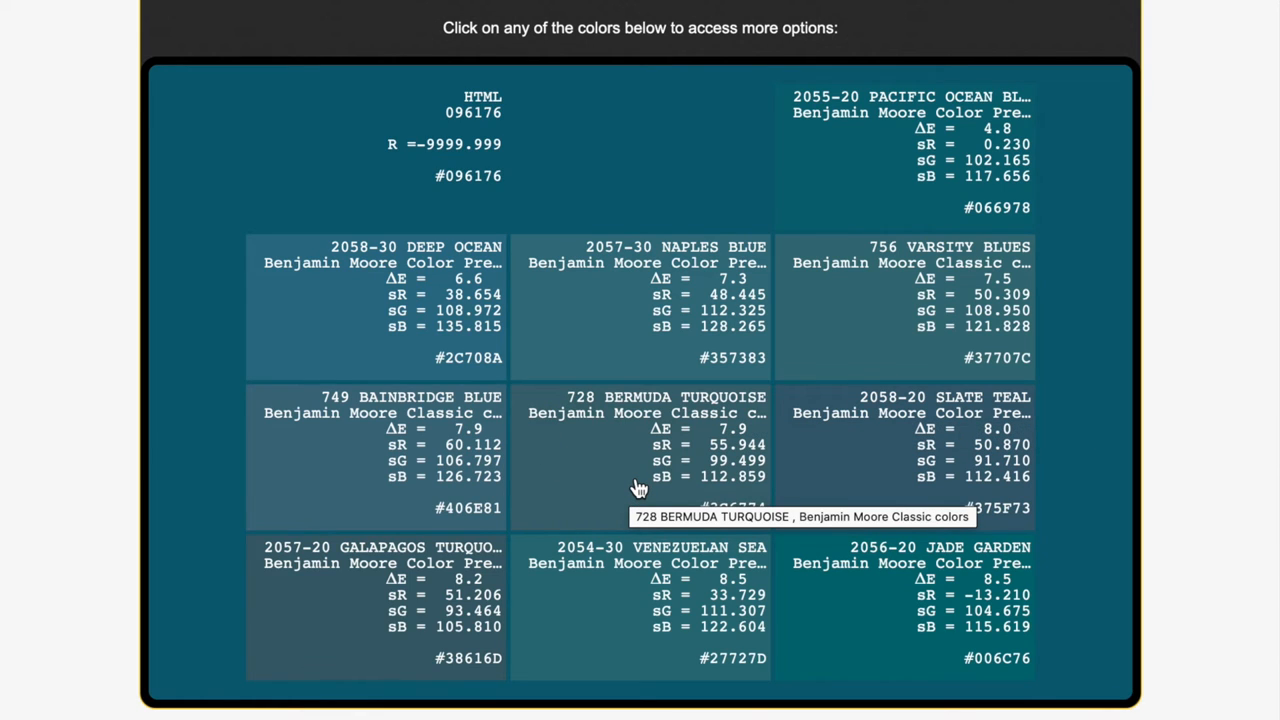
mouse_move(604, 164)
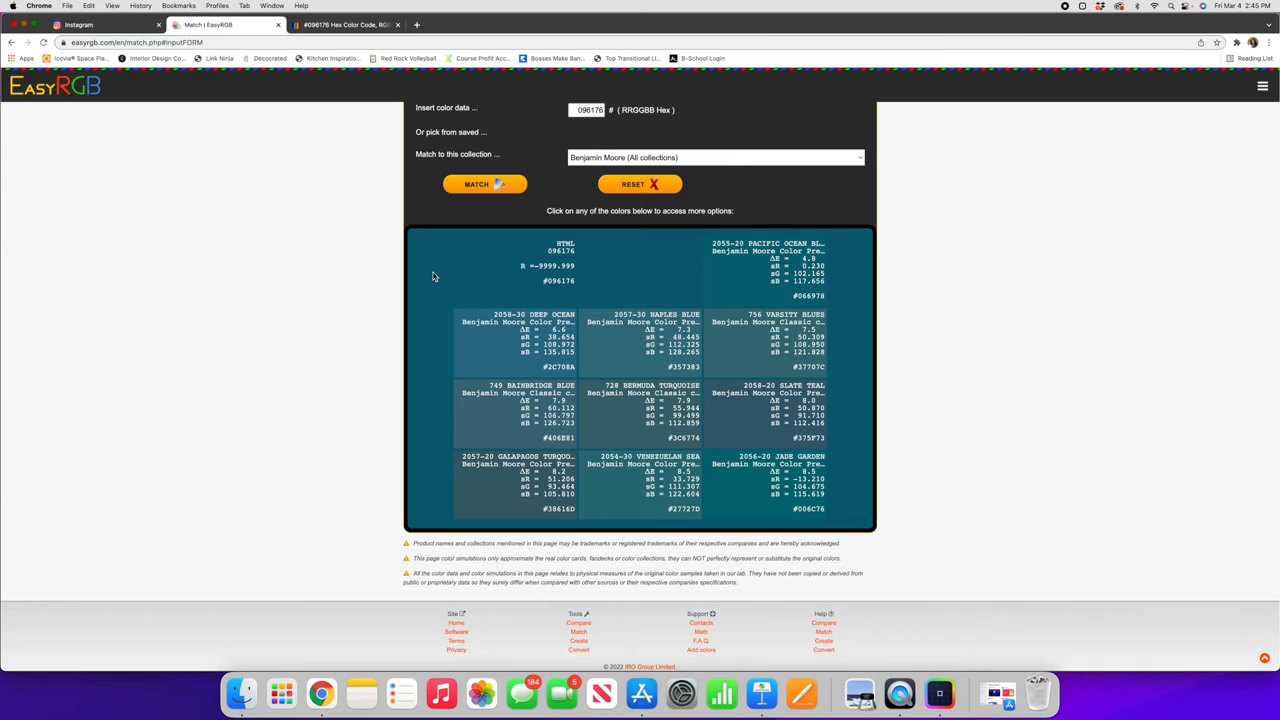
mouse_move(472, 344)
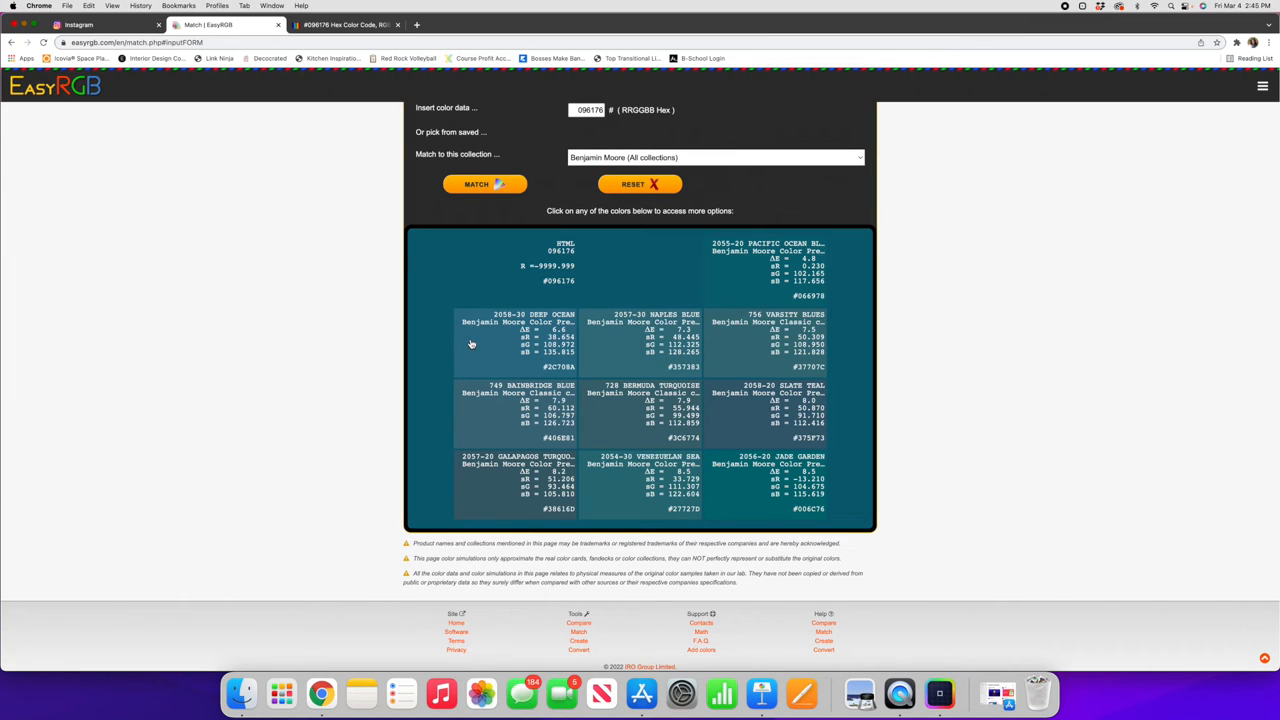
mouse_move(604, 322)
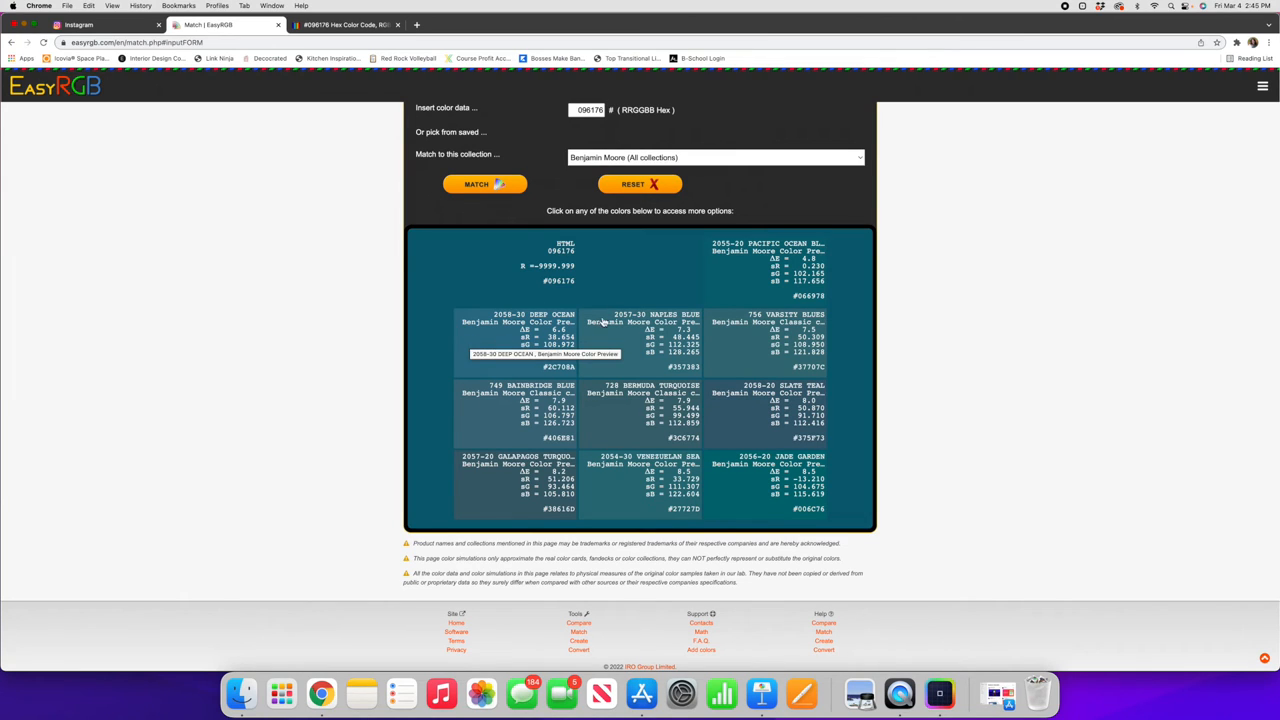
mouse_move(790, 270)
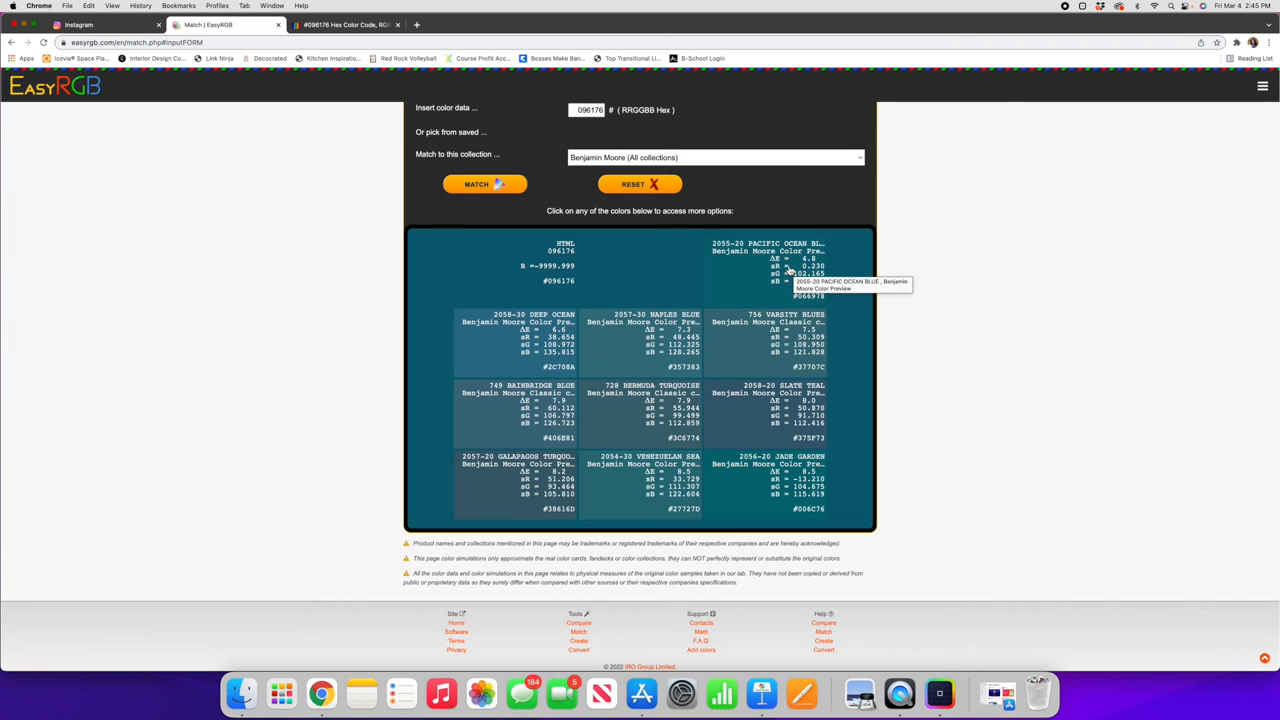
mouse_move(642, 424)
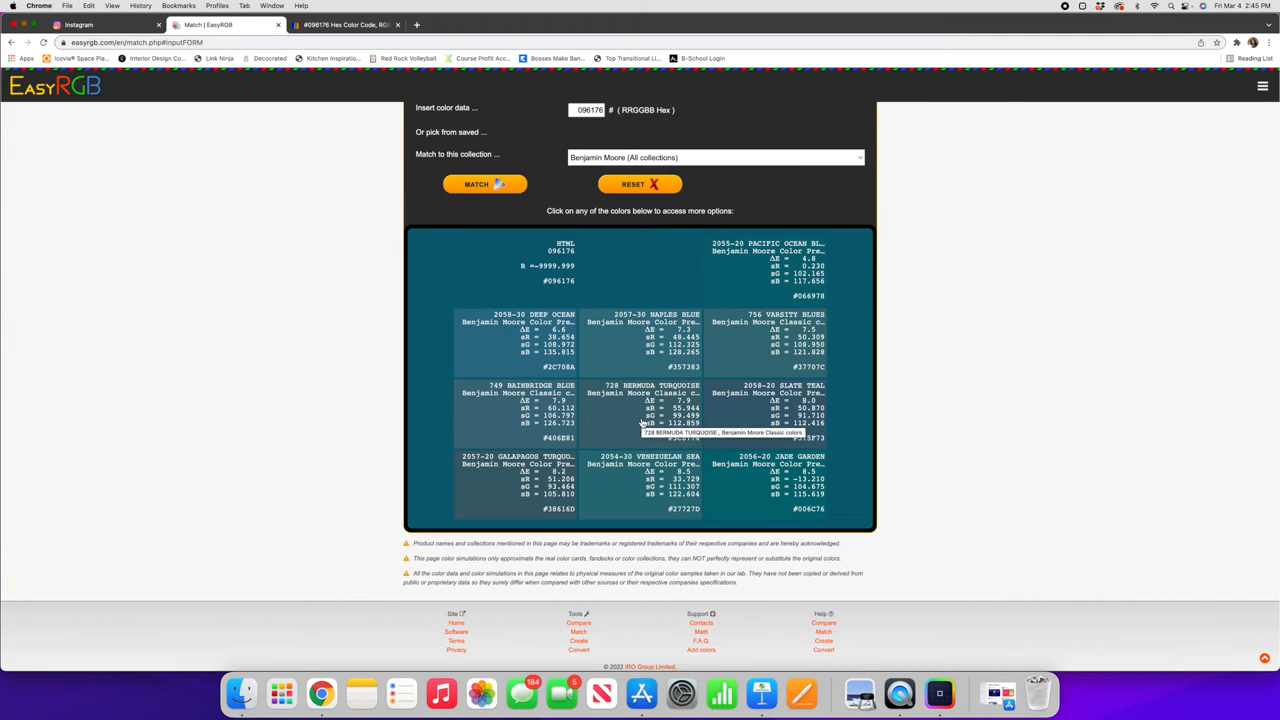
mouse_move(848, 374)
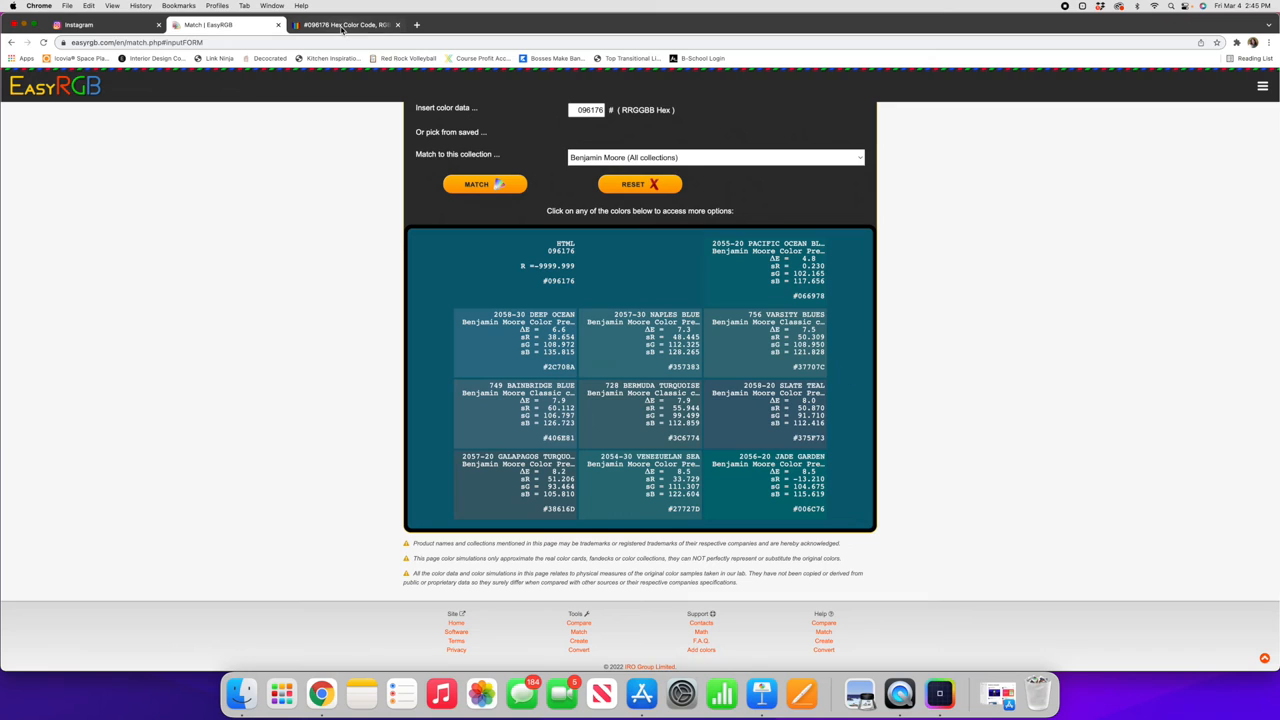
mouse_move(344, 24)
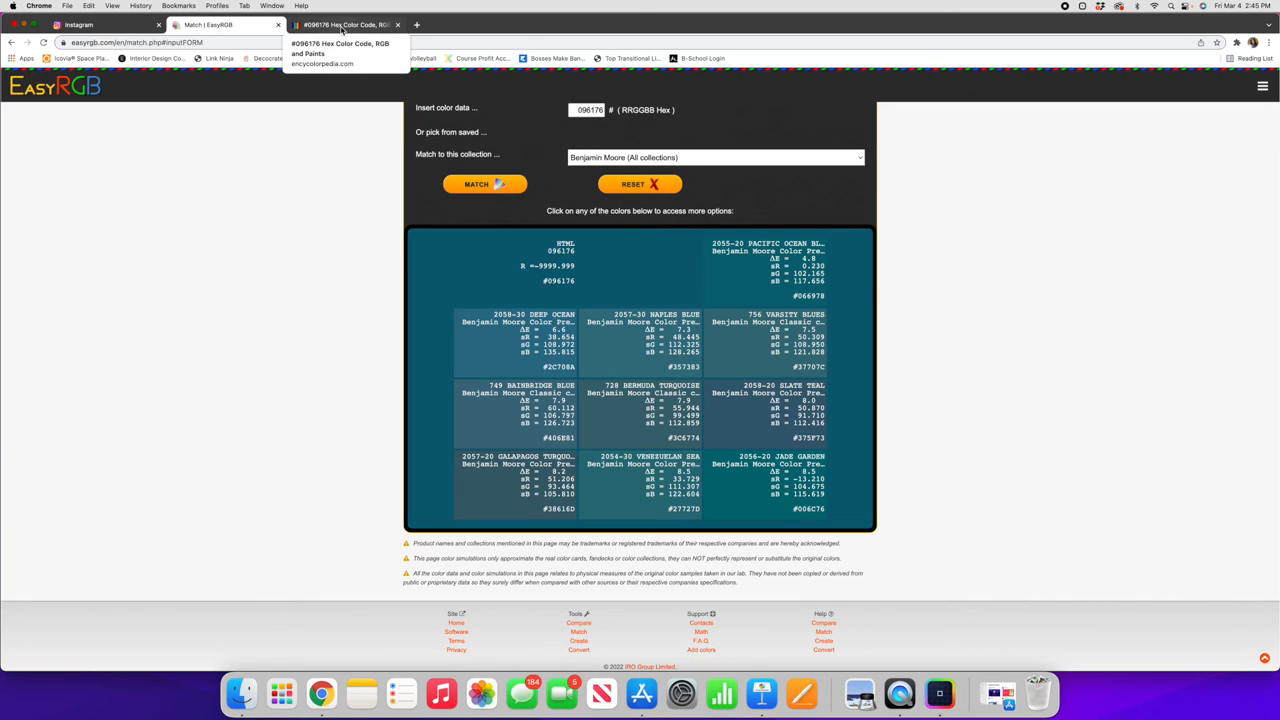